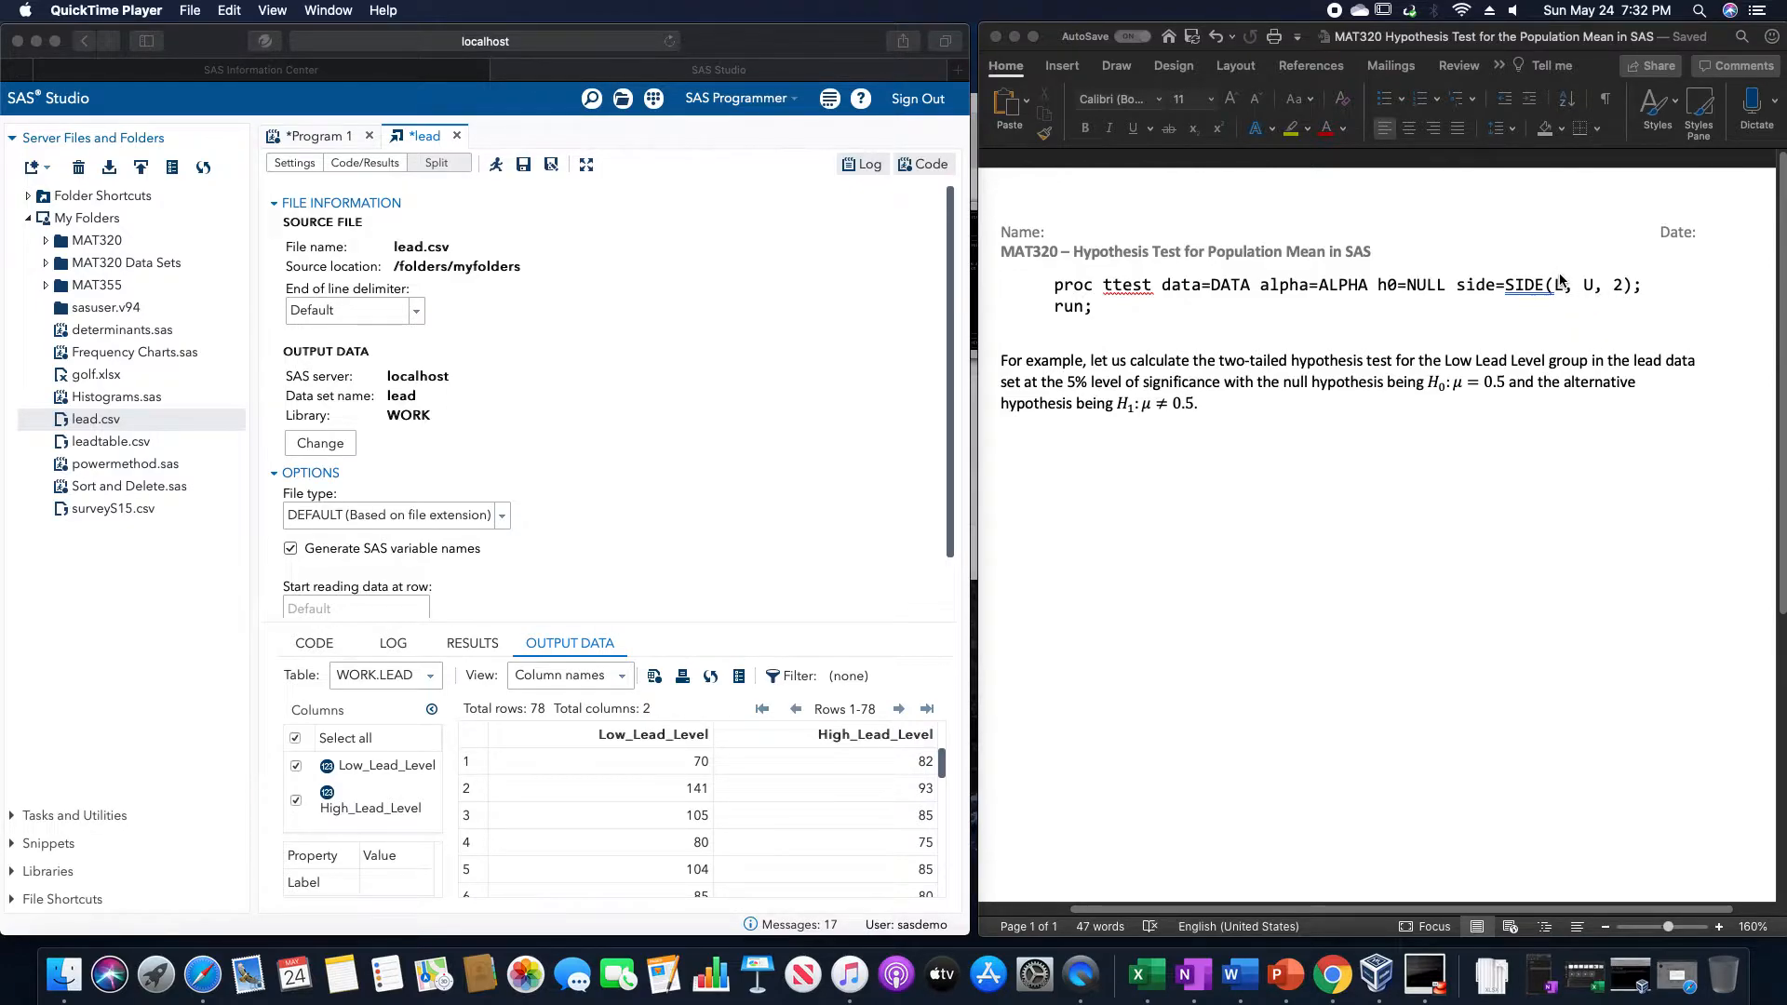
pyautogui.moveTo(1561, 298)
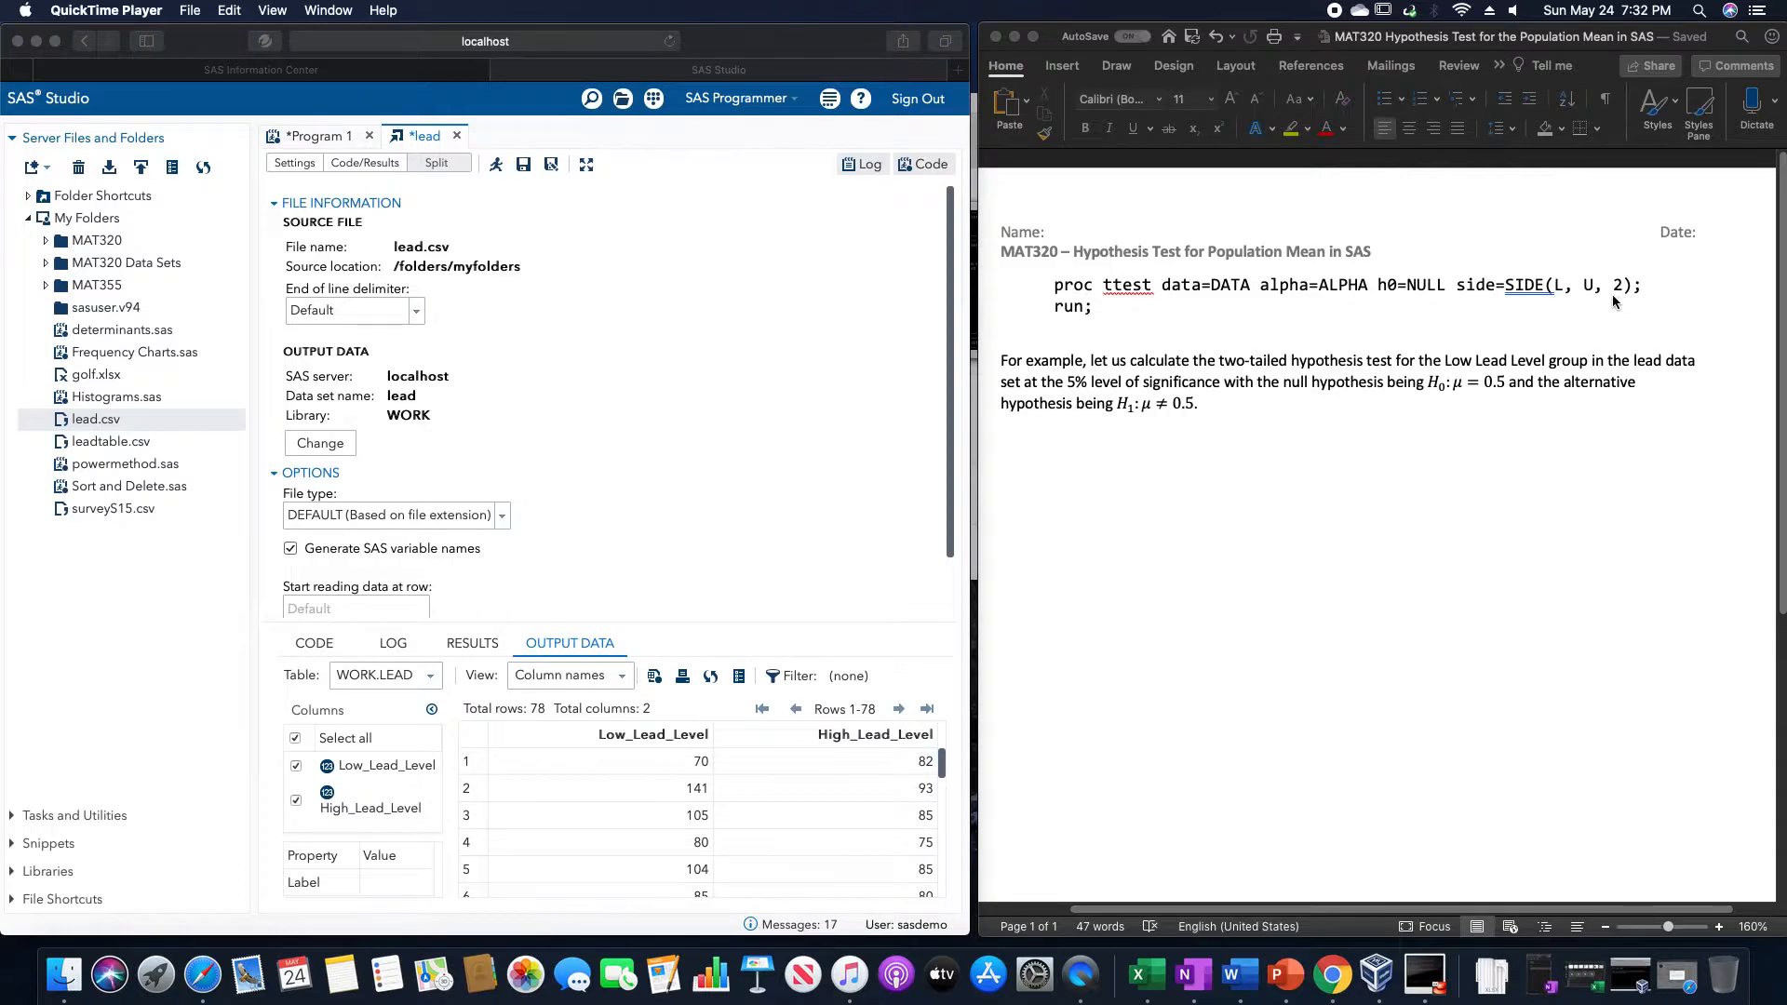
pyautogui.moveTo(1223, 302)
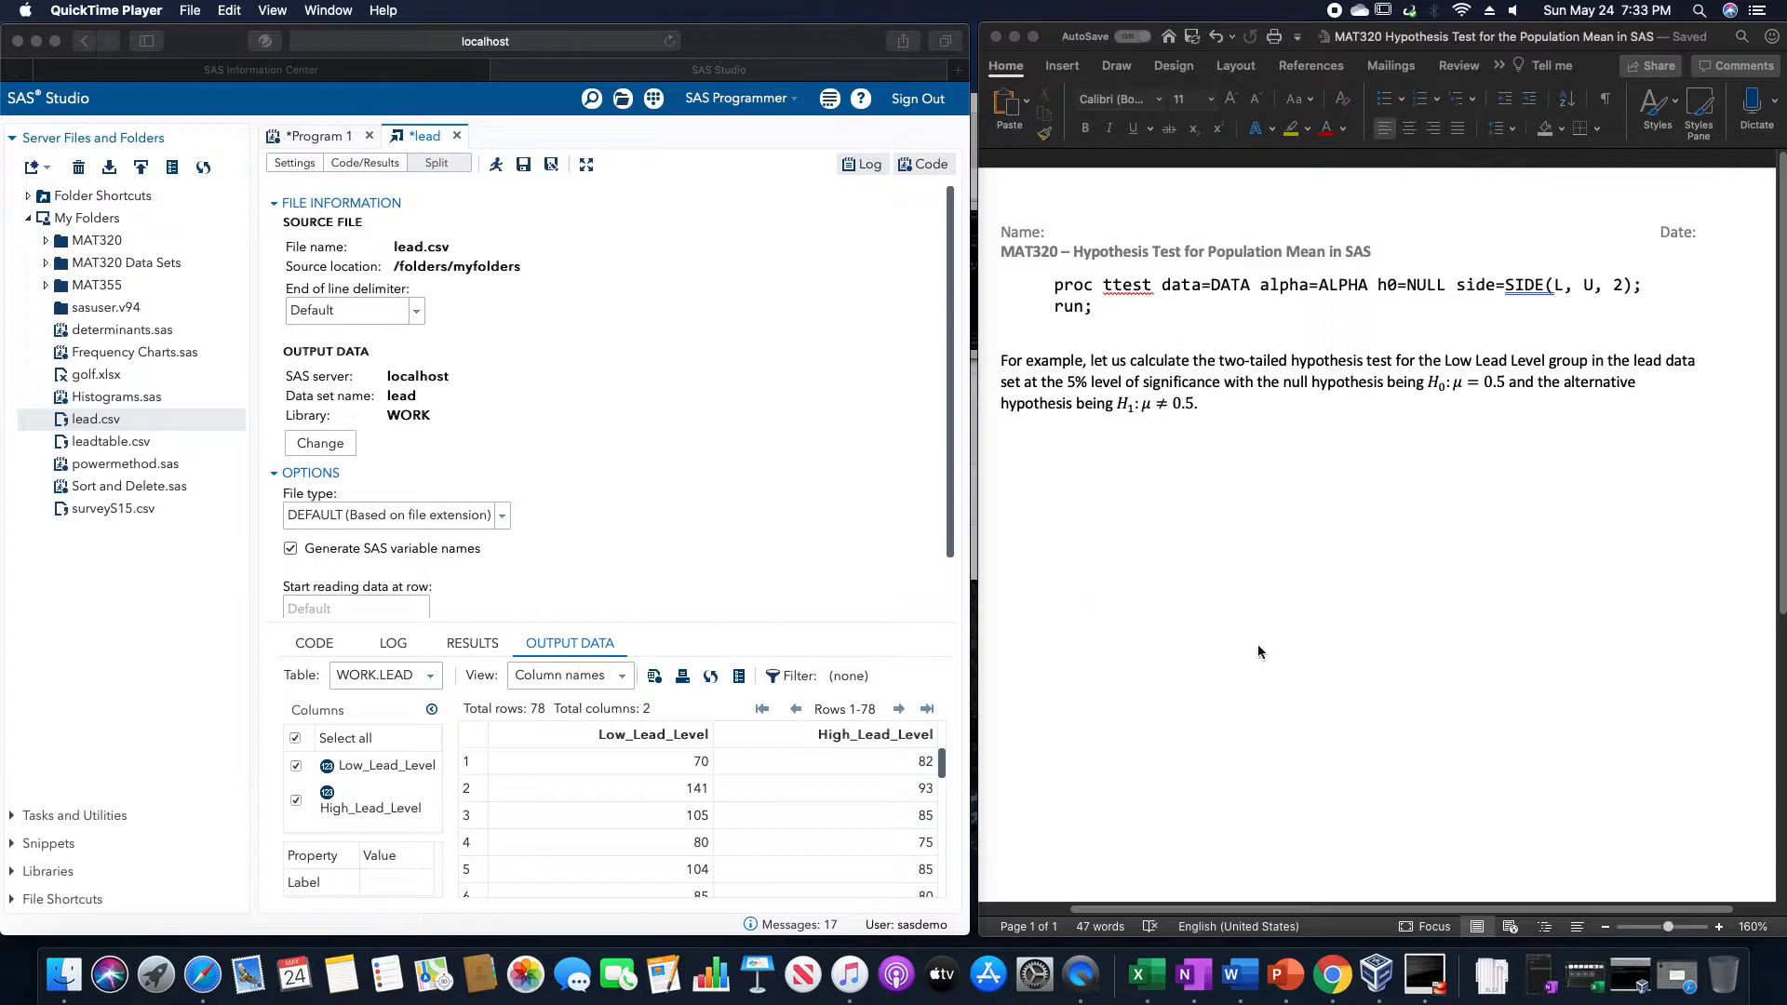
pyautogui.moveTo(1454, 392)
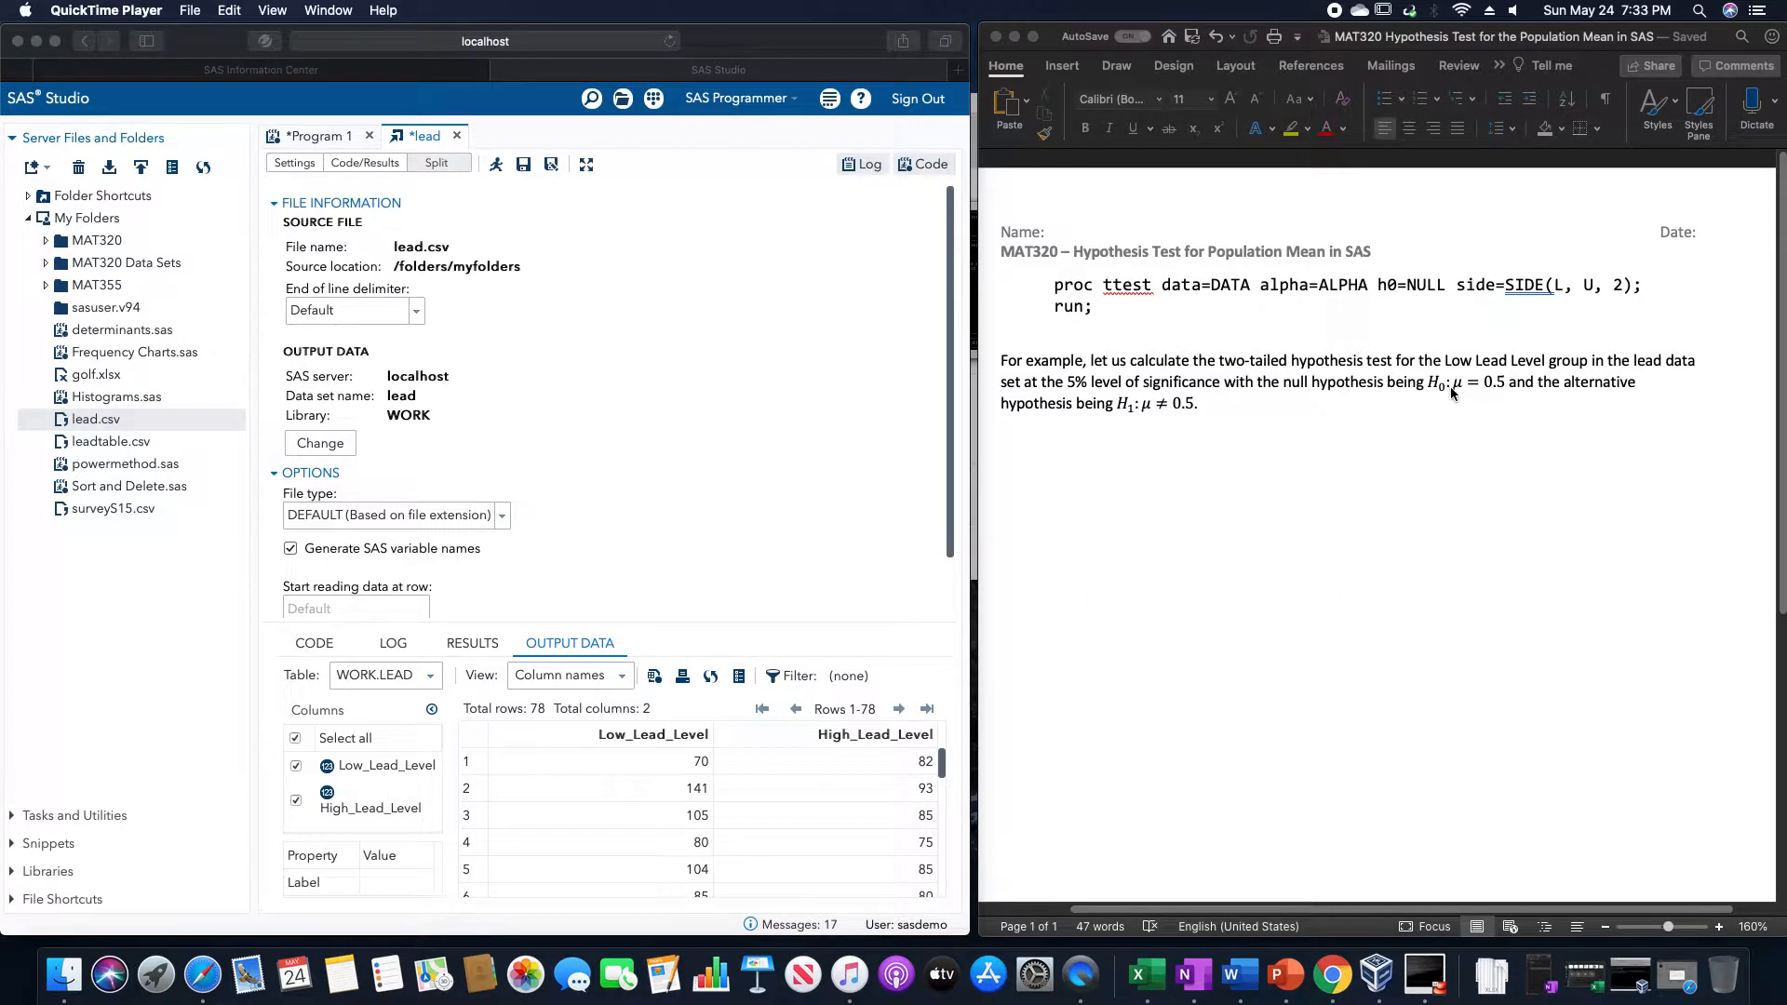
pyautogui.moveTo(1532, 396)
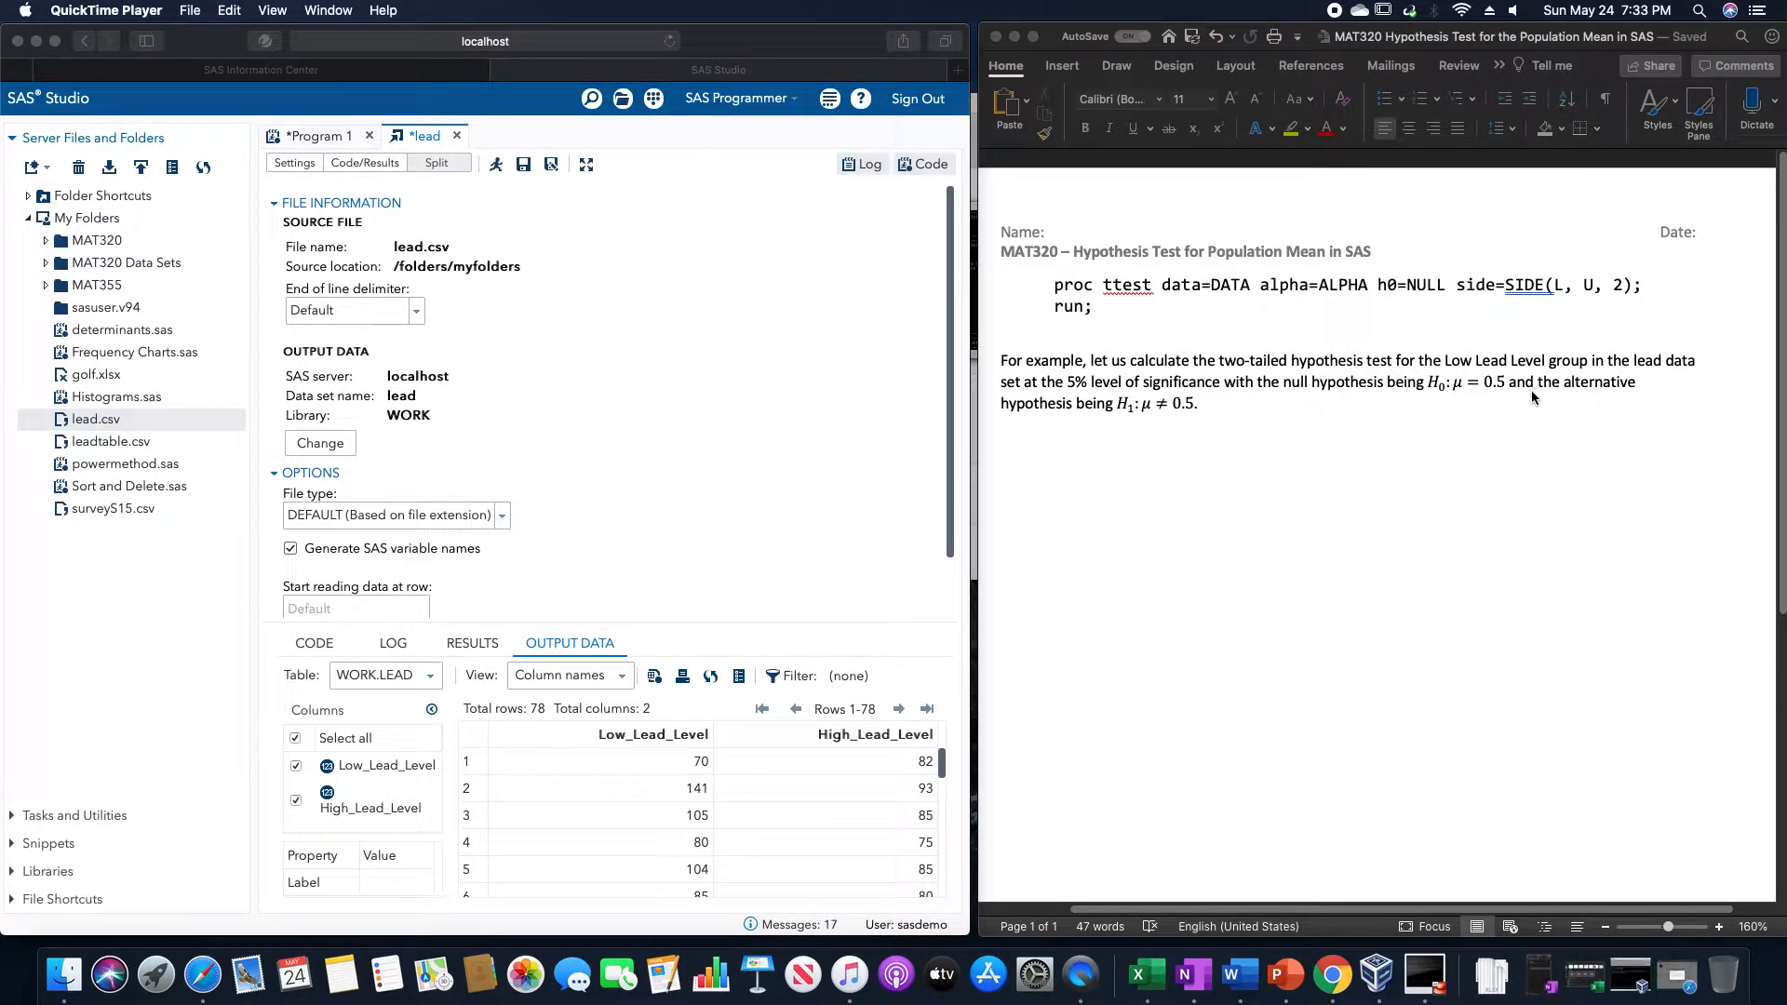
pyautogui.moveTo(1537, 394)
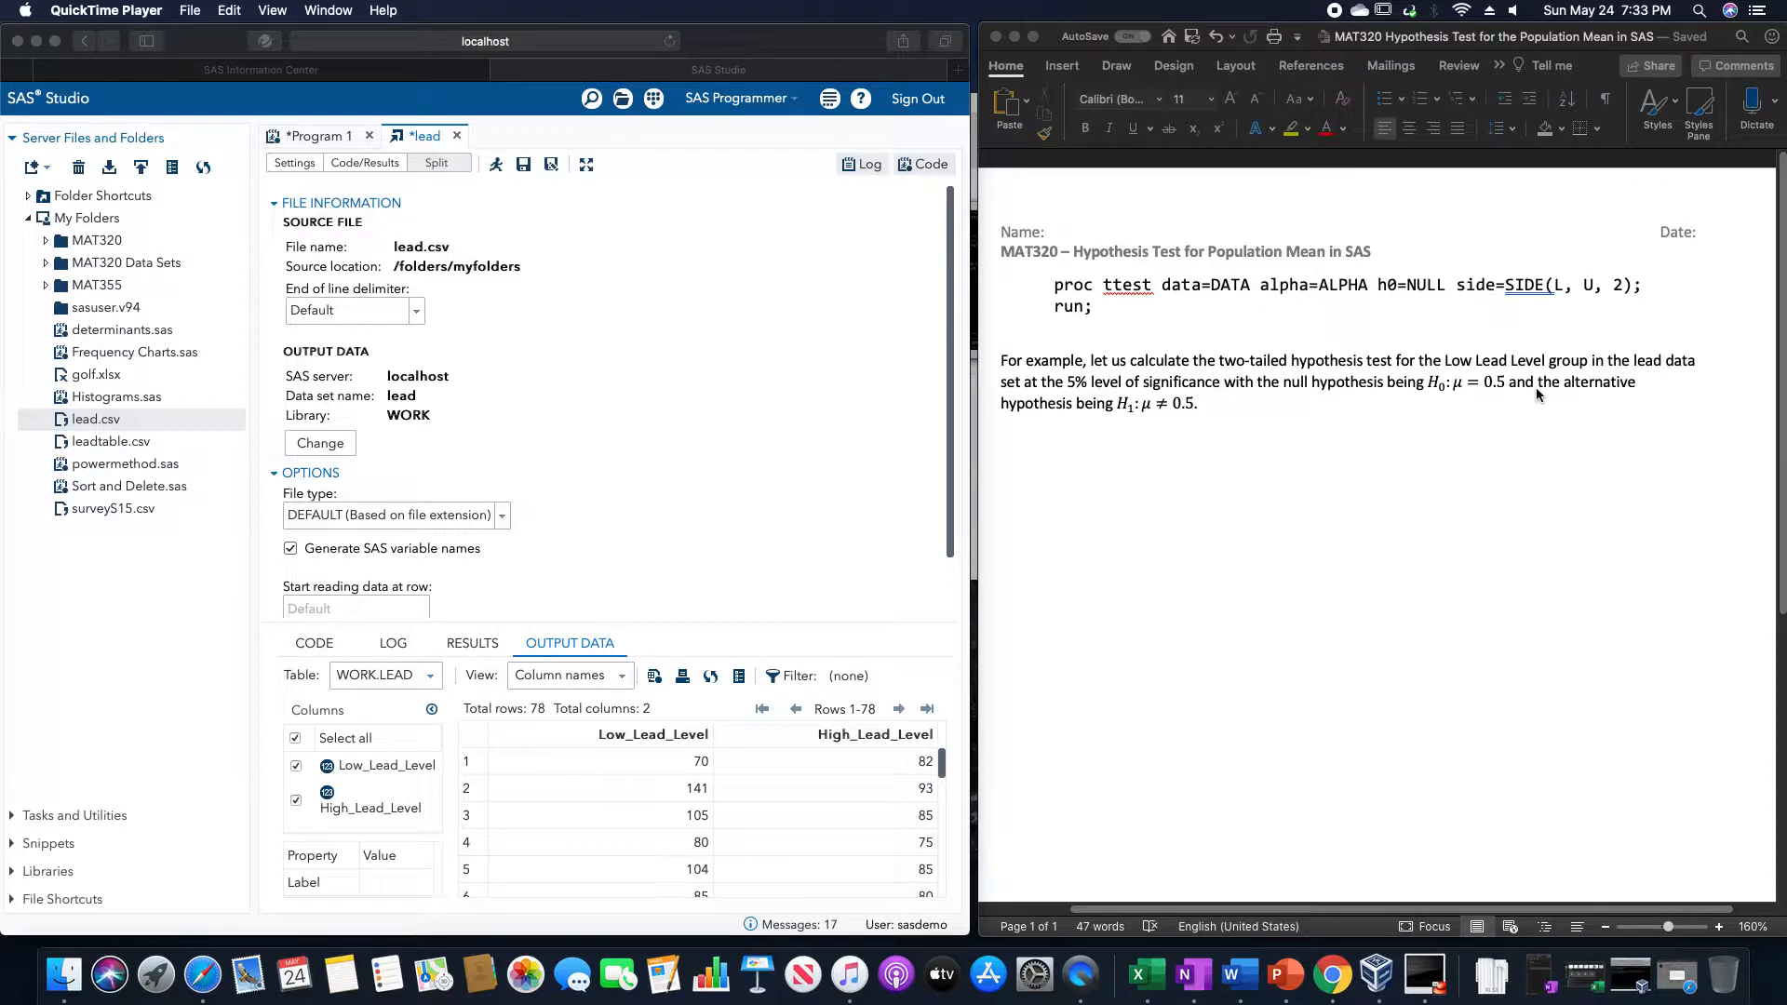
pyautogui.moveTo(1262, 456)
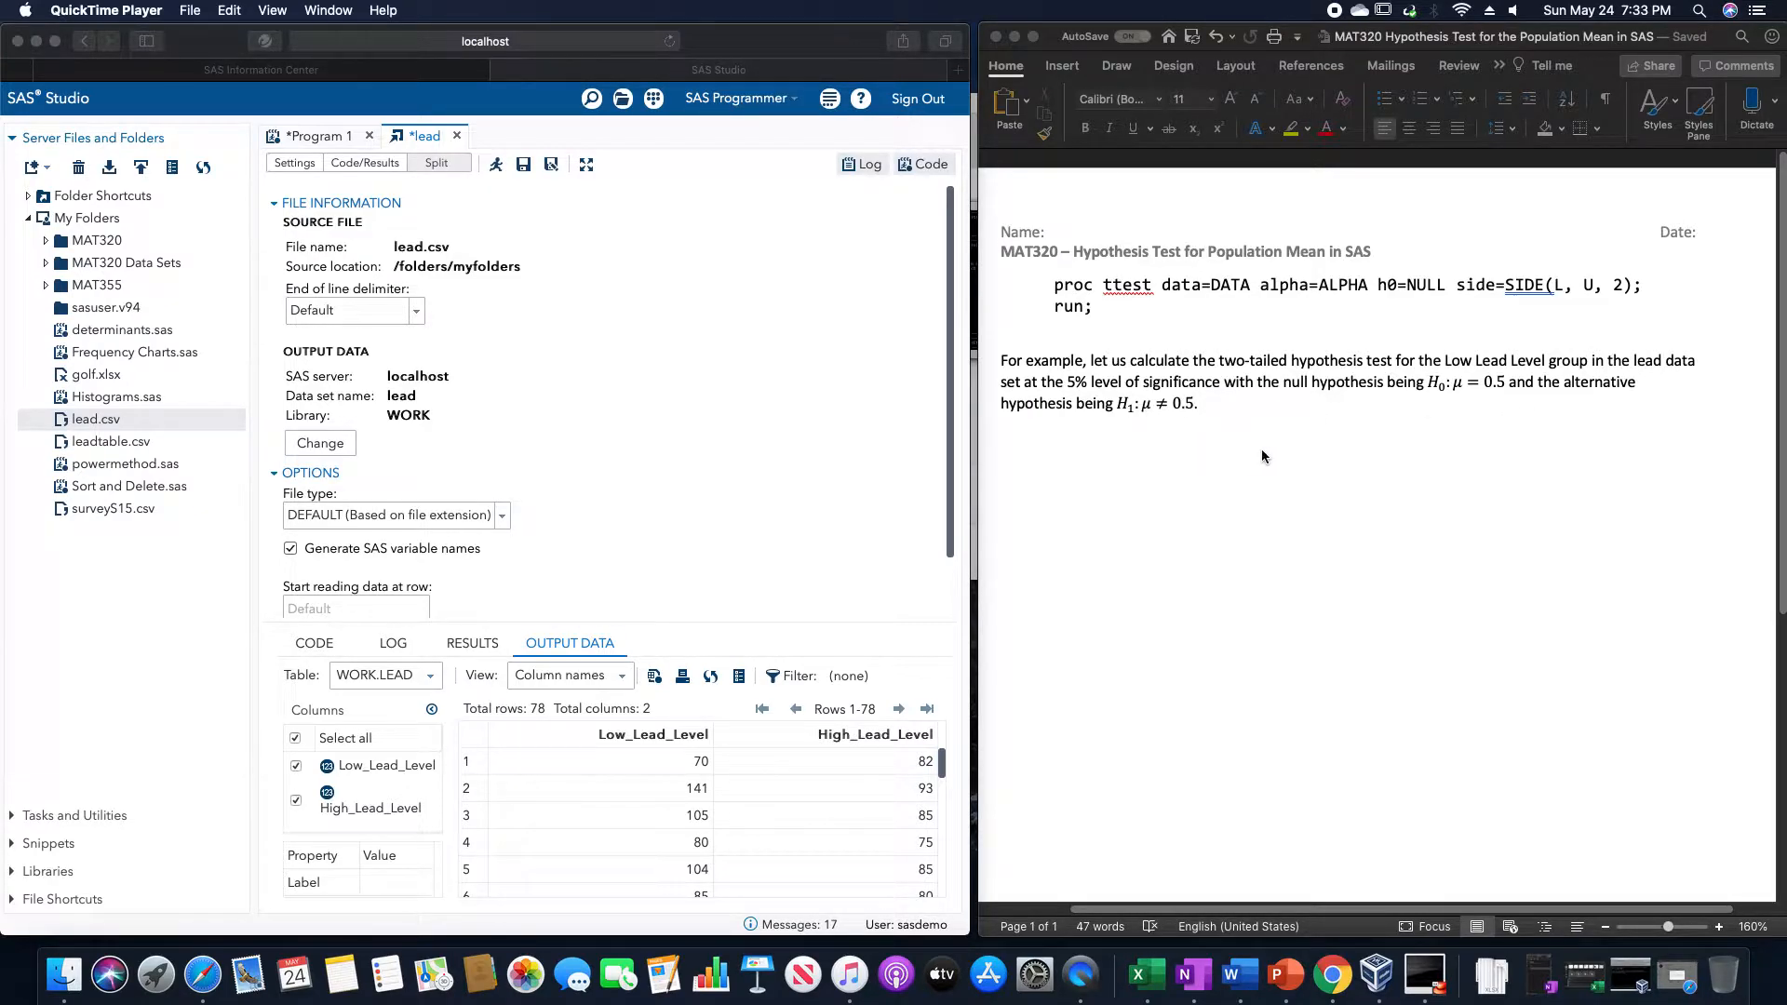
# Step: Start a proc ttest statement on data=work.lead, choosing WORK from autocomplete
pyautogui.click(318, 136)
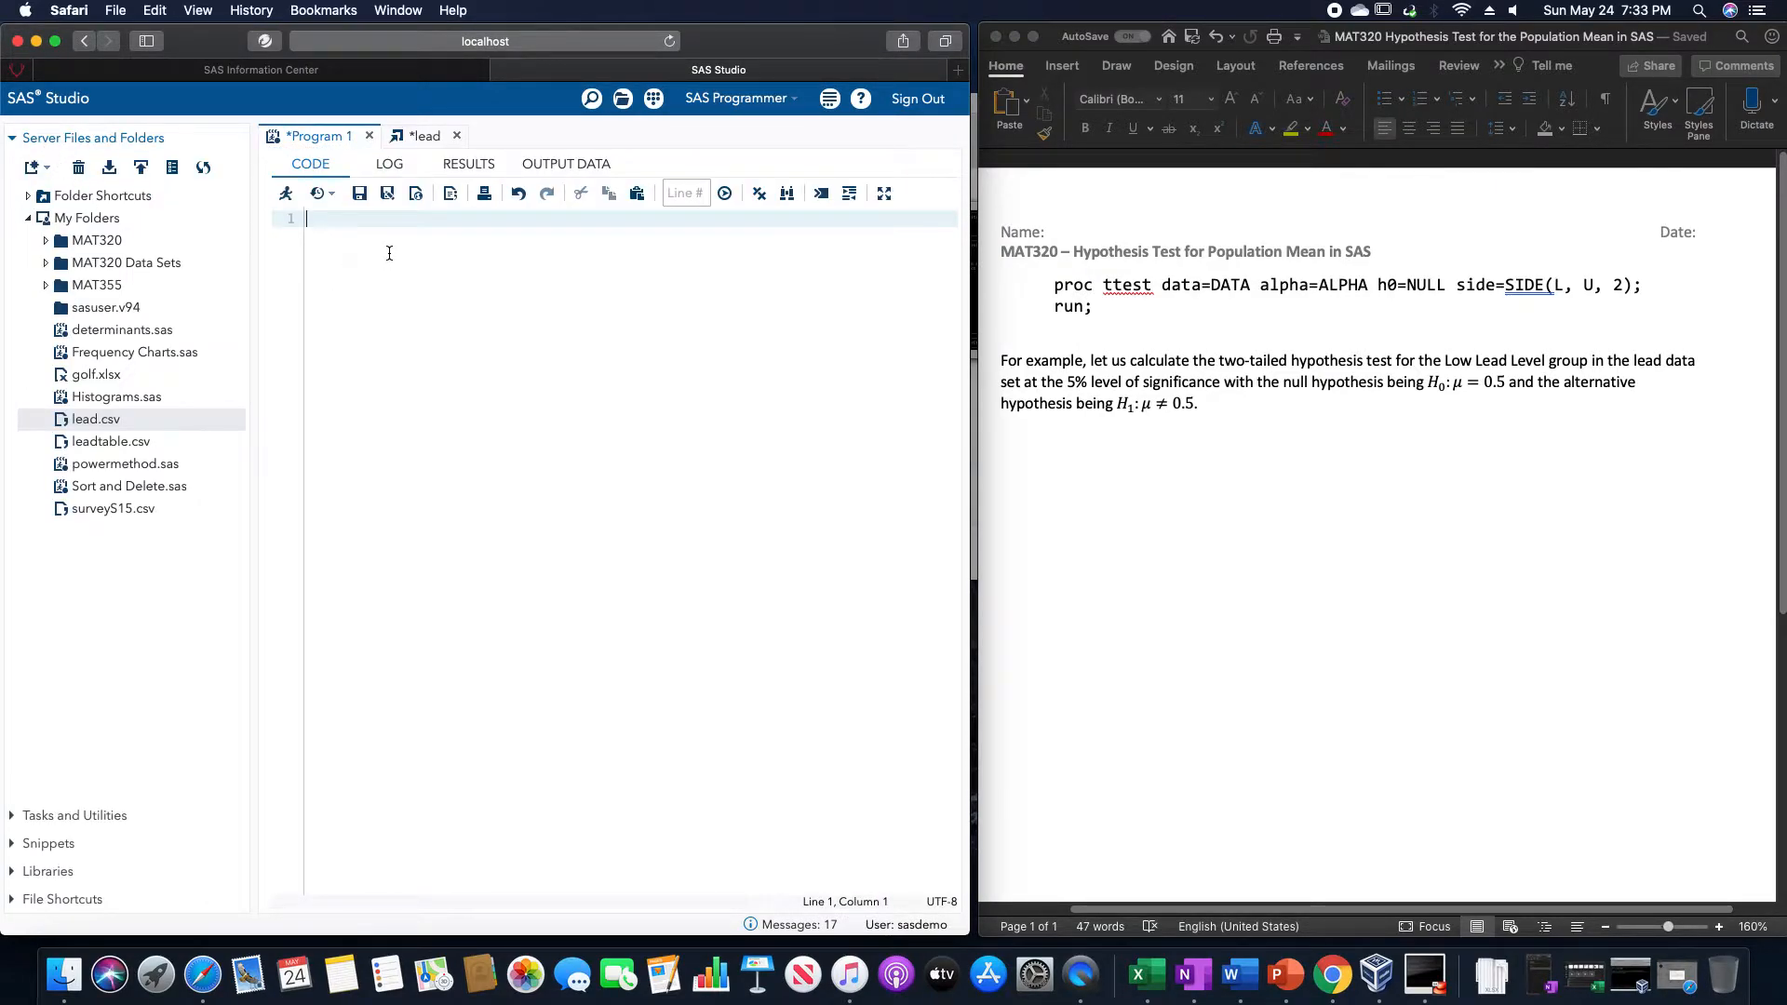
pyautogui.write('proc ttest')
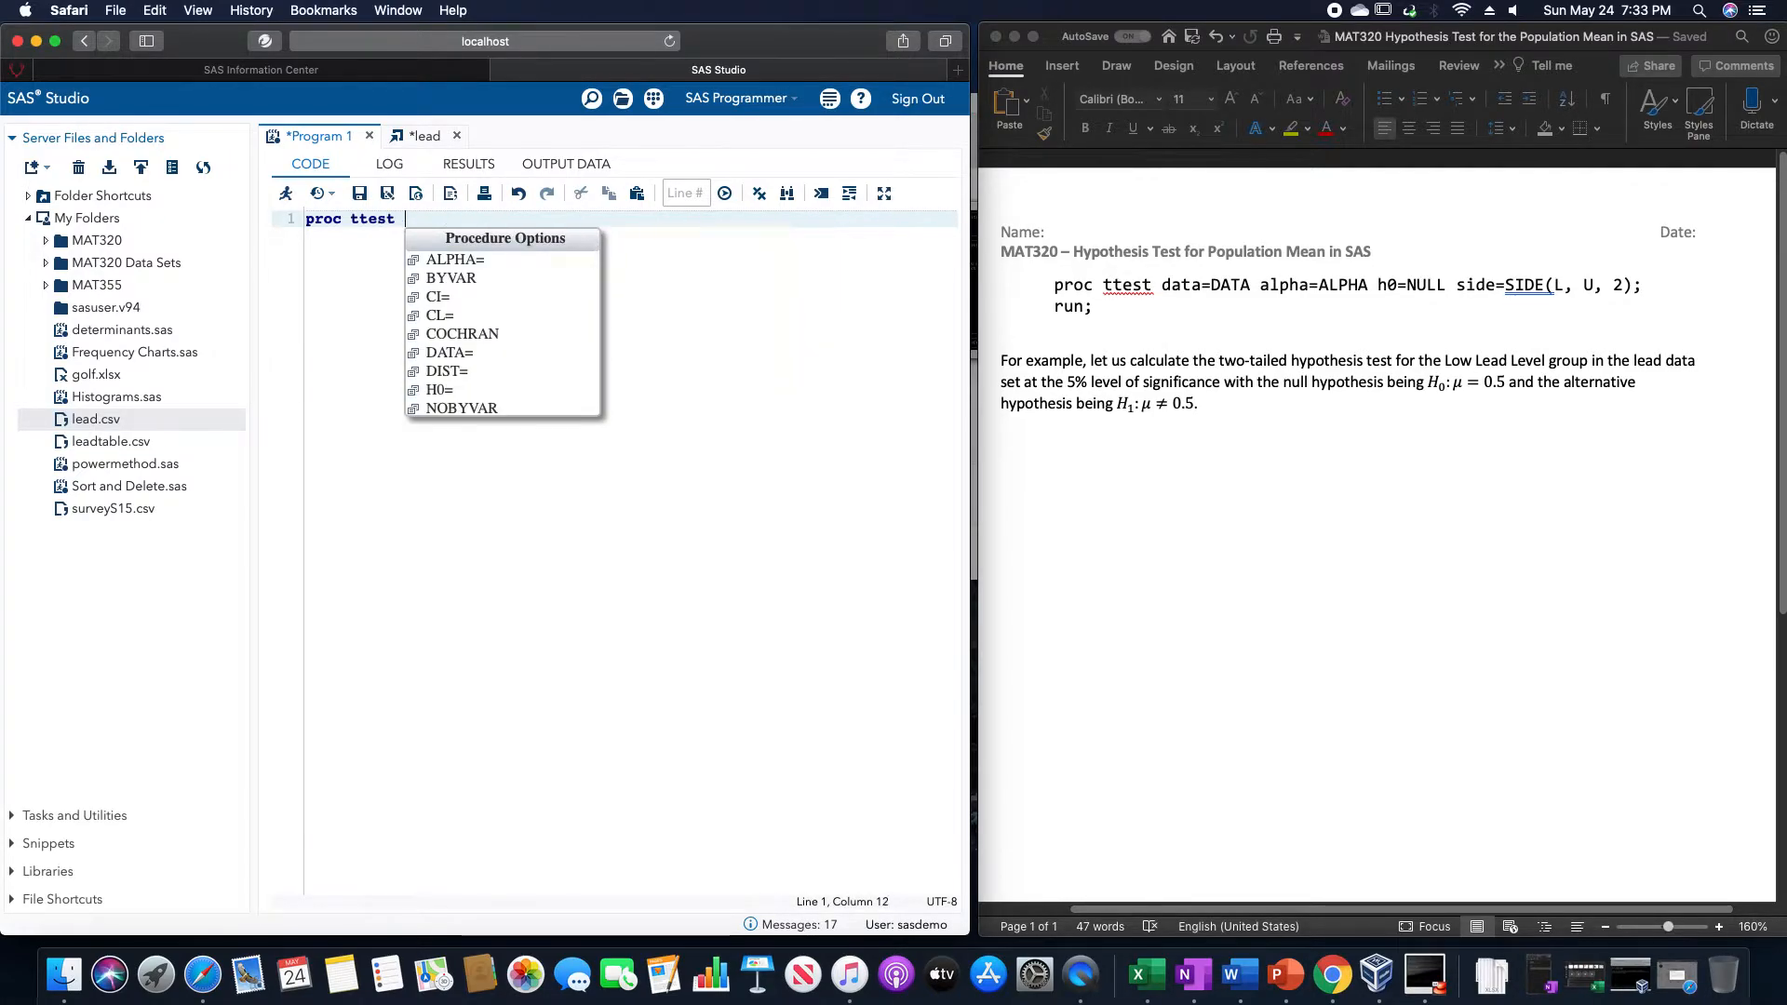
pyautogui.write('data=')
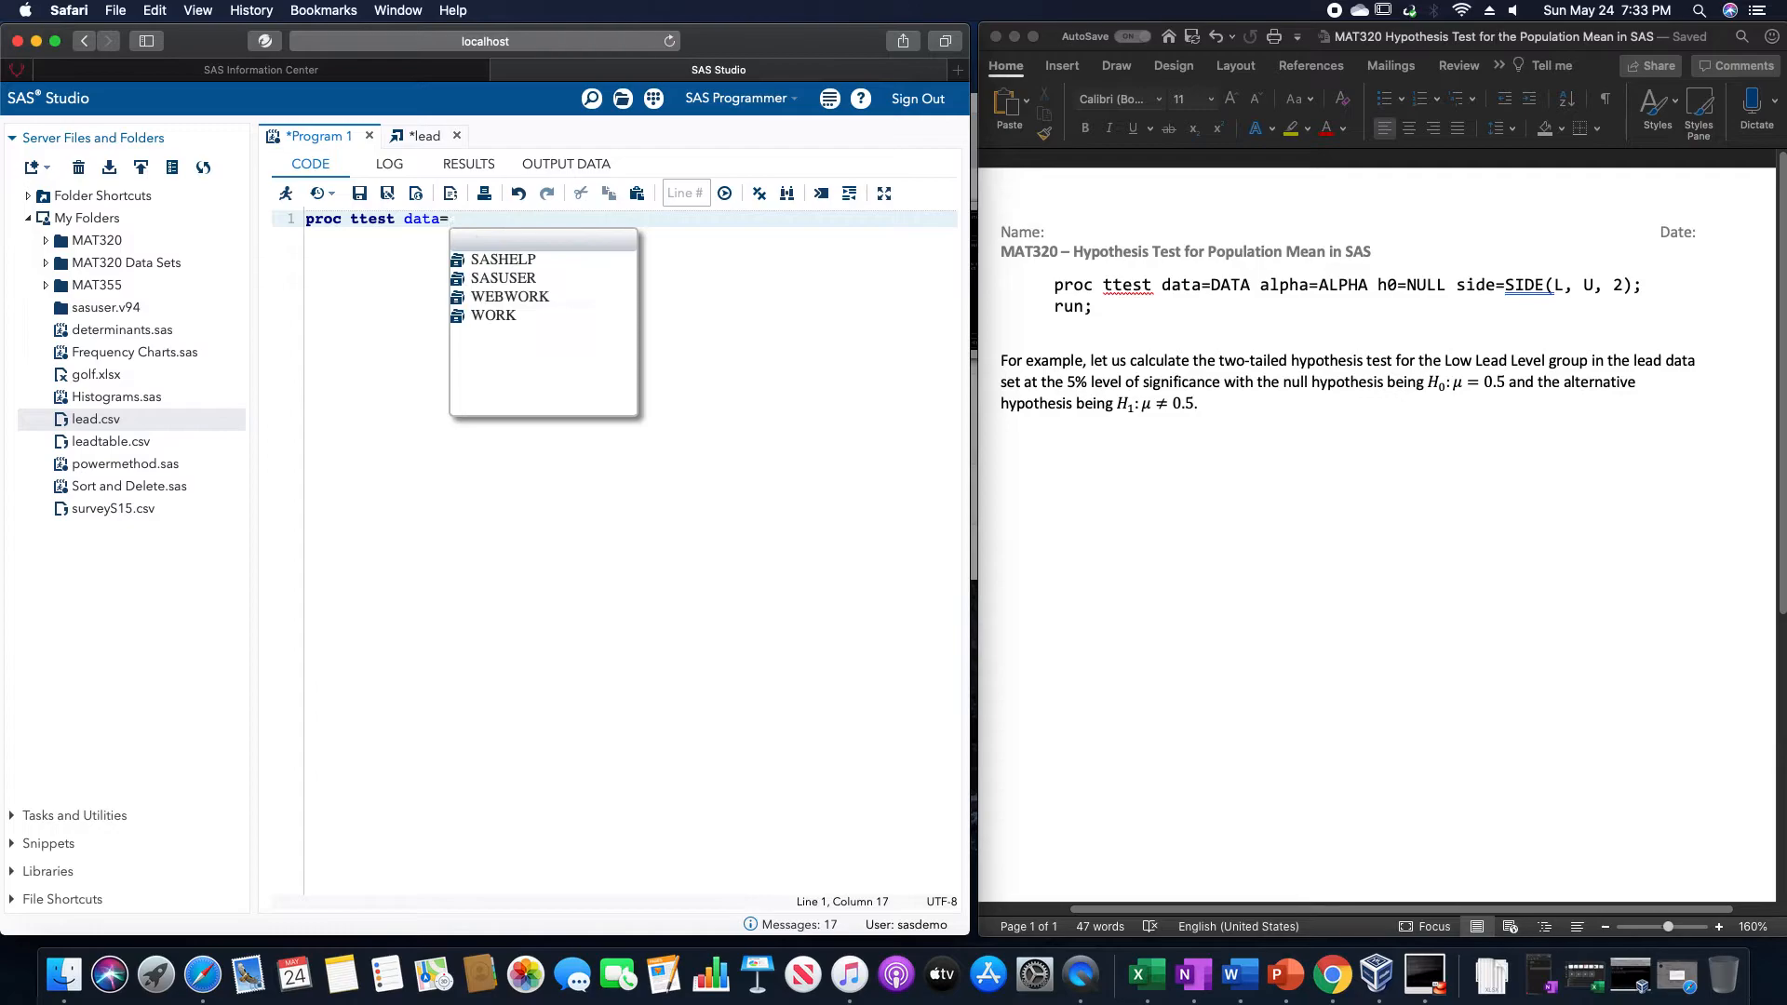
pyautogui.click(492, 317)
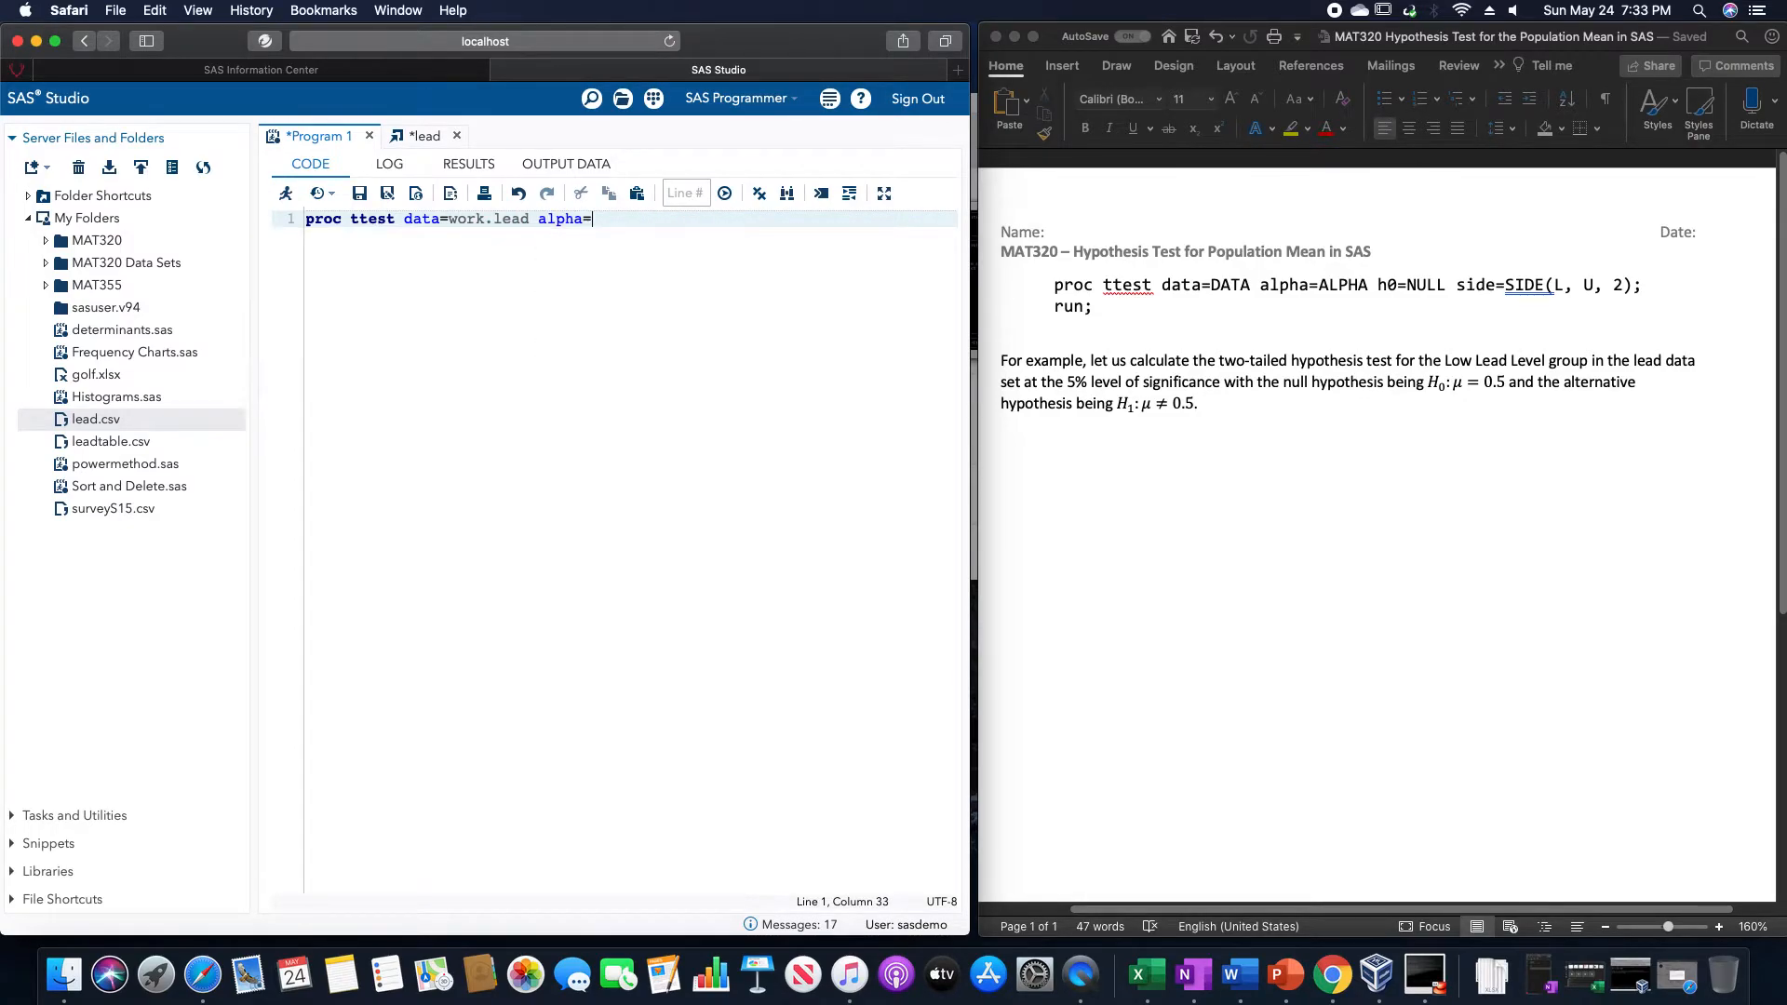
# Step: Add alpha = 0.05 and h0 = 0.5 to the ttest statement
pyautogui.write('= 0.')
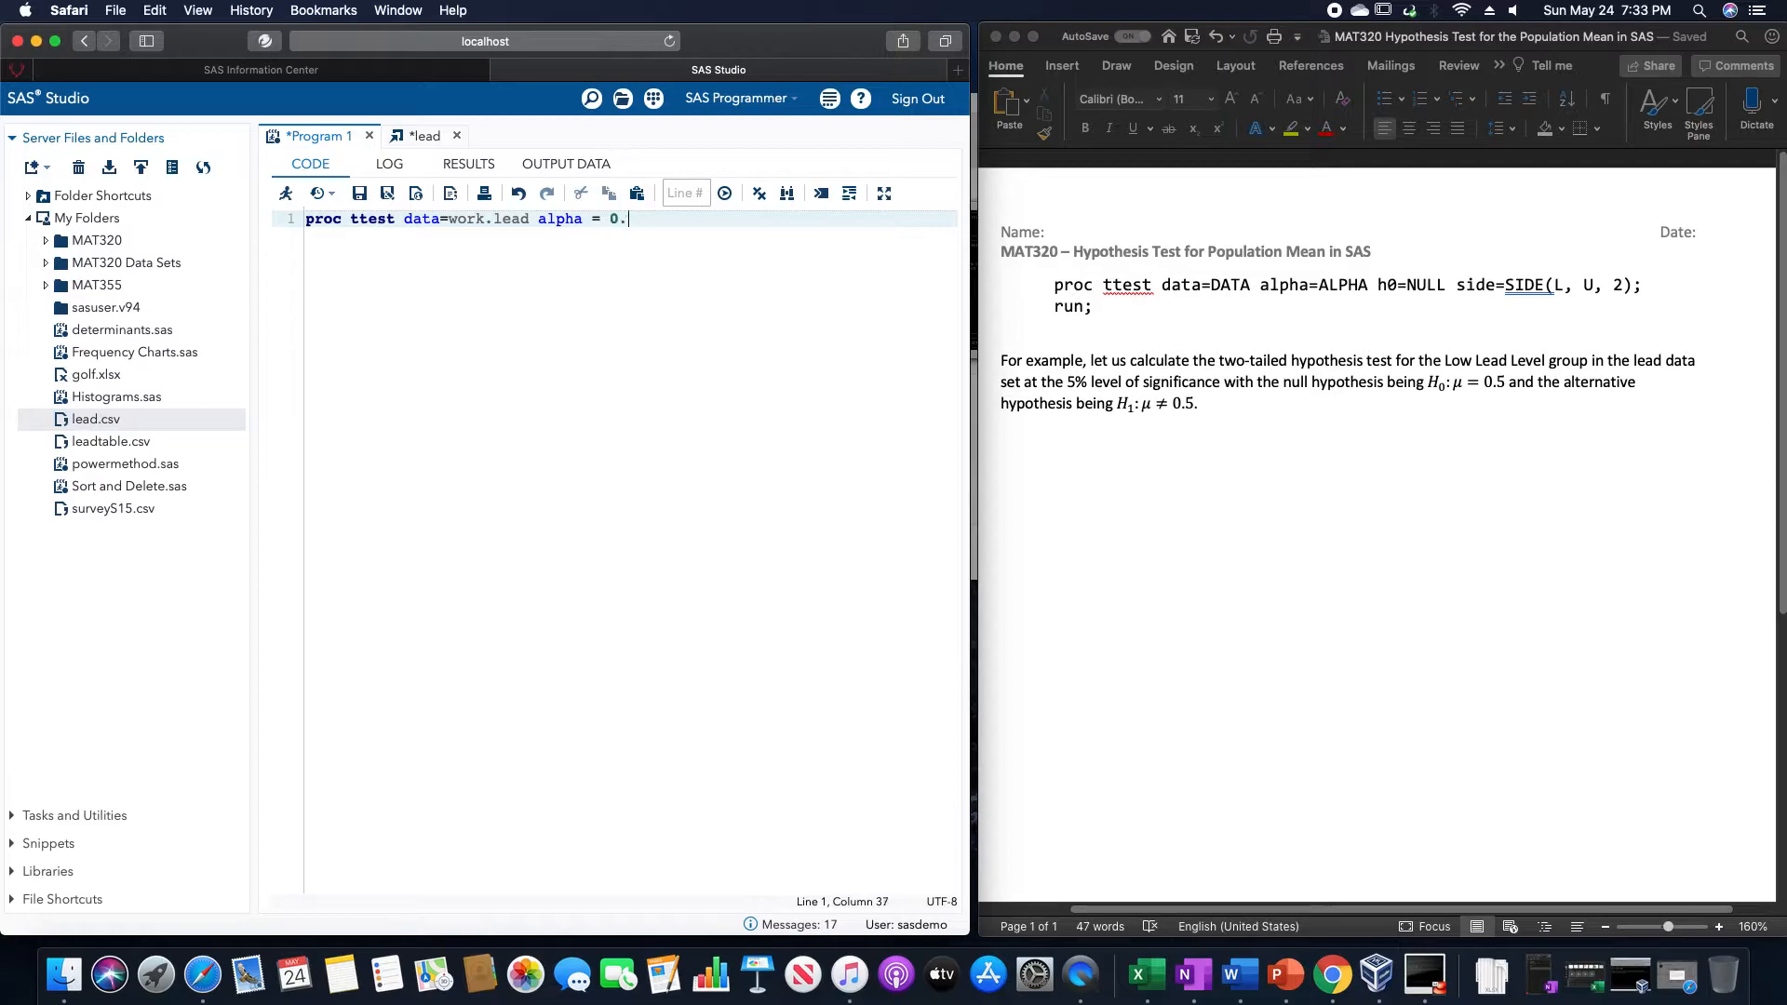
pyautogui.write('05 h0')
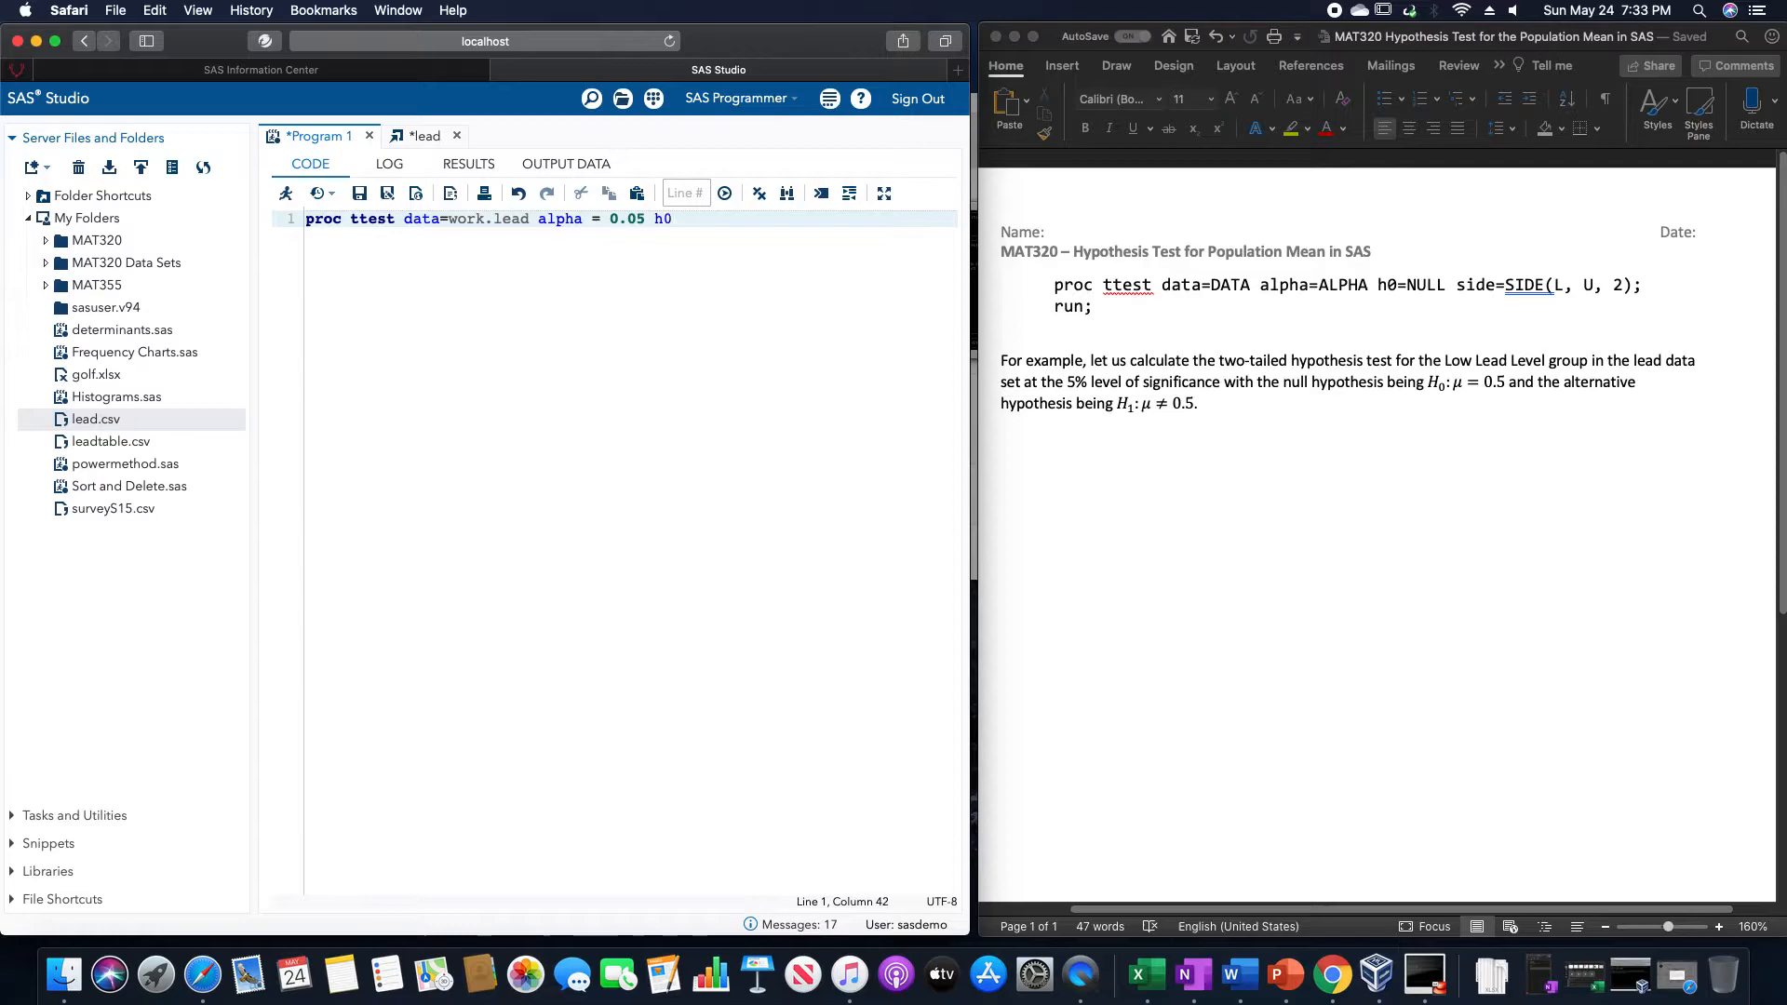
pyautogui.write('=')
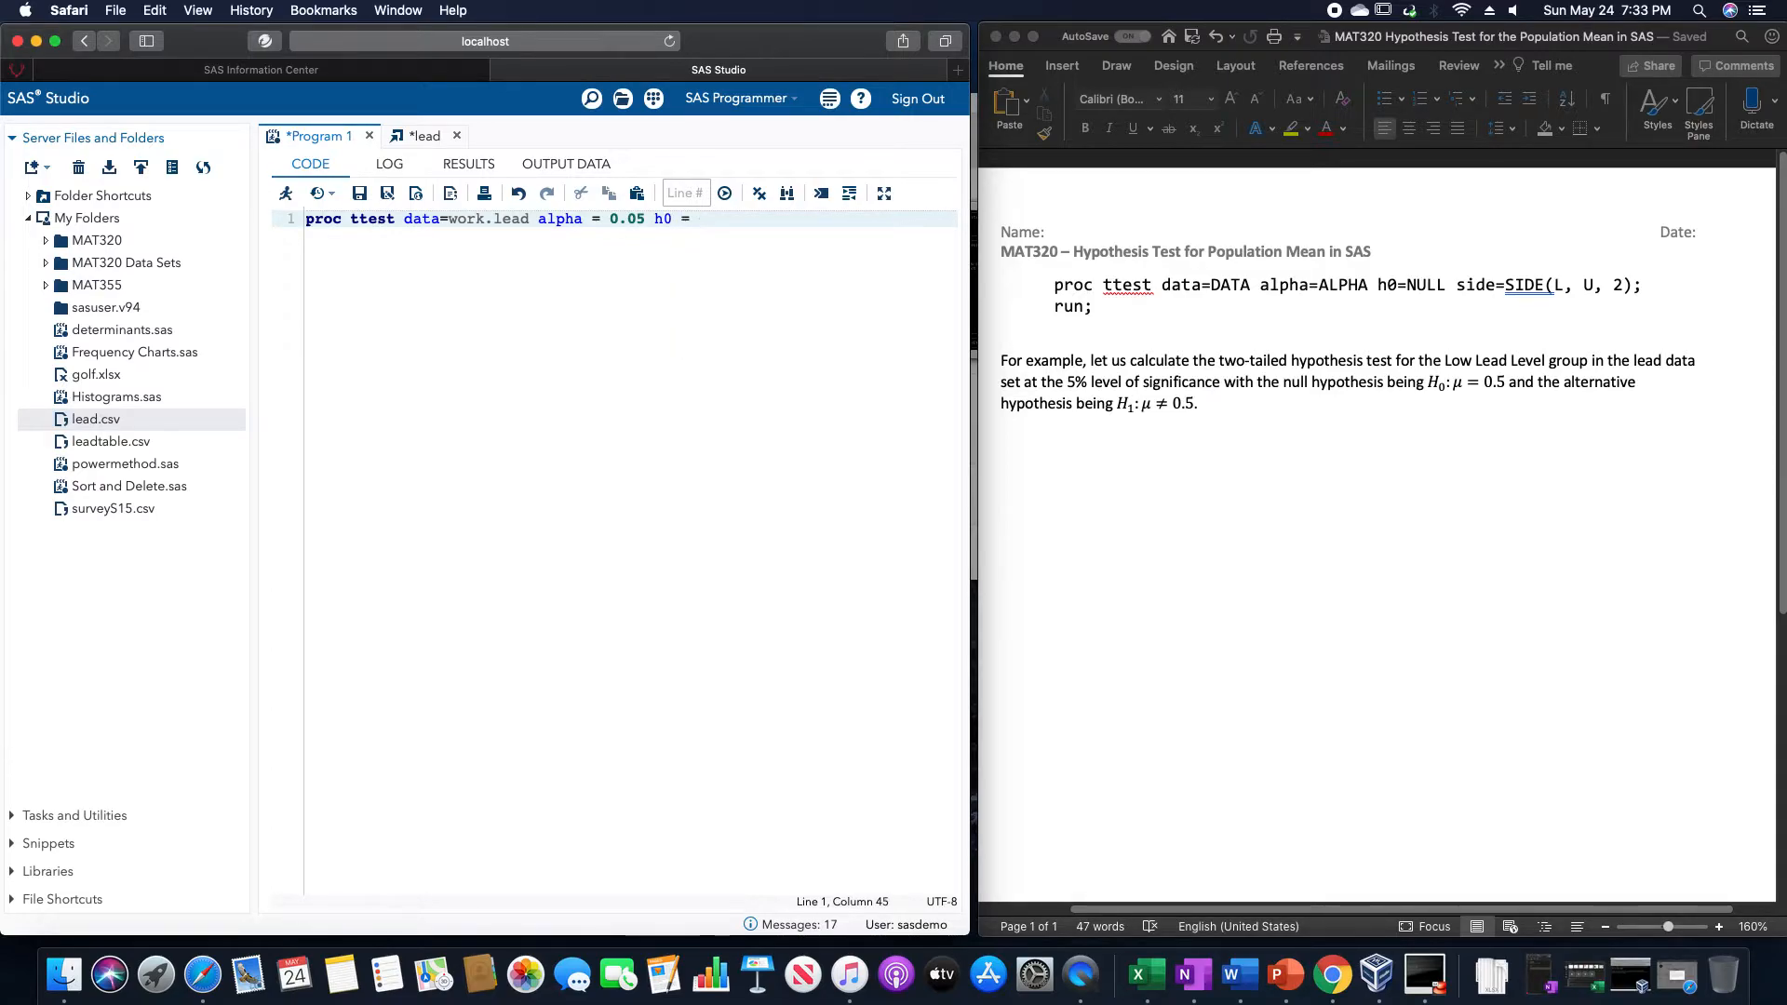
pyautogui.write('0.')
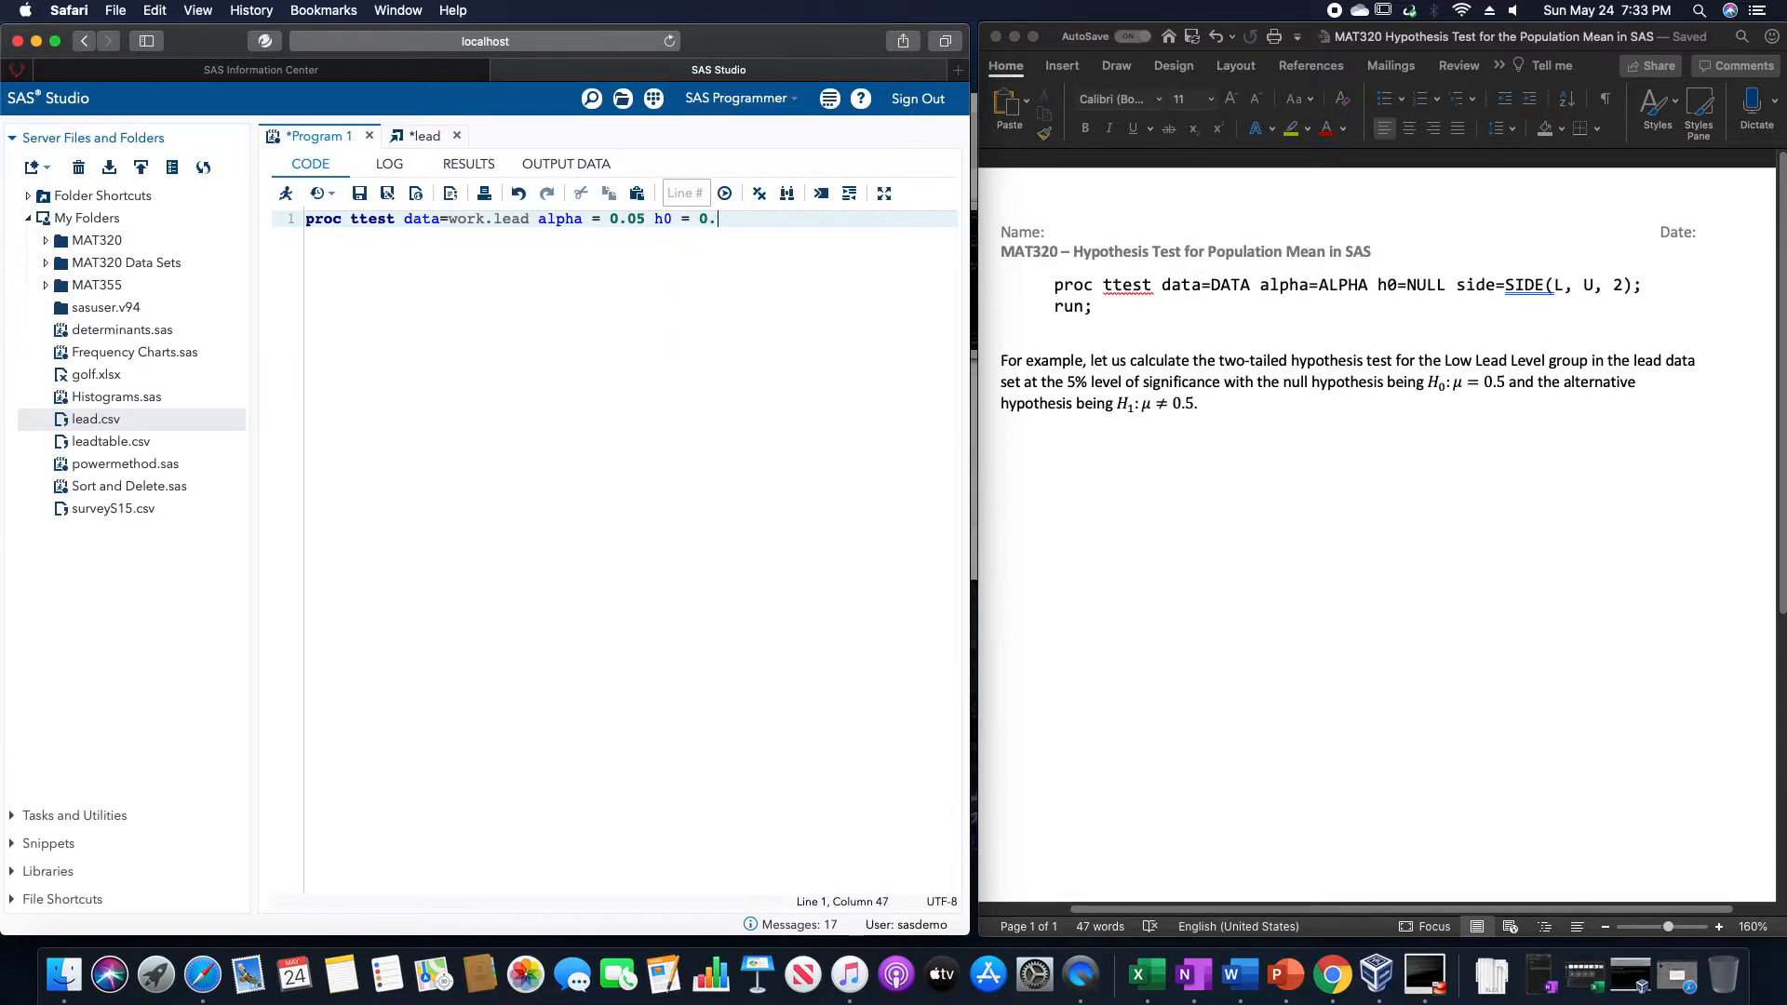
pyautogui.write('5')
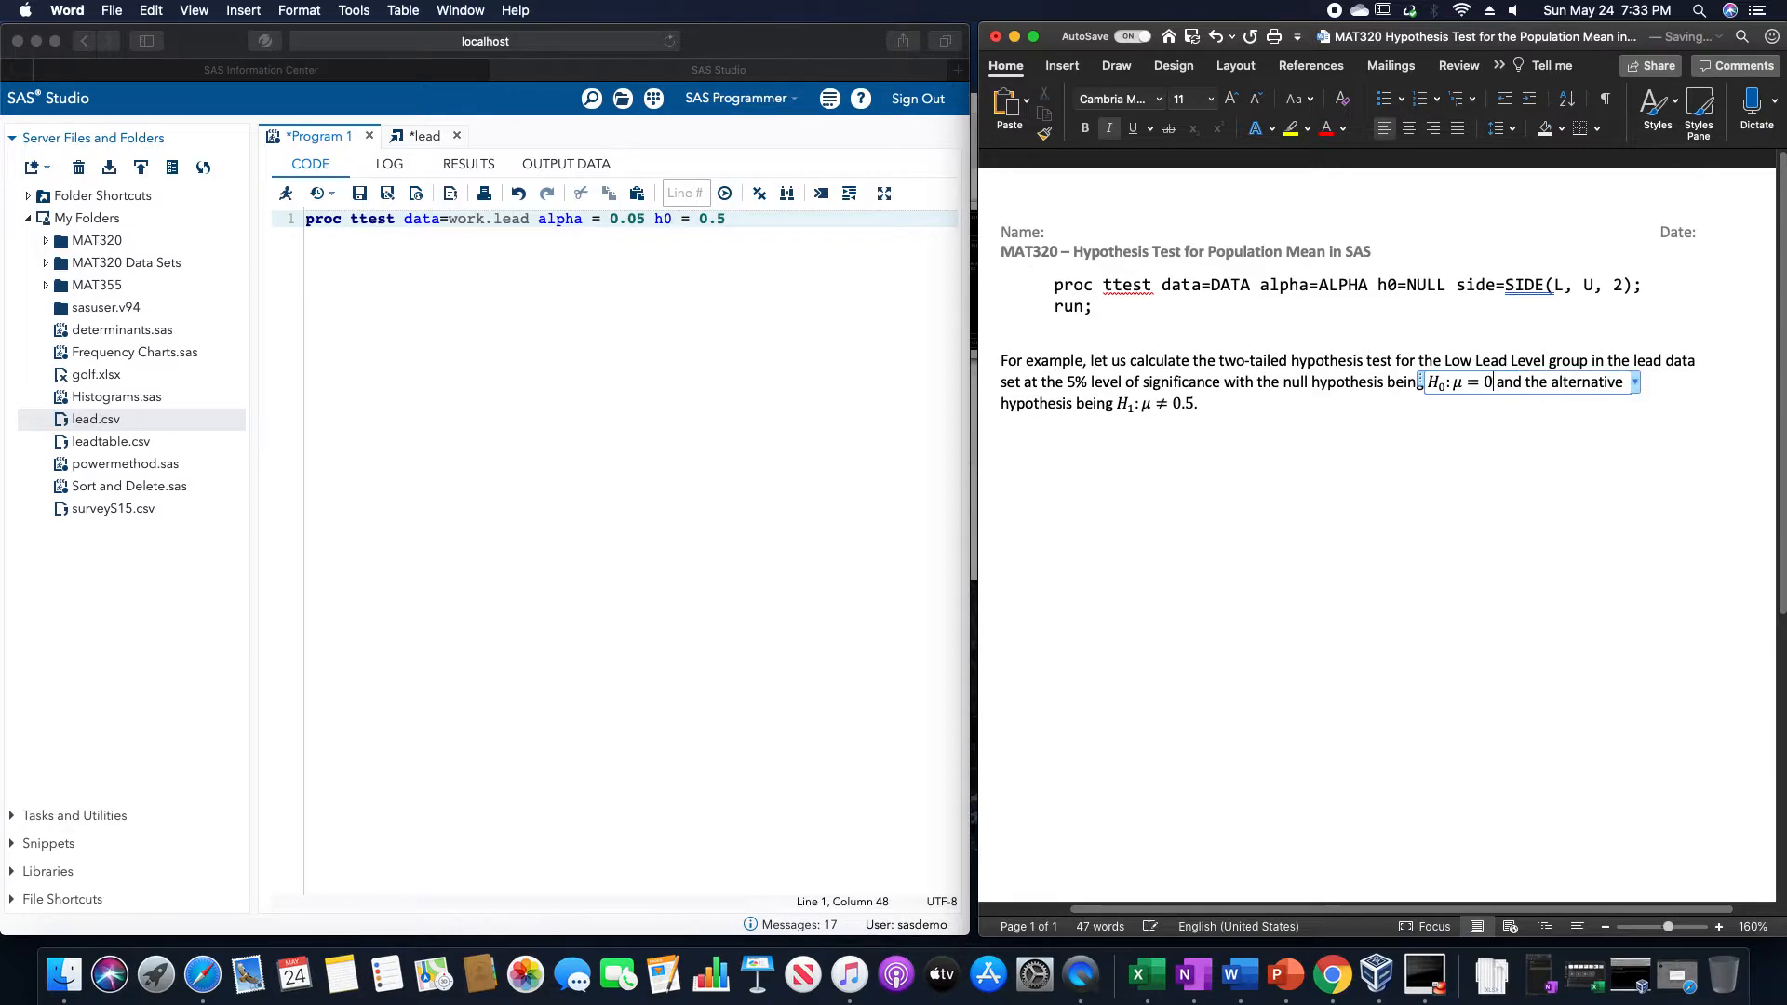
# Step: Change the H0 and H1 hypothesis means in the Word notes from 0.5 to 25
pyautogui.write('25')
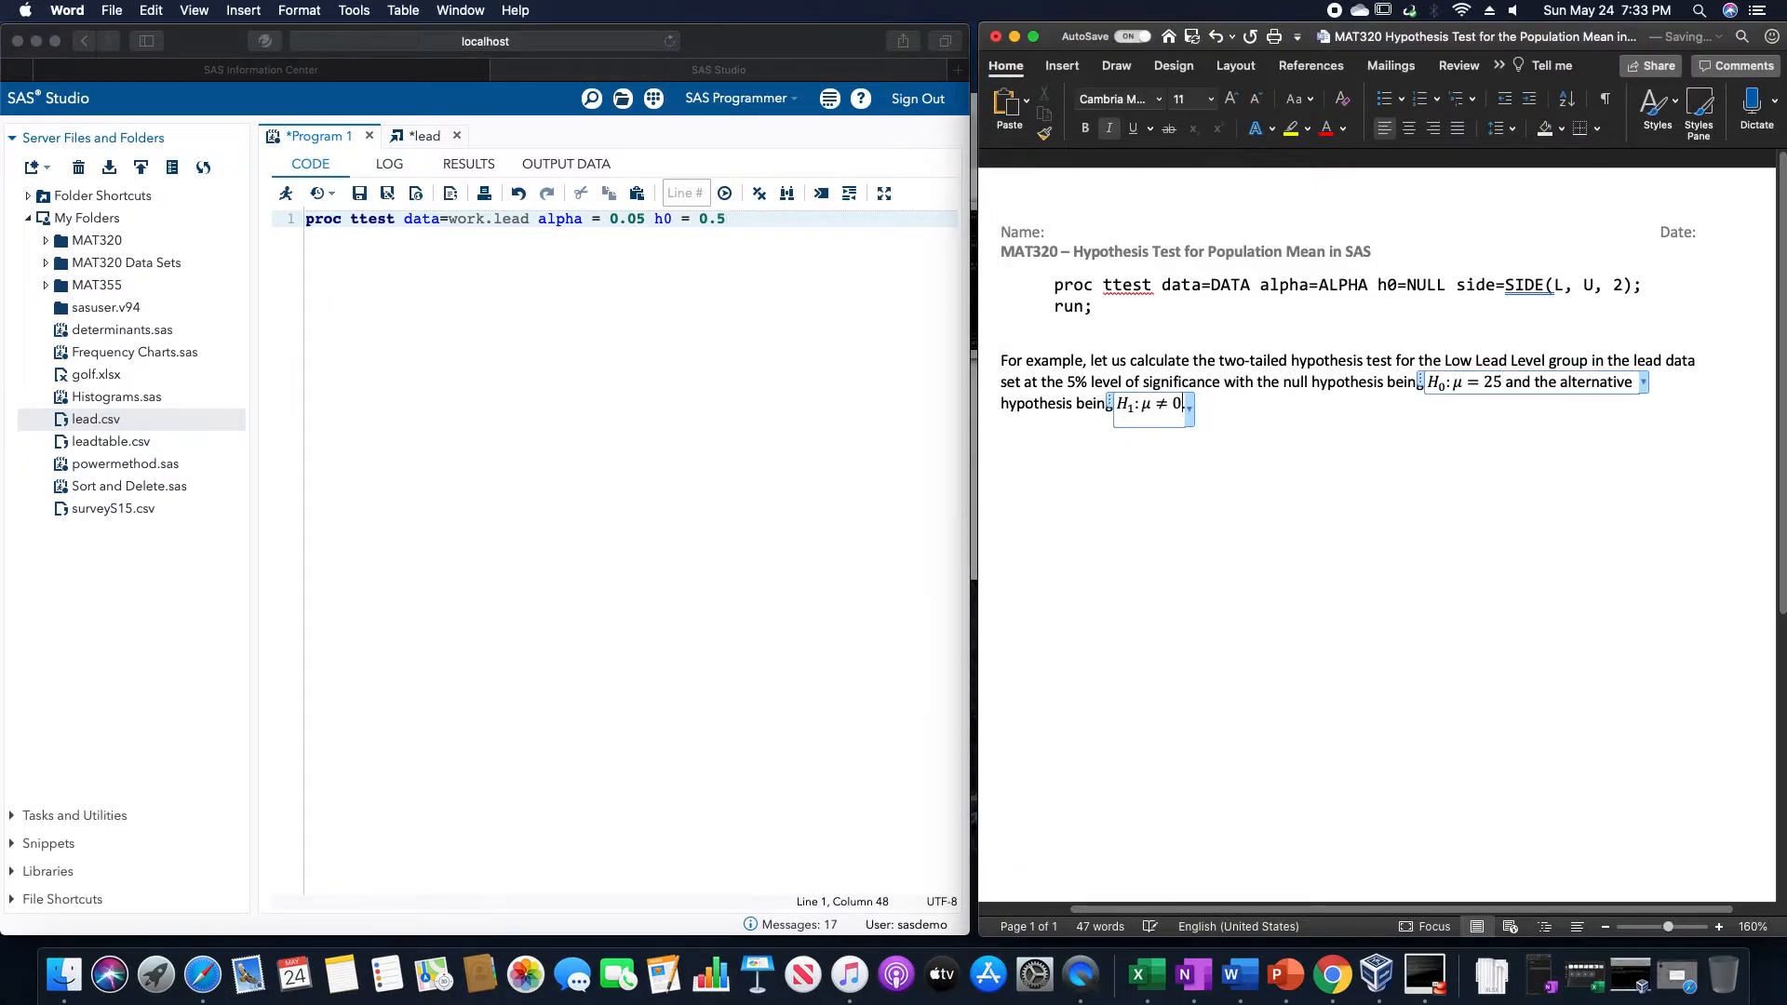
pyautogui.write('25.')
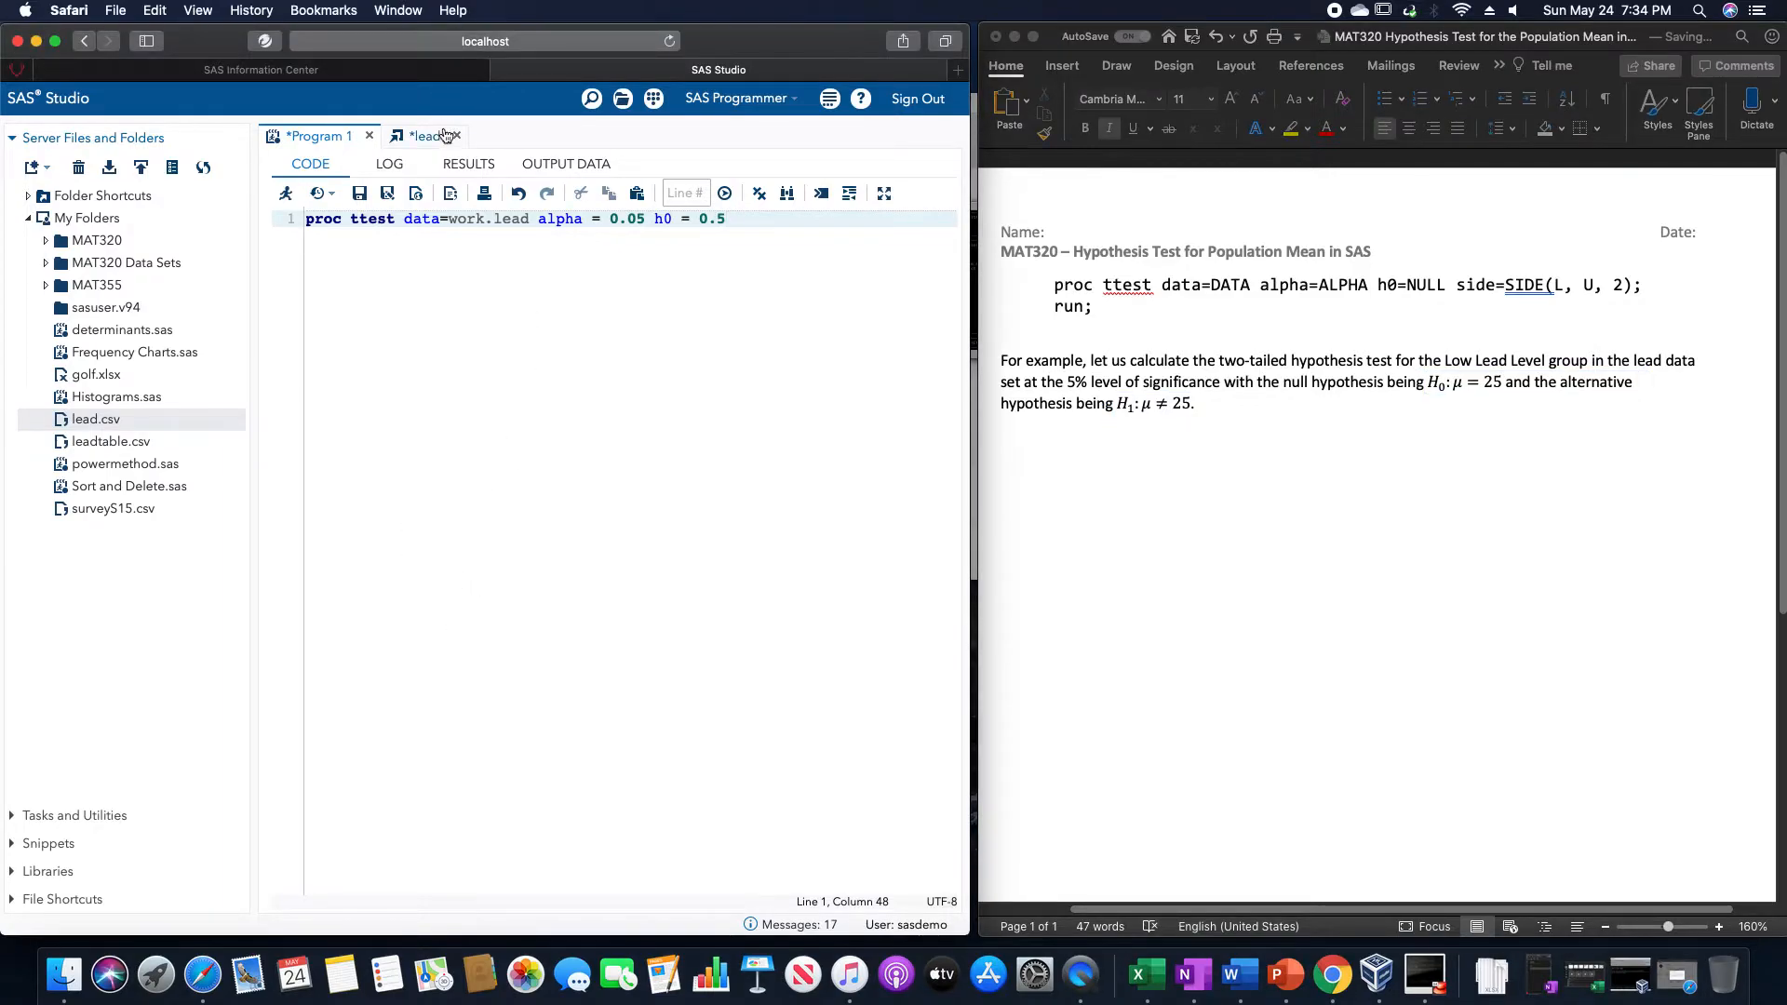
# Step: Change h0 to 25 and add side=2 for a two-sided test
pyautogui.click(422, 136)
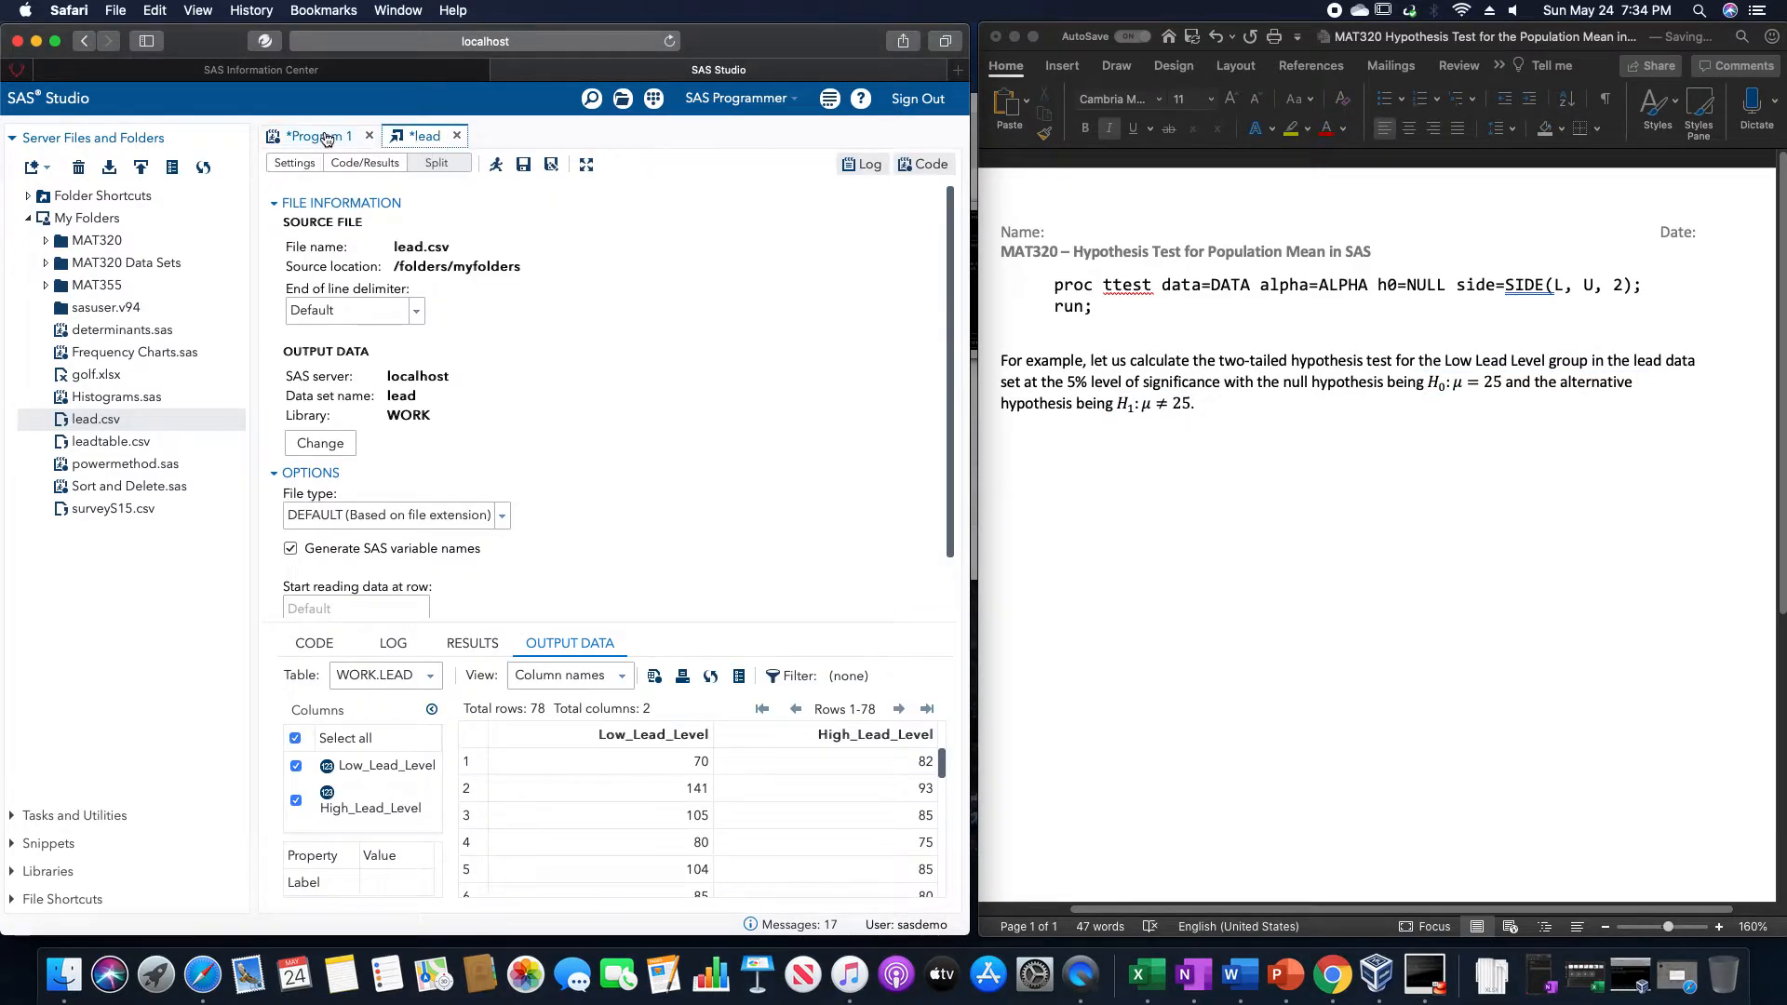
pyautogui.click(318, 135)
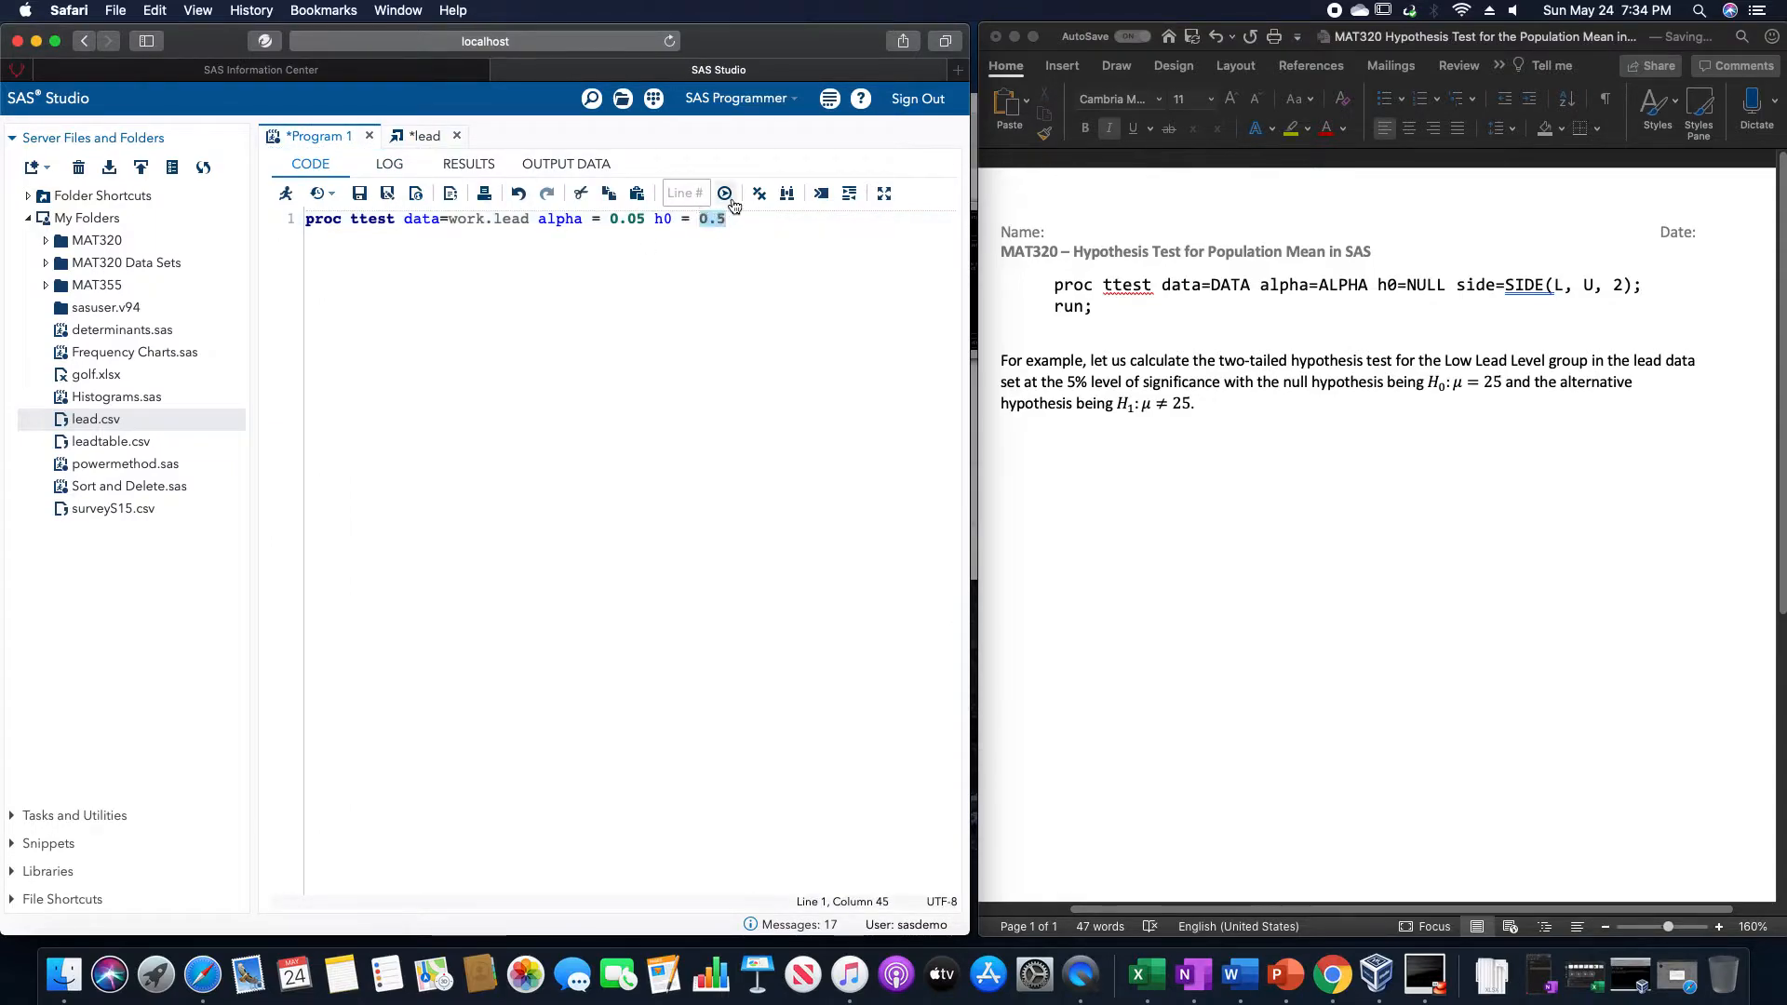
pyautogui.write('25')
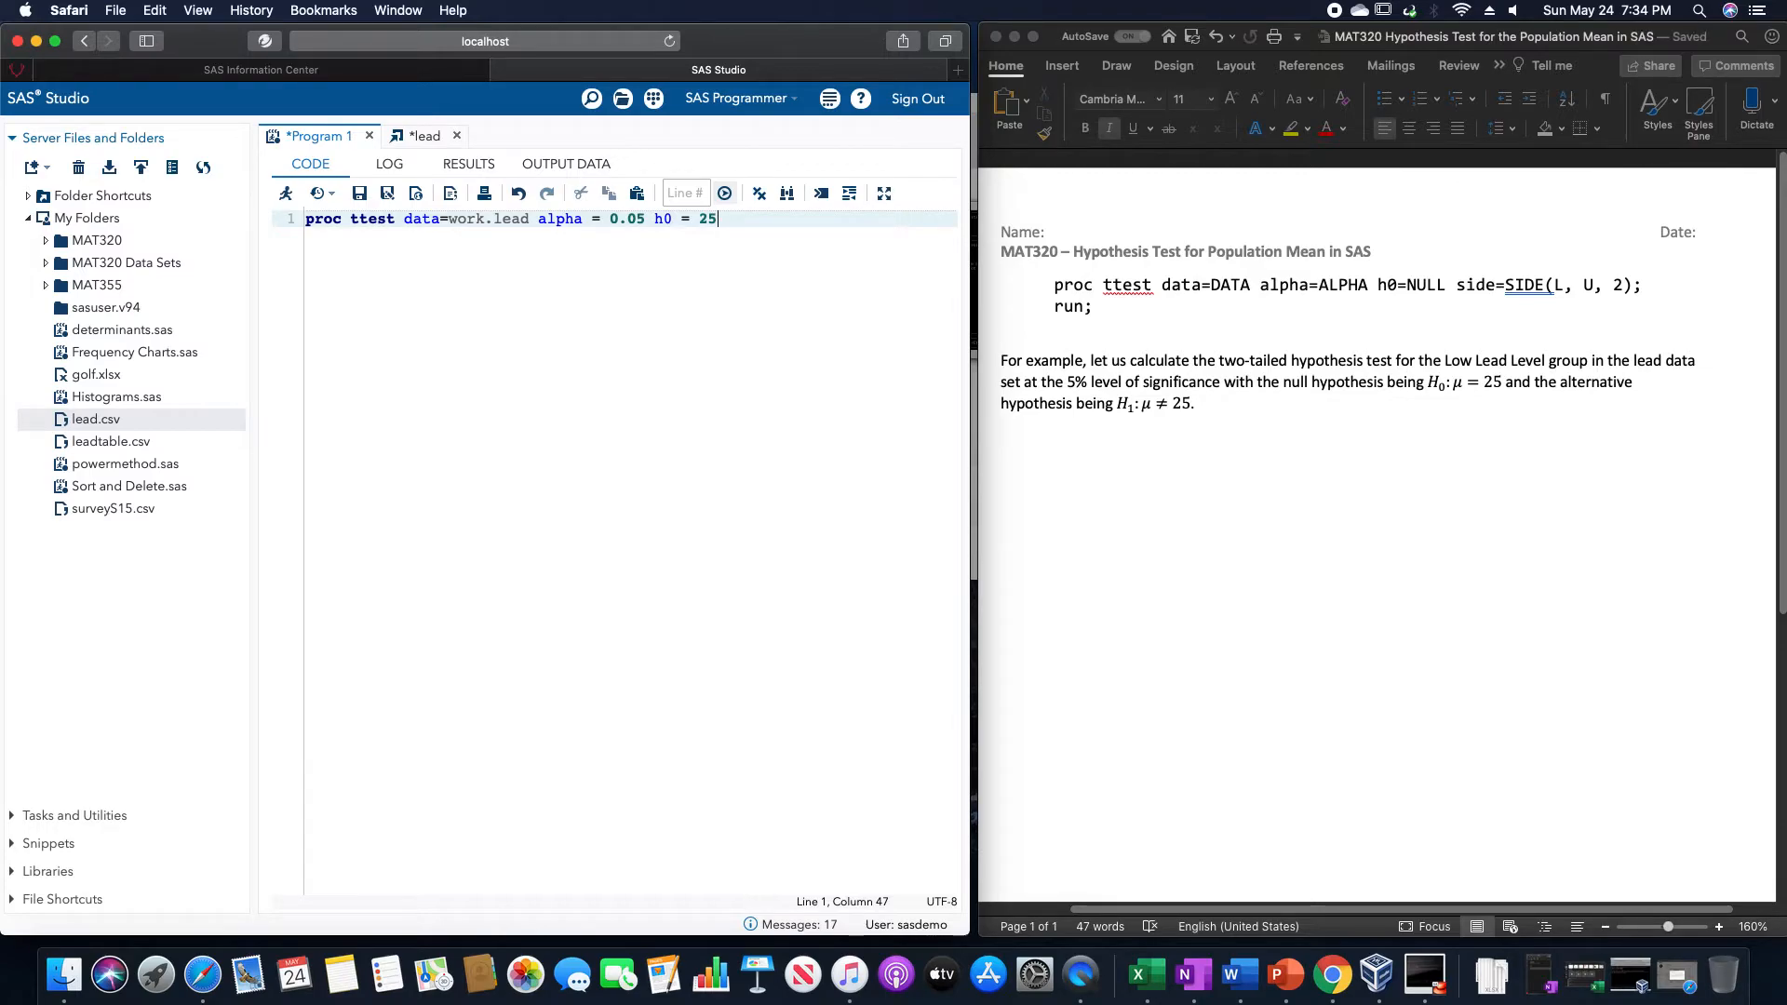
pyautogui.write('side=')
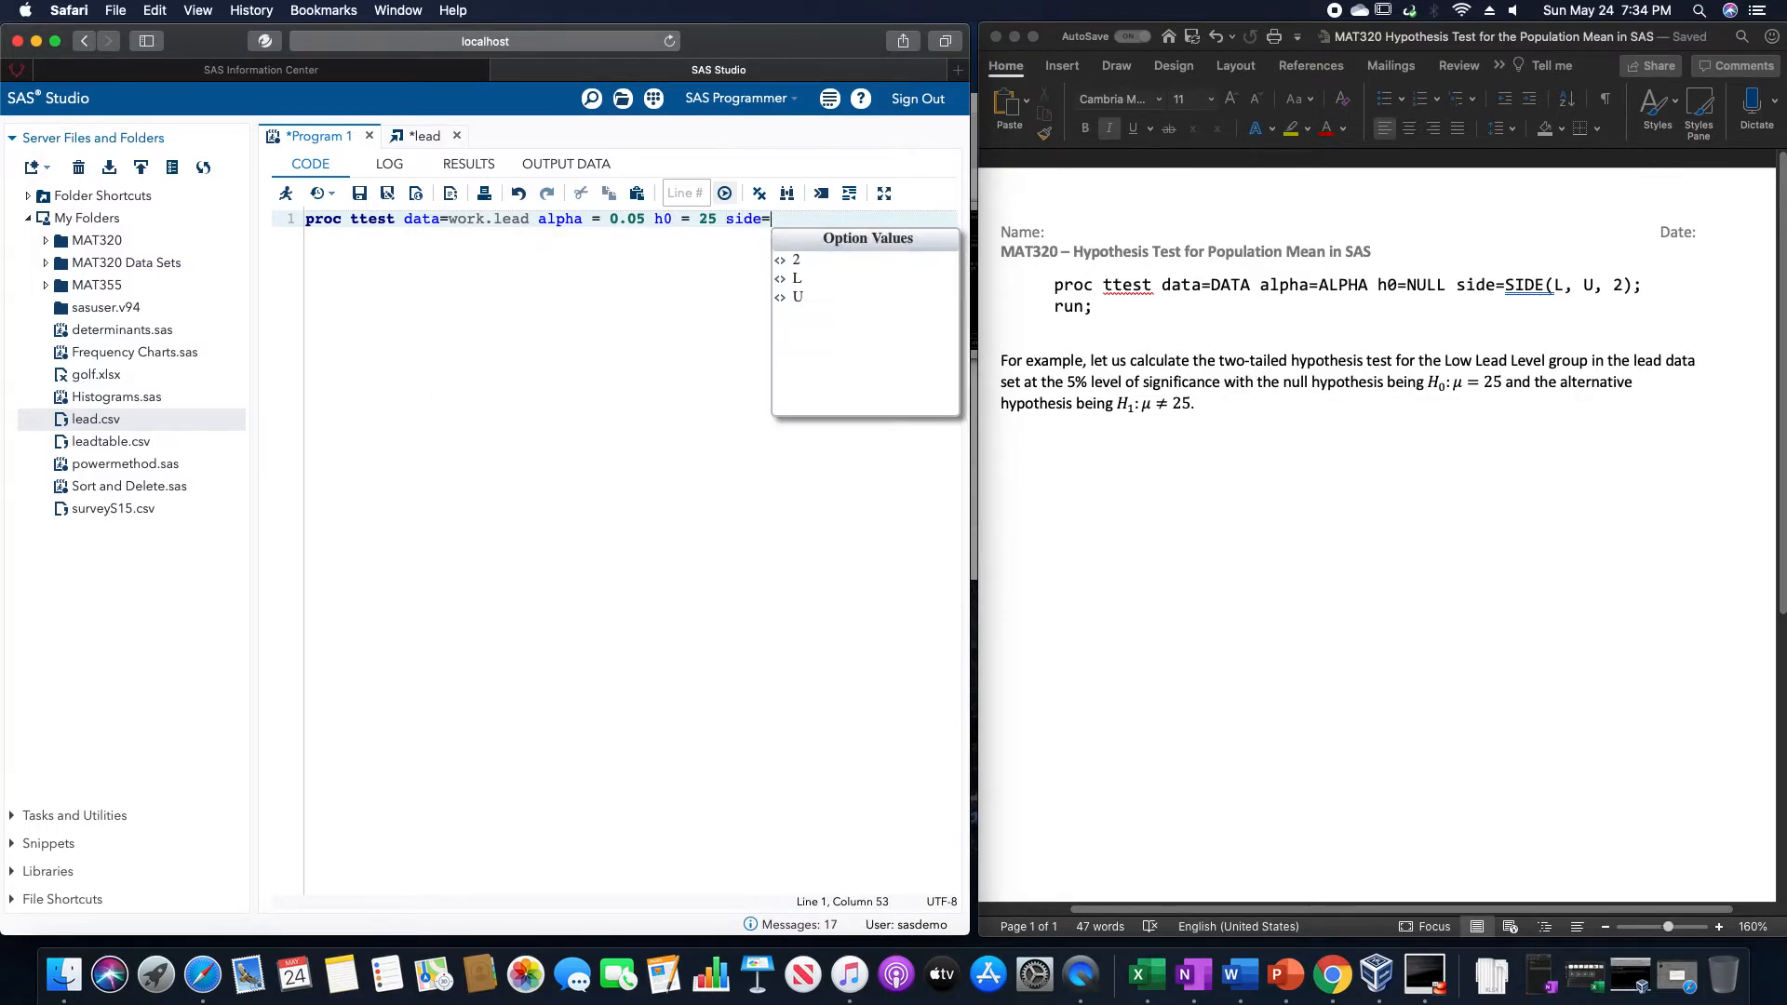
pyautogui.click(795, 258)
pyautogui.write('run;')
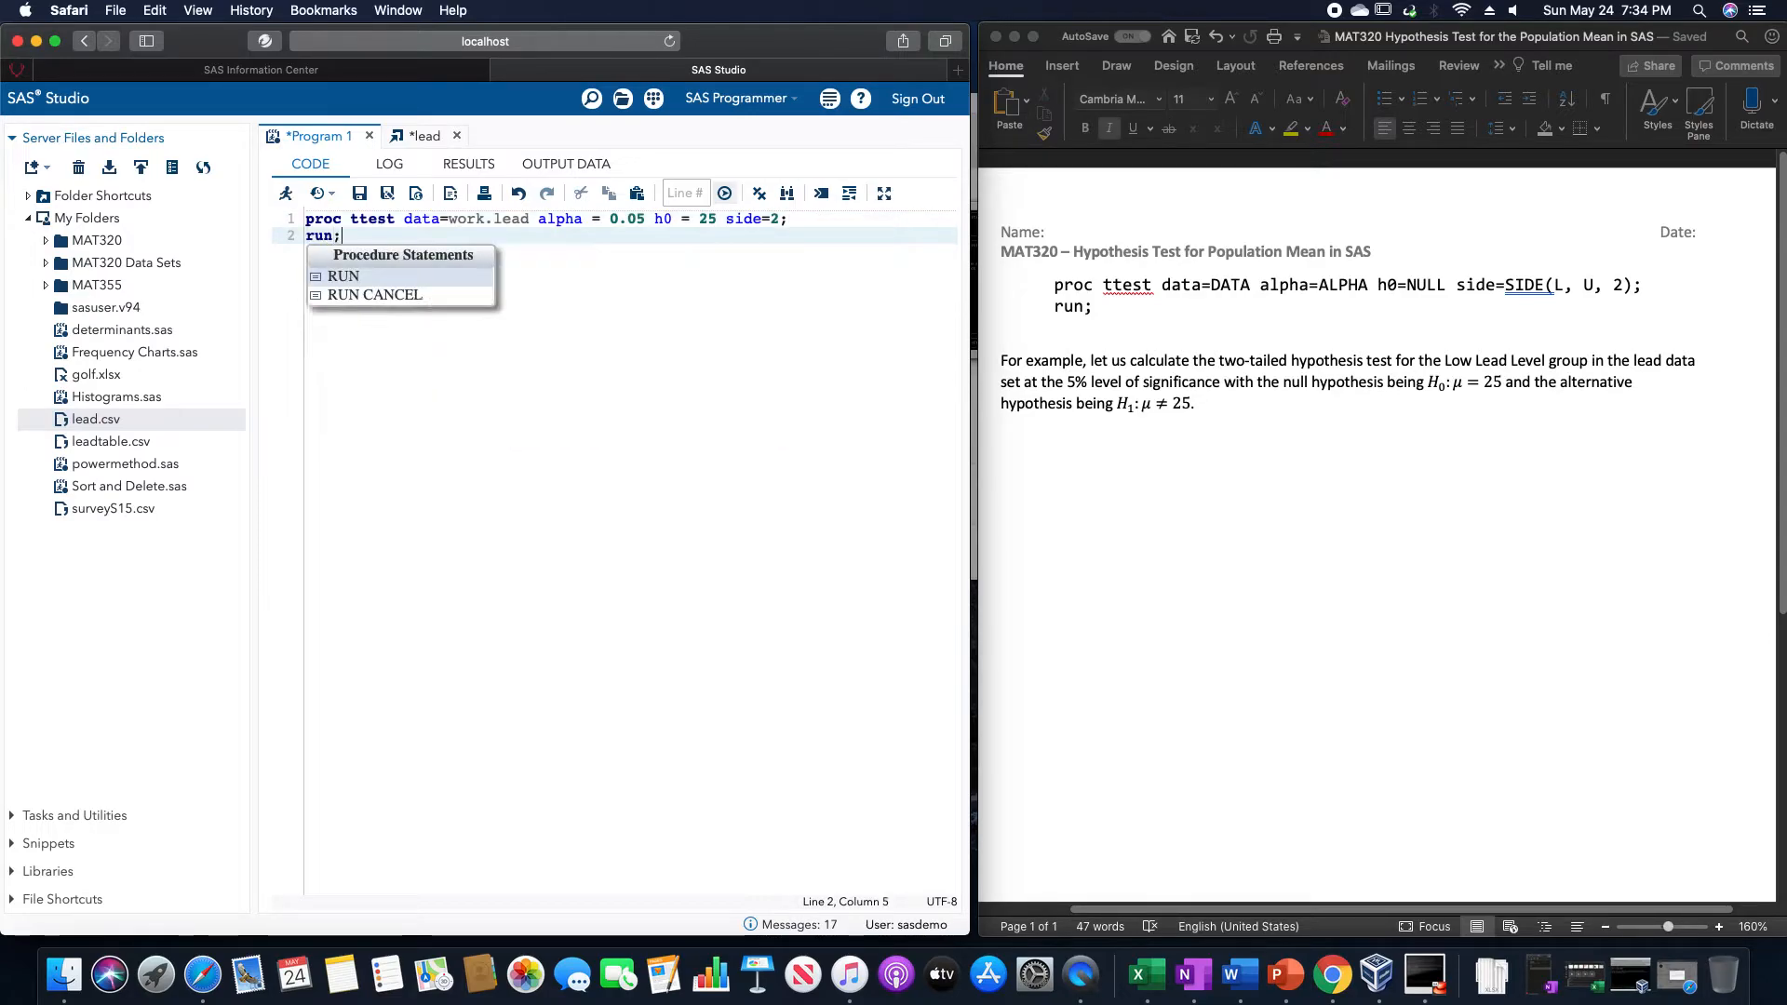
# Step: Add a var Low_Lead_Level; statement between the proc ttest and run lines
pyautogui.click(845, 218)
pyautogui.write('var')
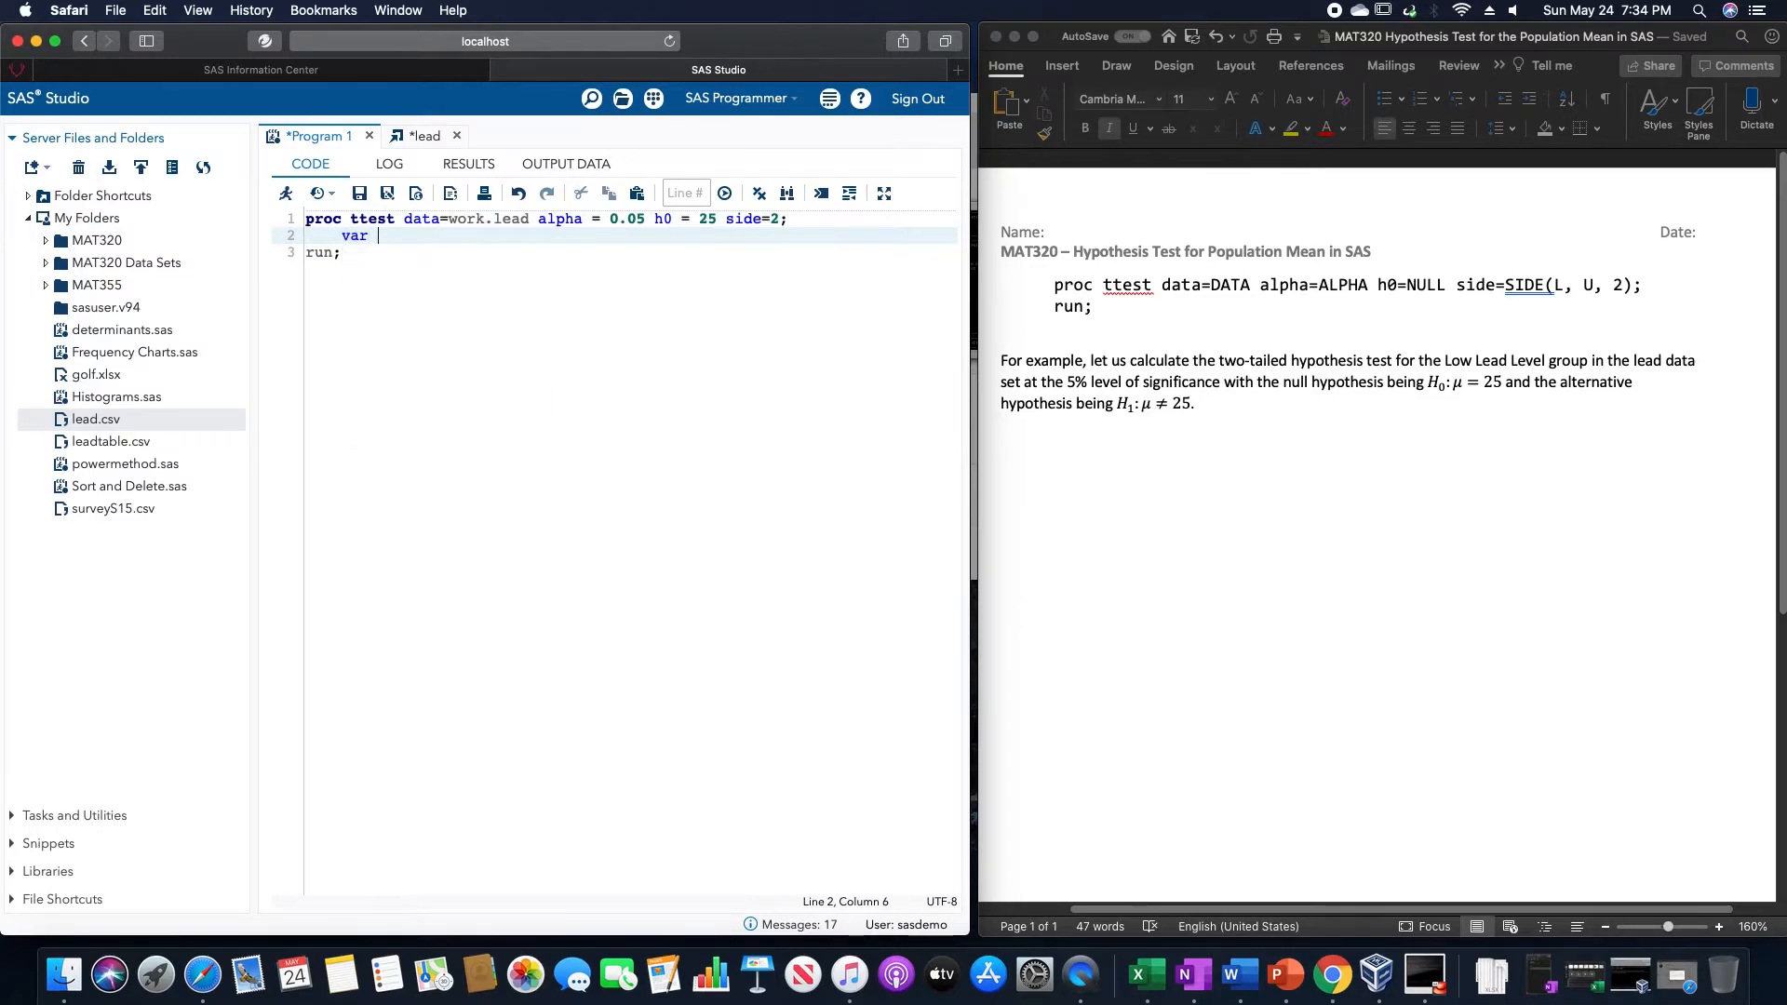
pyautogui.write('Low')
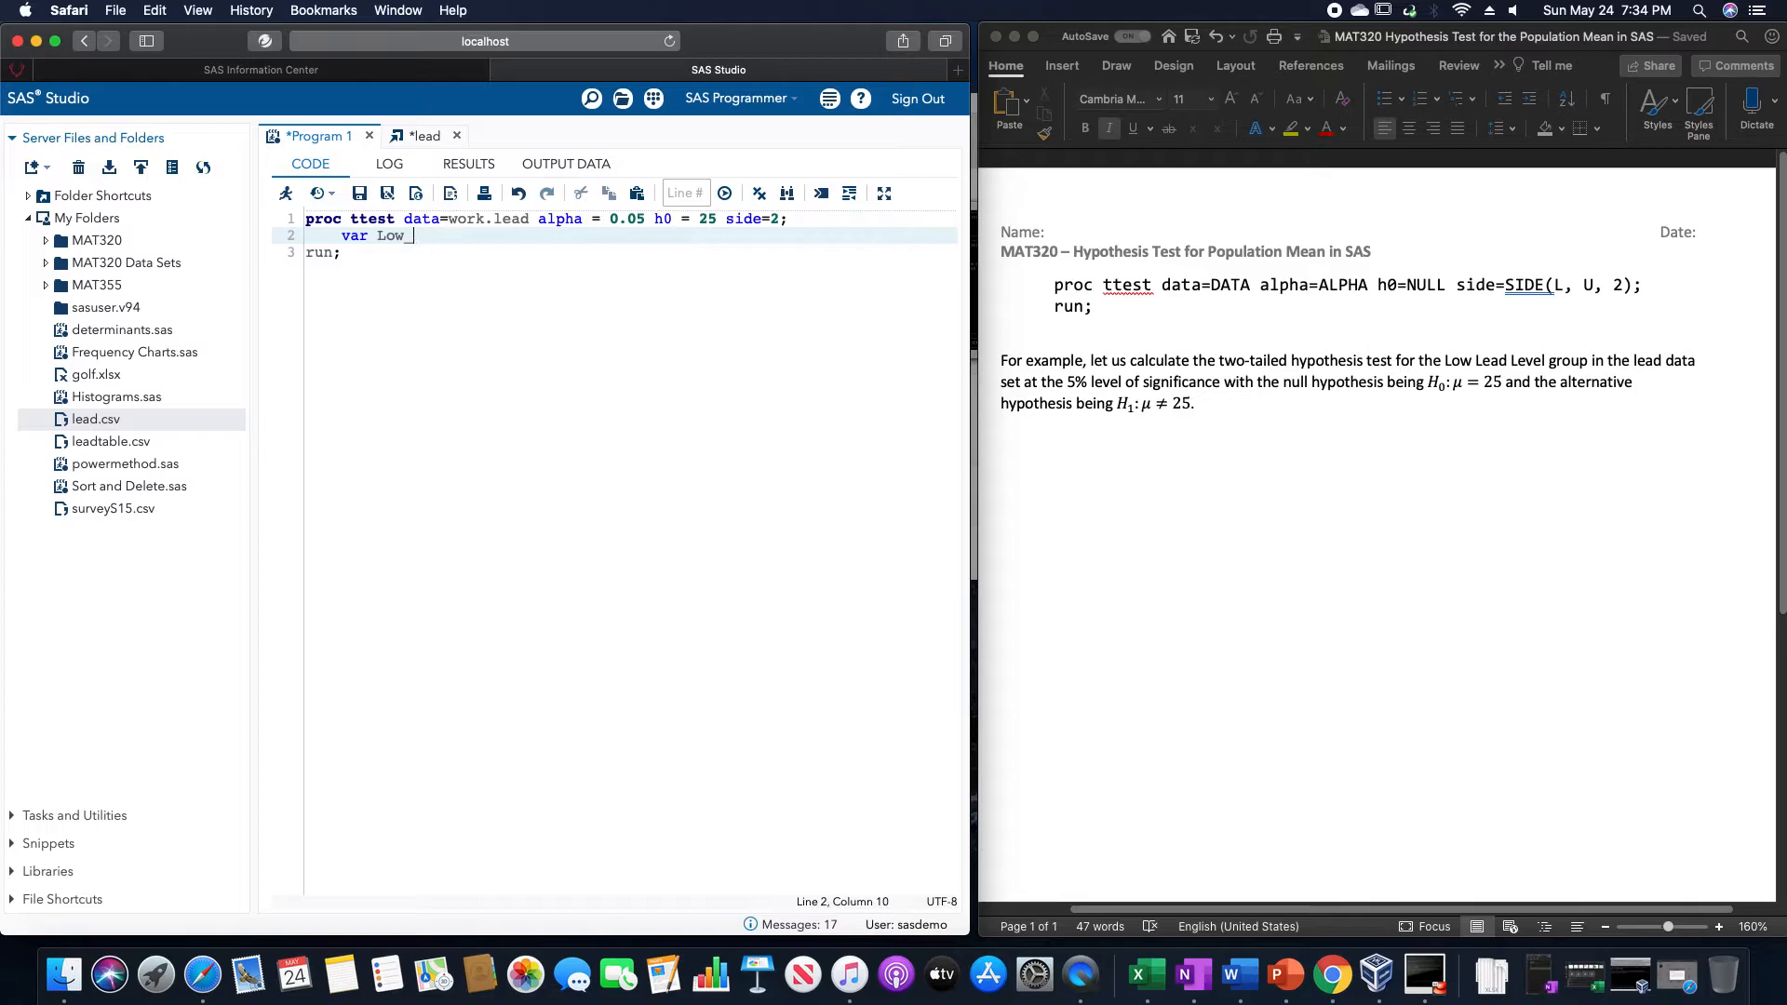
pyautogui.write('_Lead_Leve')
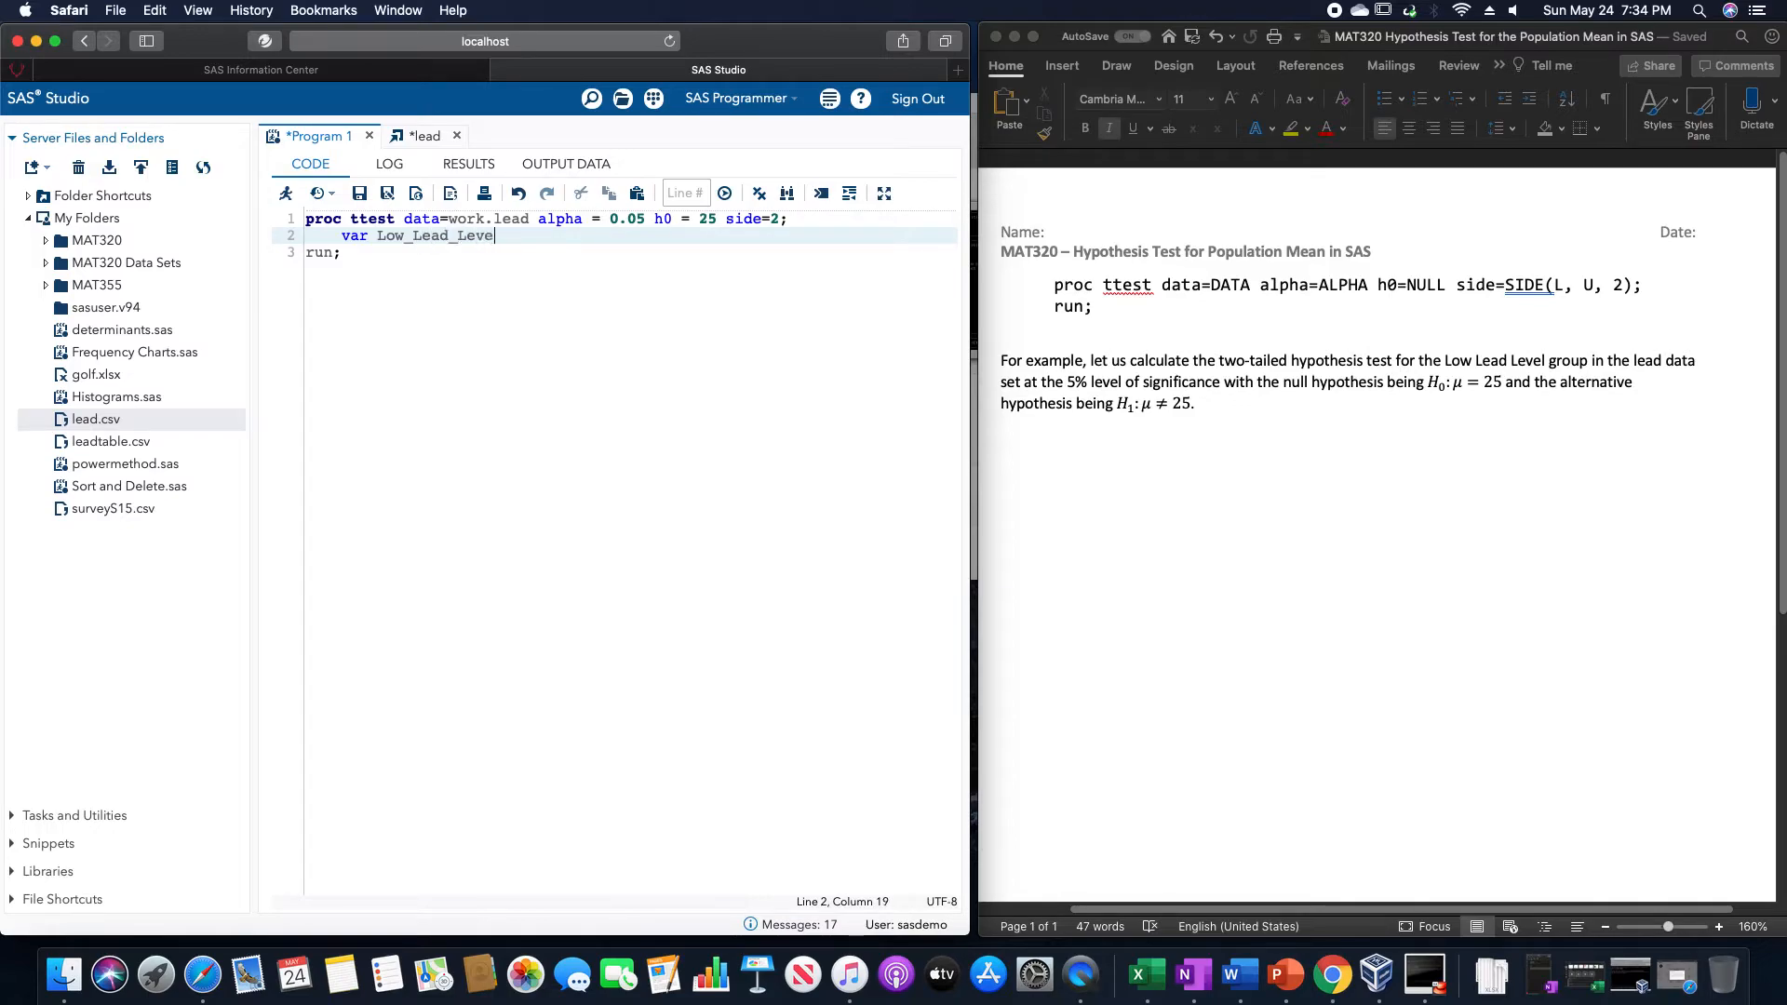
pyautogui.click(1664, 288)
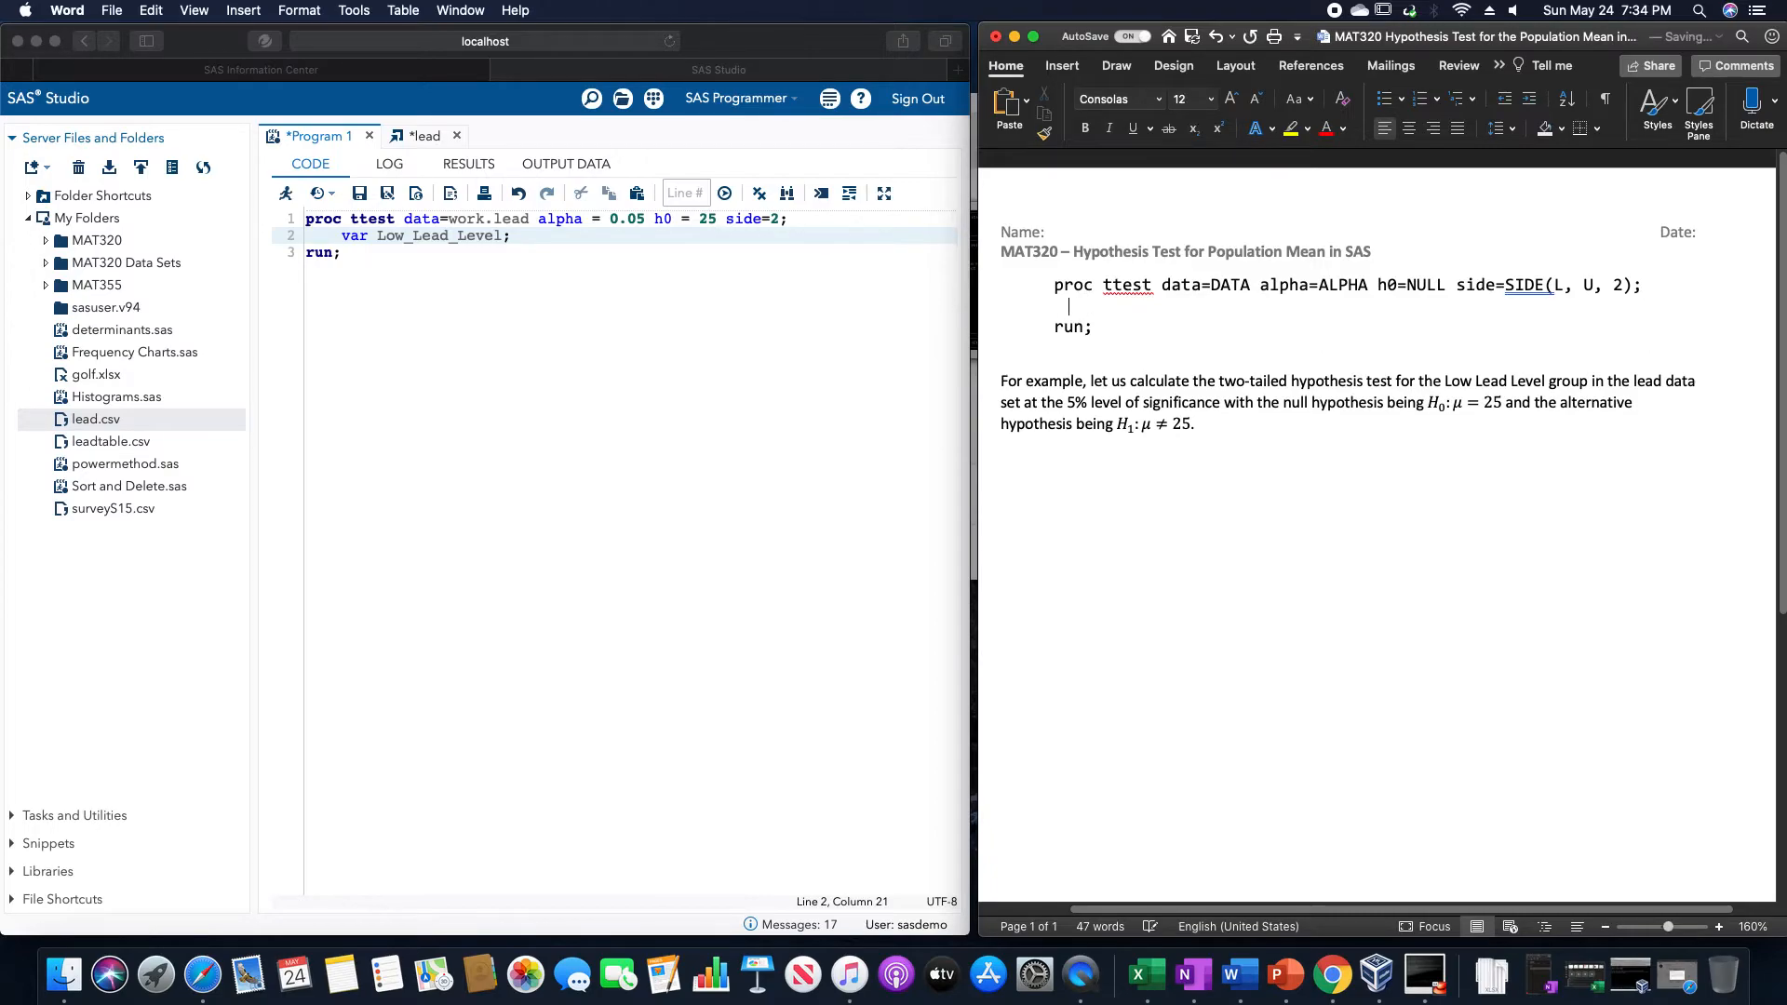
# Step: Add a var VARIABLE; line to the proc ttest syntax template in Word
pyautogui.write('va')
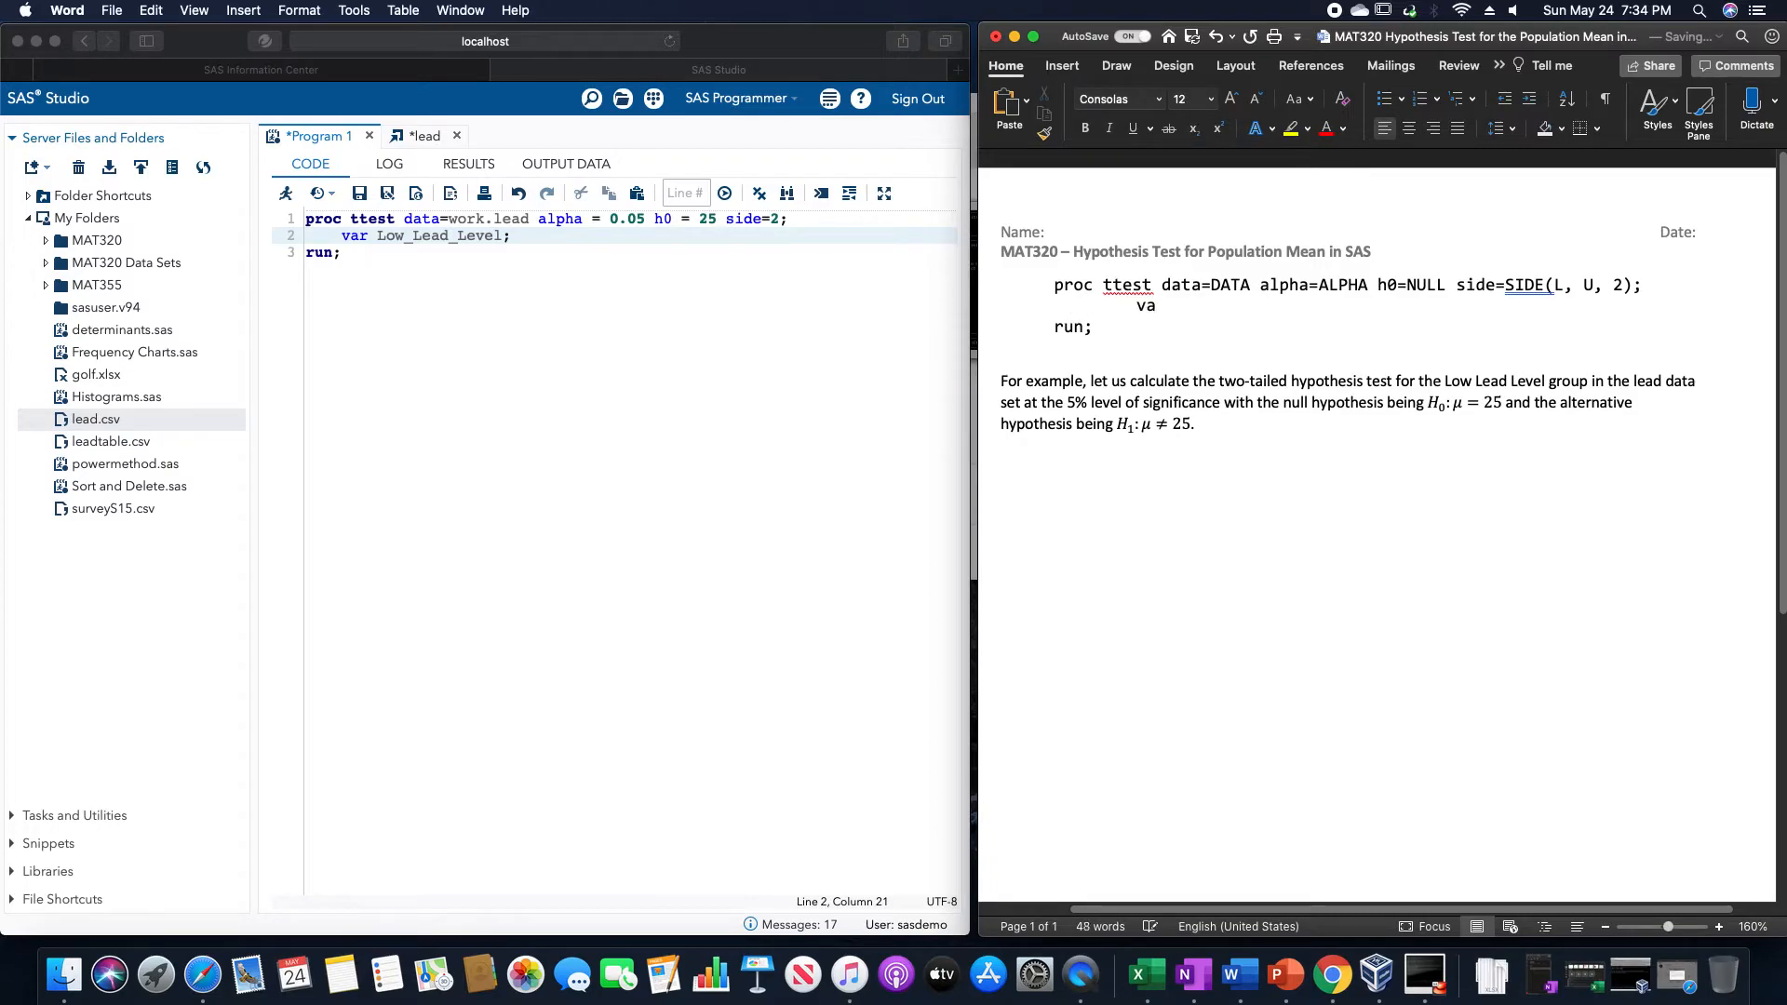
pyautogui.write('r')
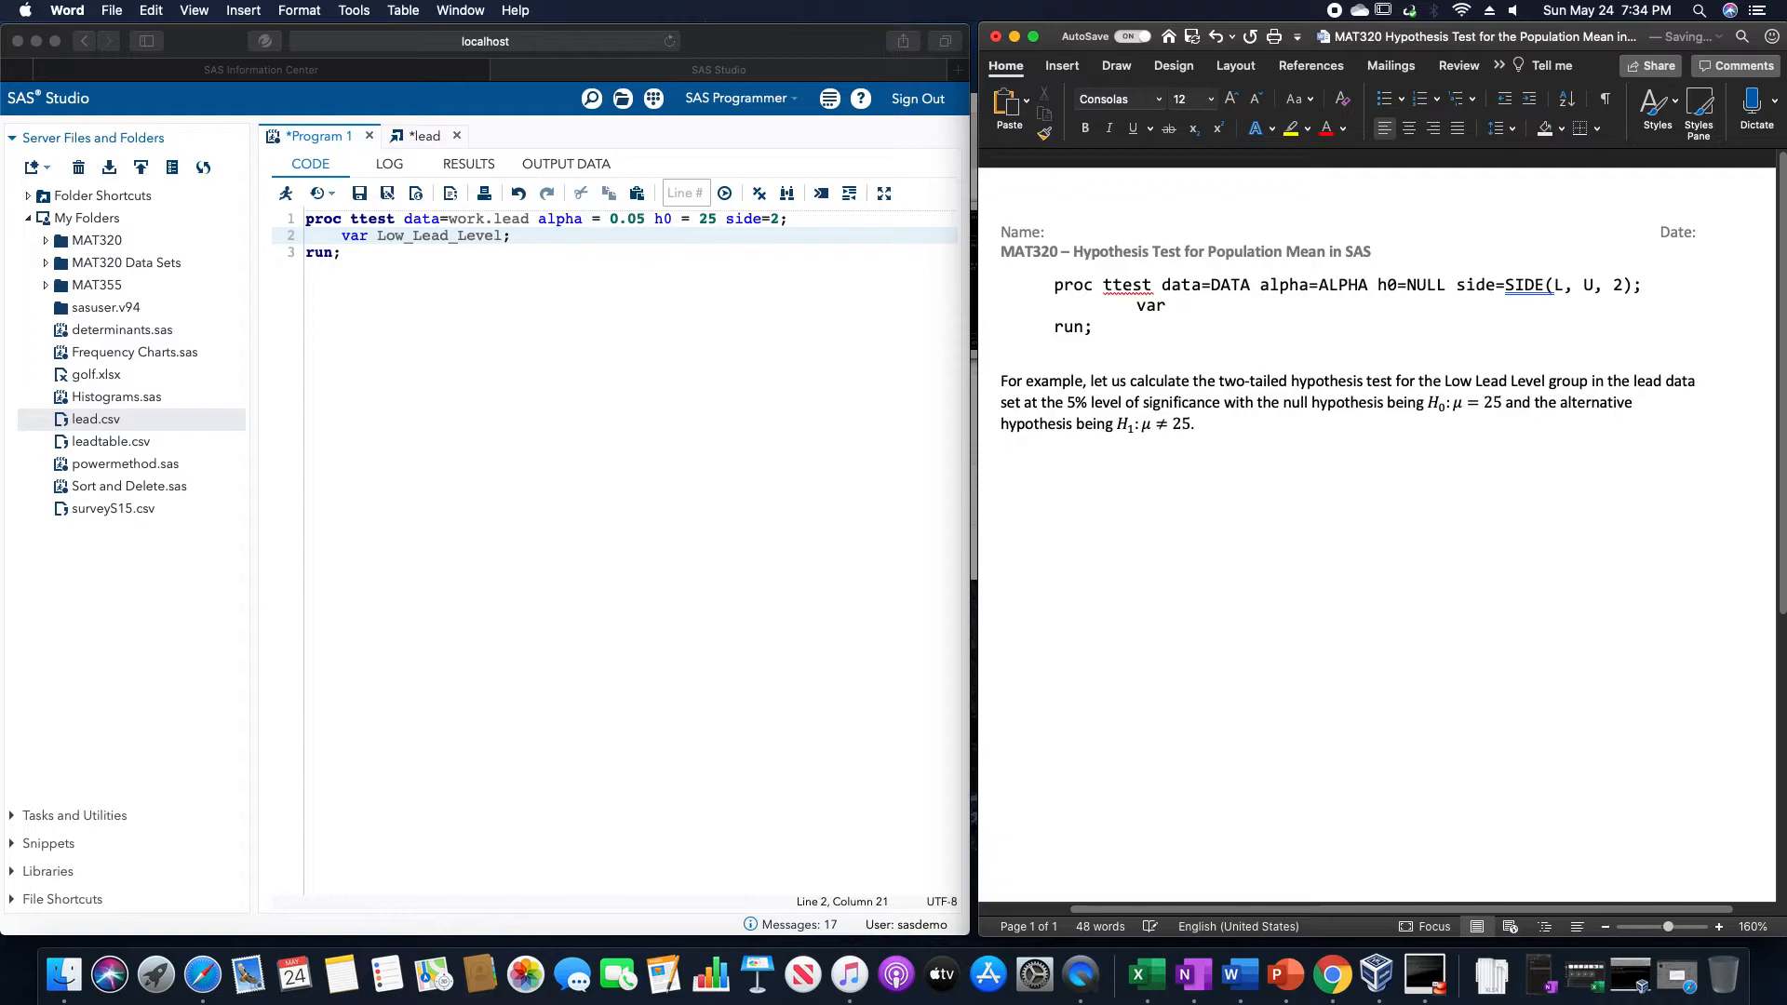
pyautogui.write('VARIAB')
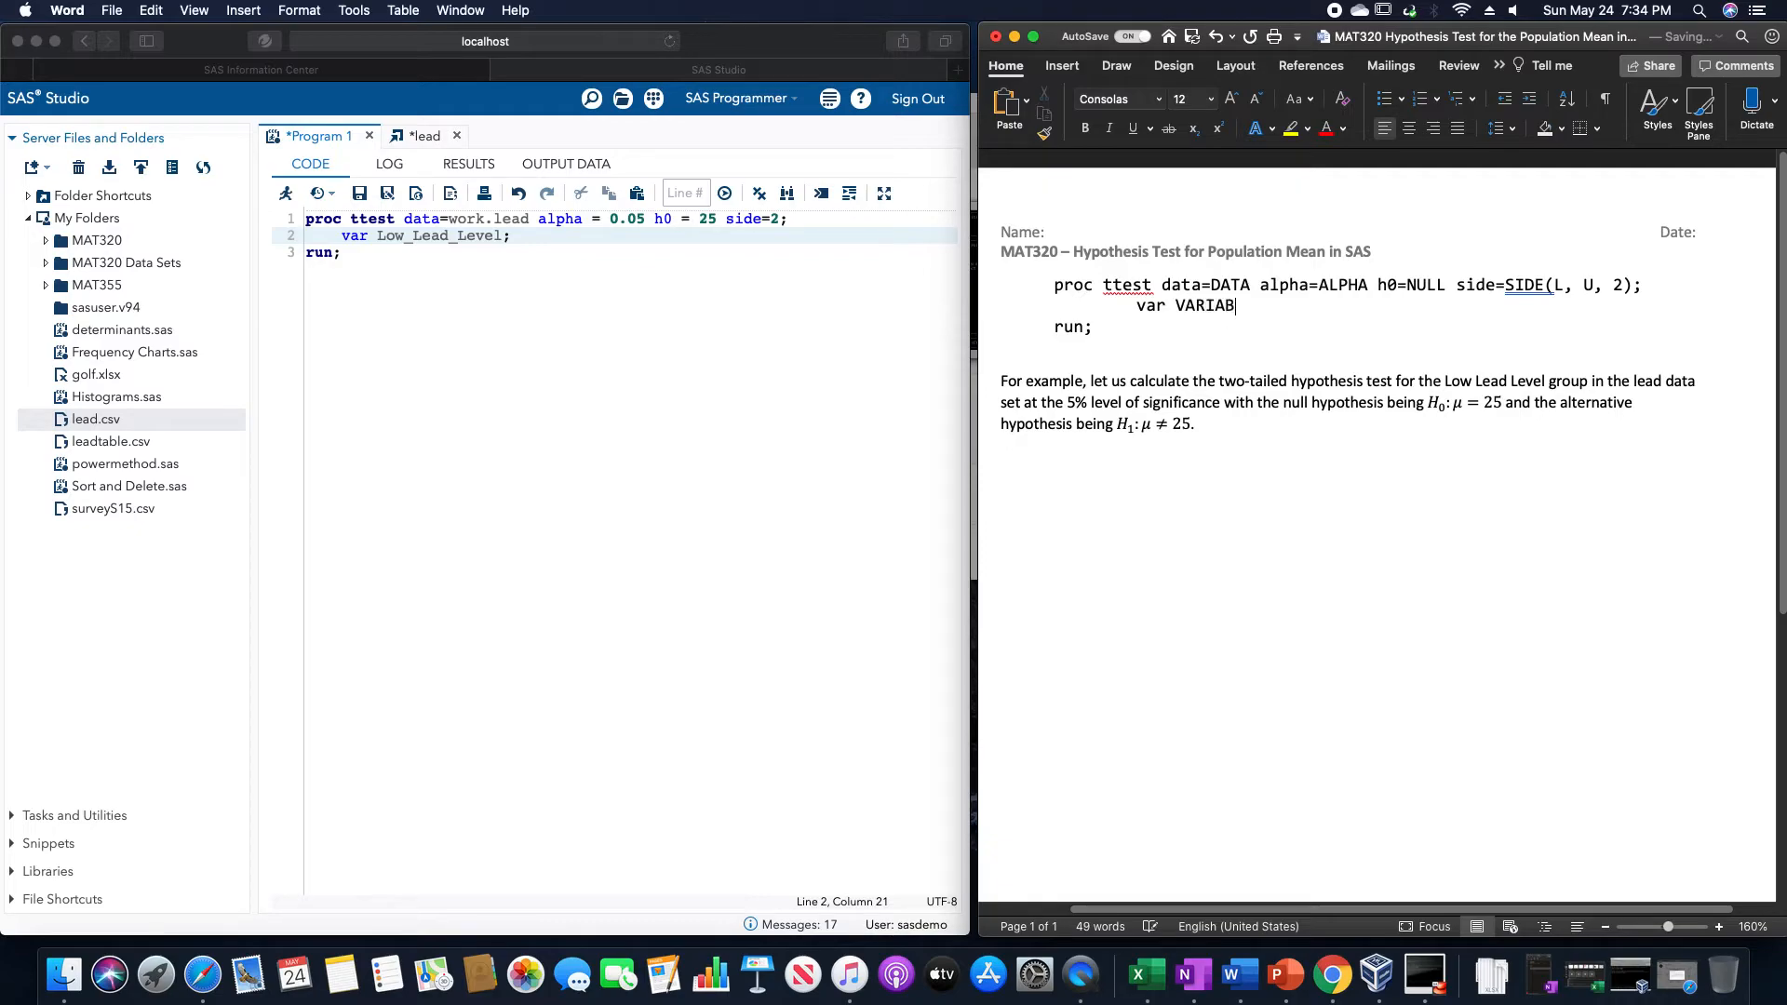
pyautogui.write('LE;')
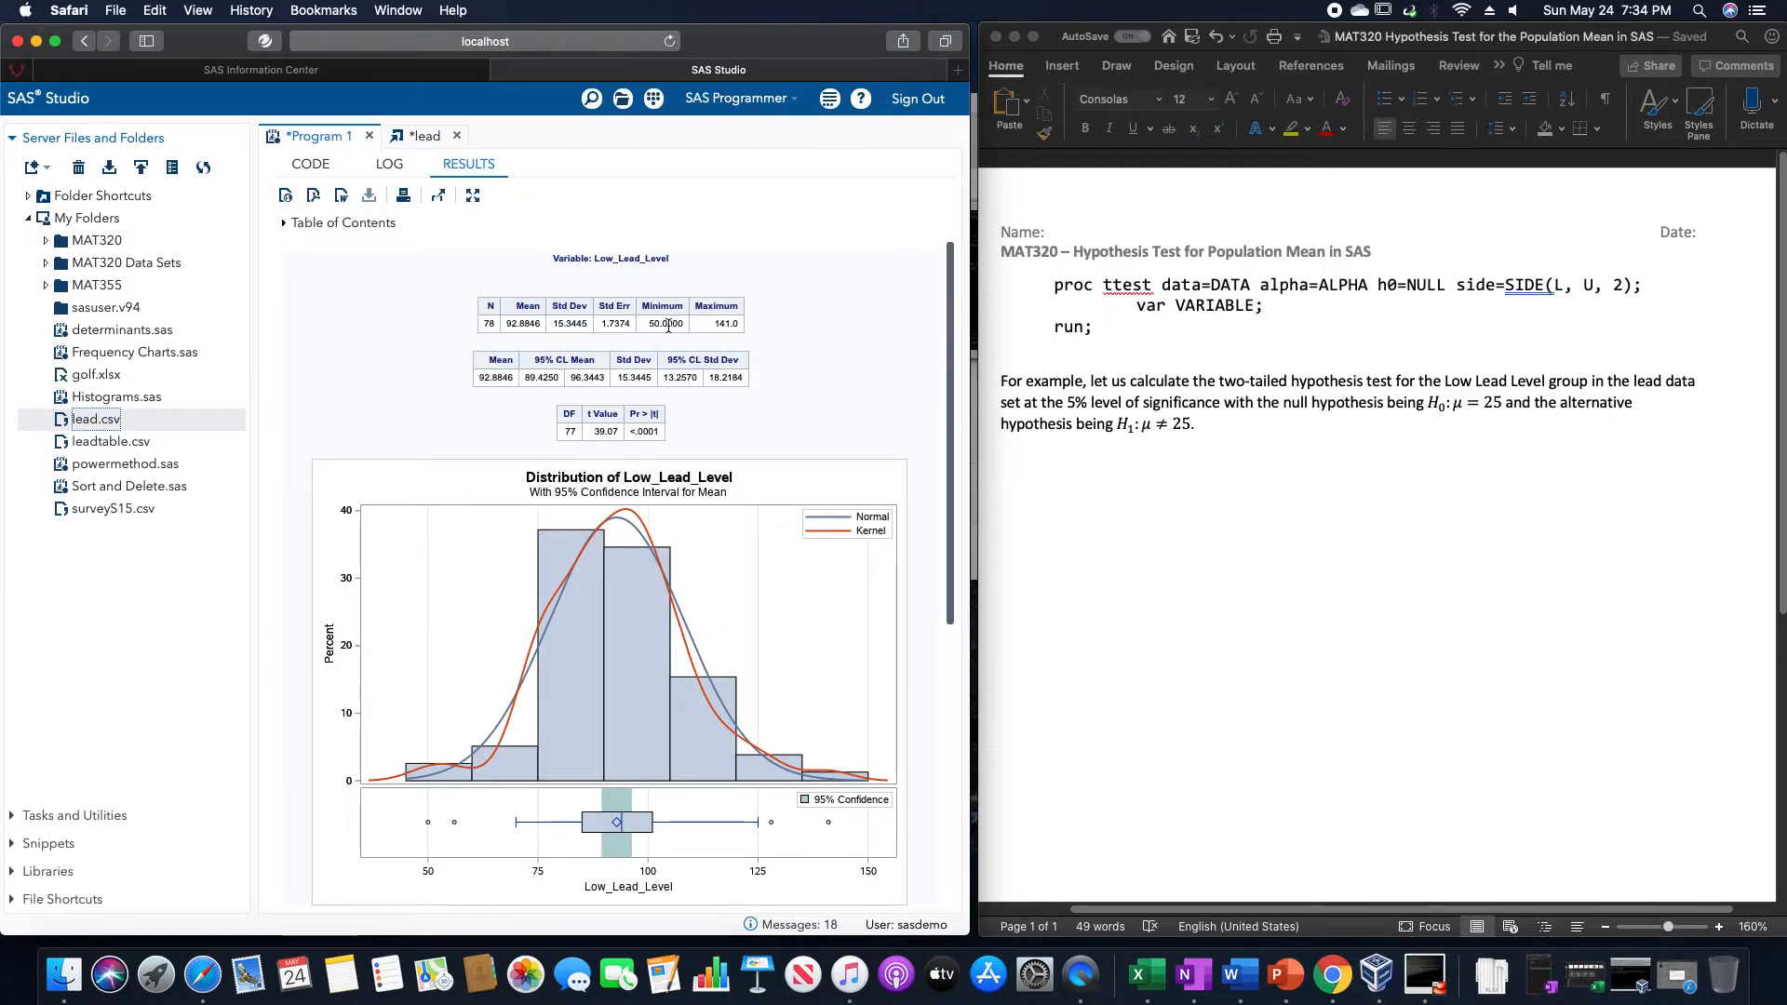
pyautogui.moveTo(507, 373)
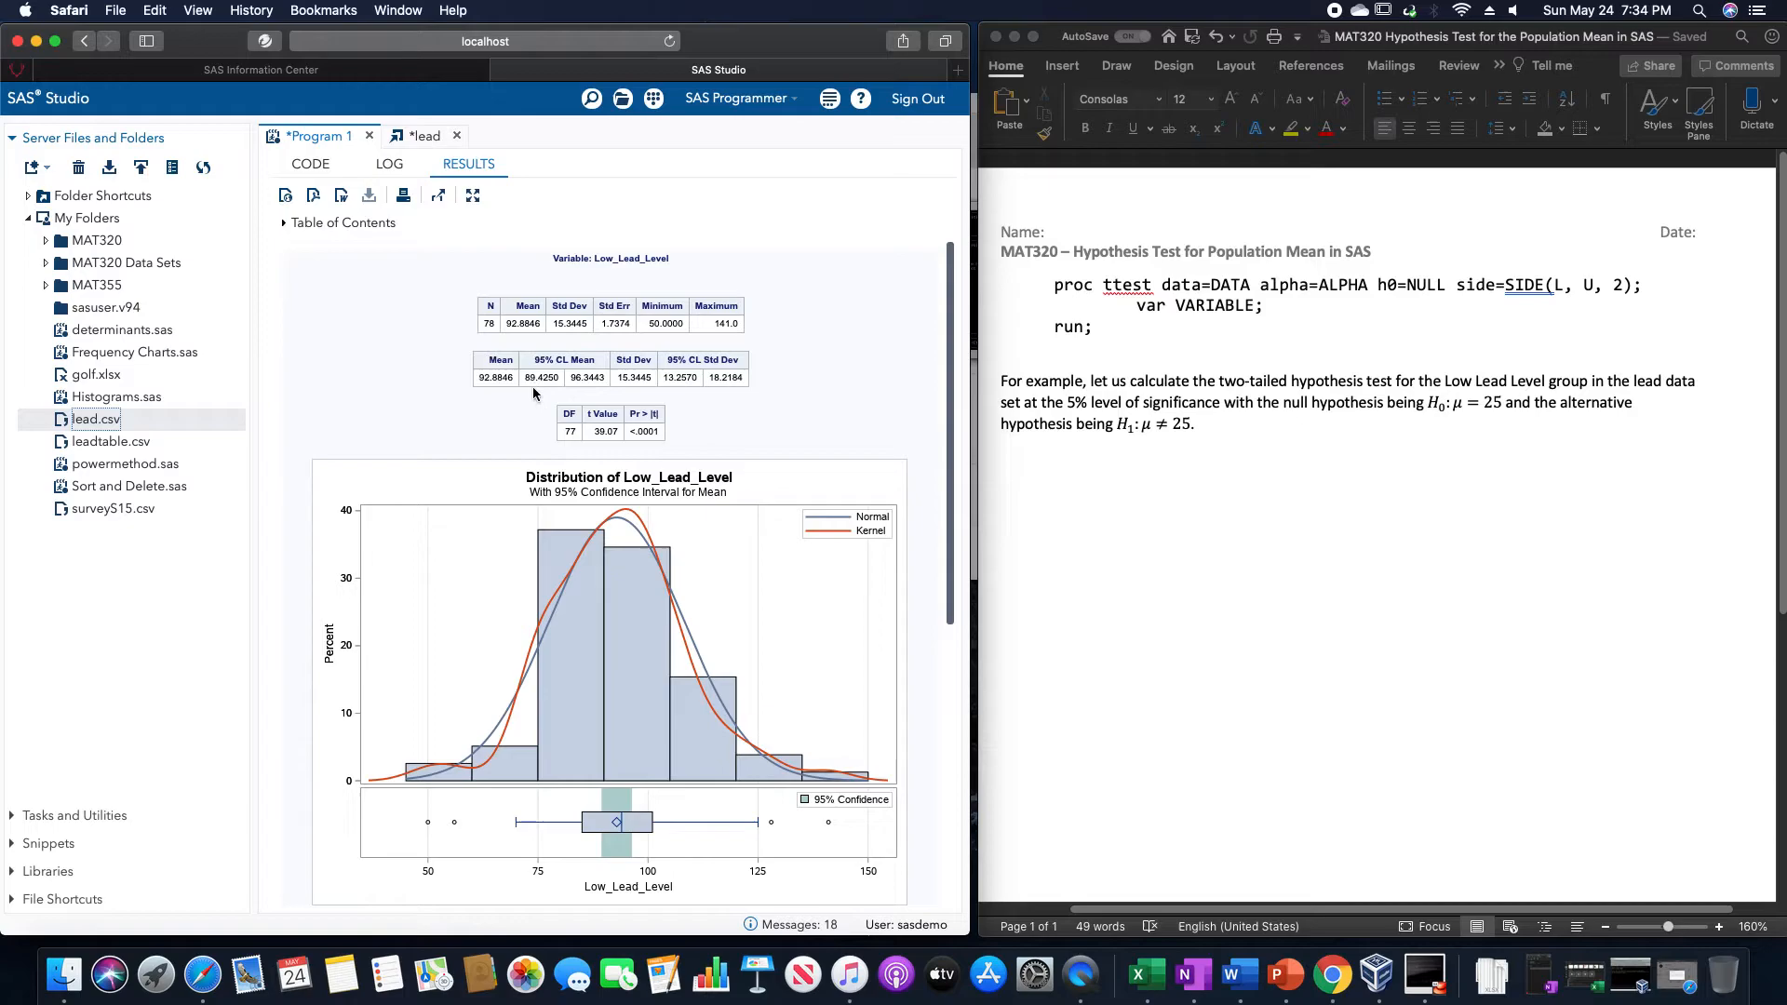
pyautogui.moveTo(558, 393)
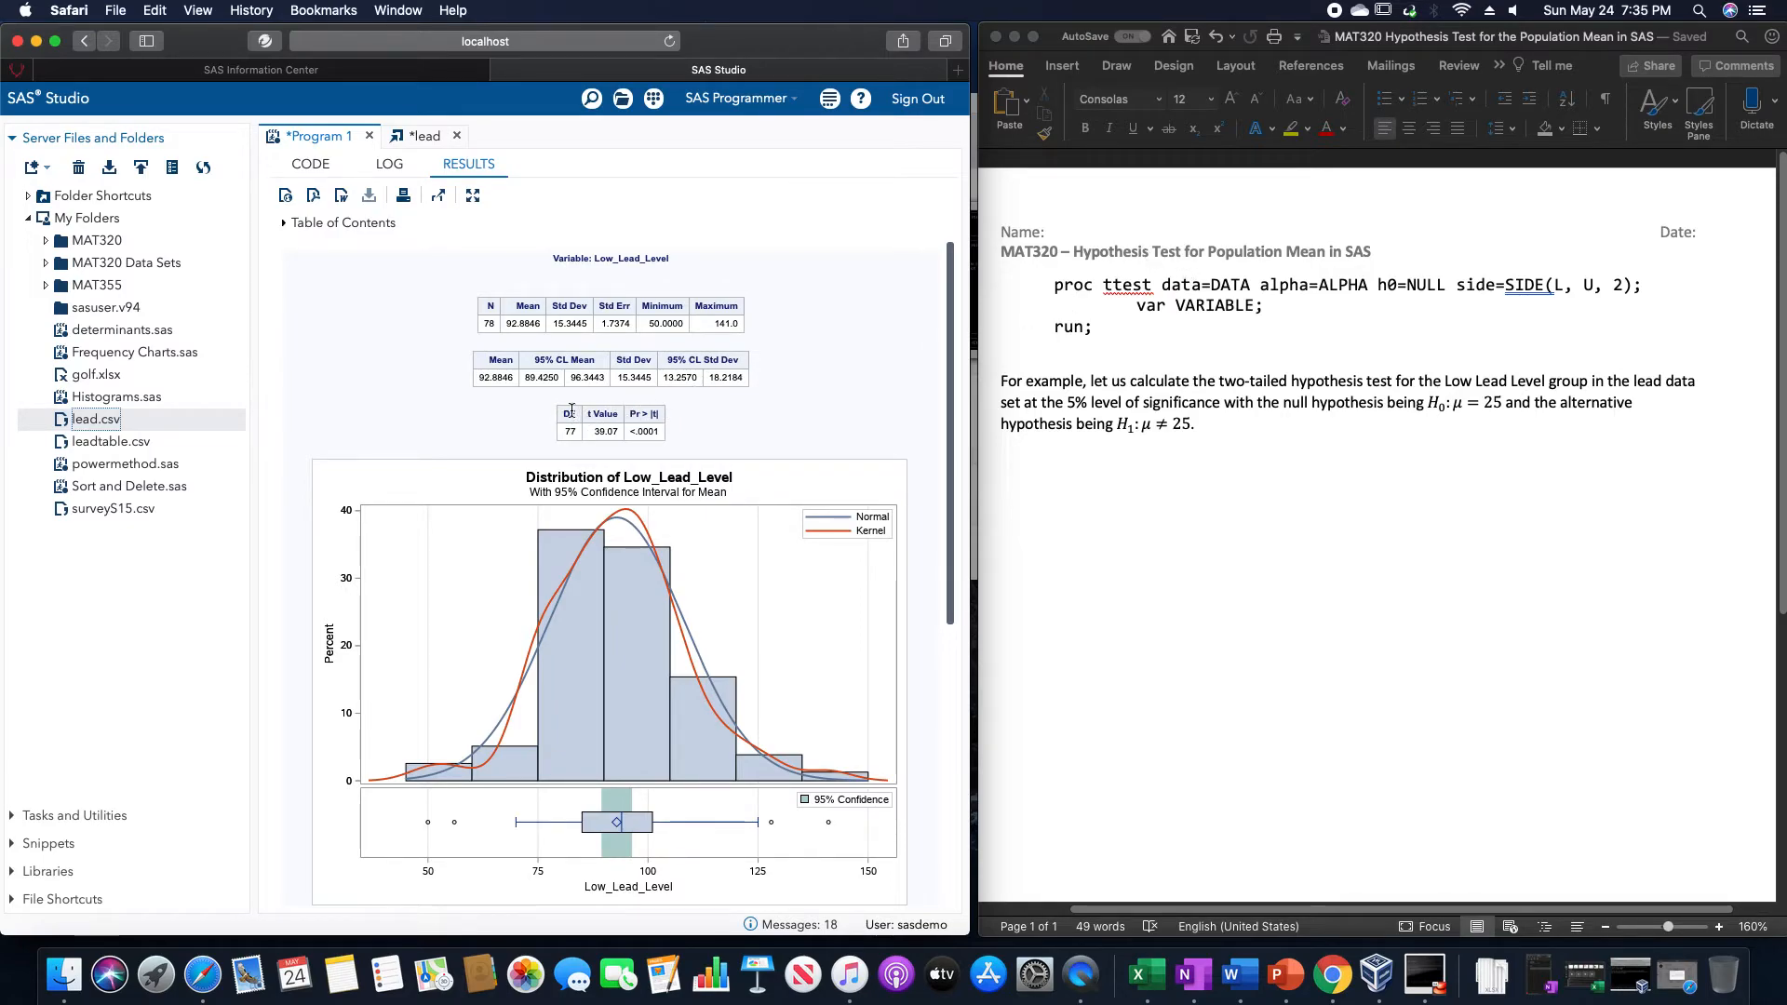
pyautogui.moveTo(659, 424)
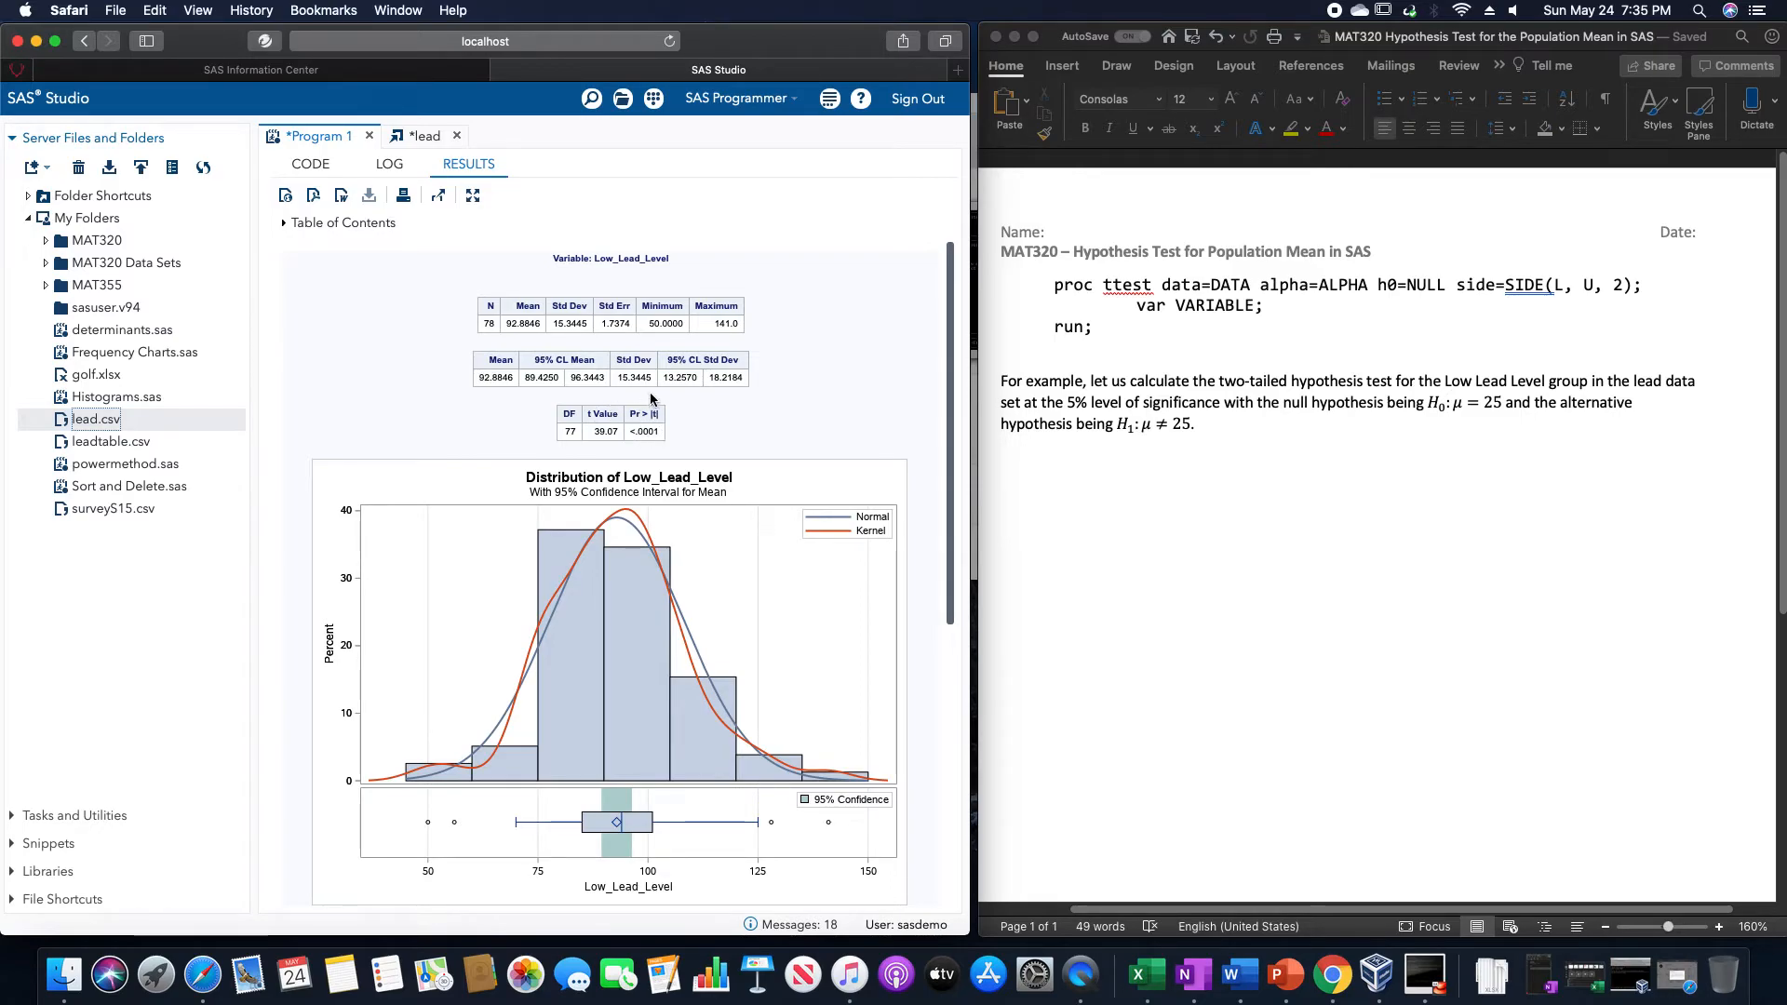
pyautogui.moveTo(626, 453)
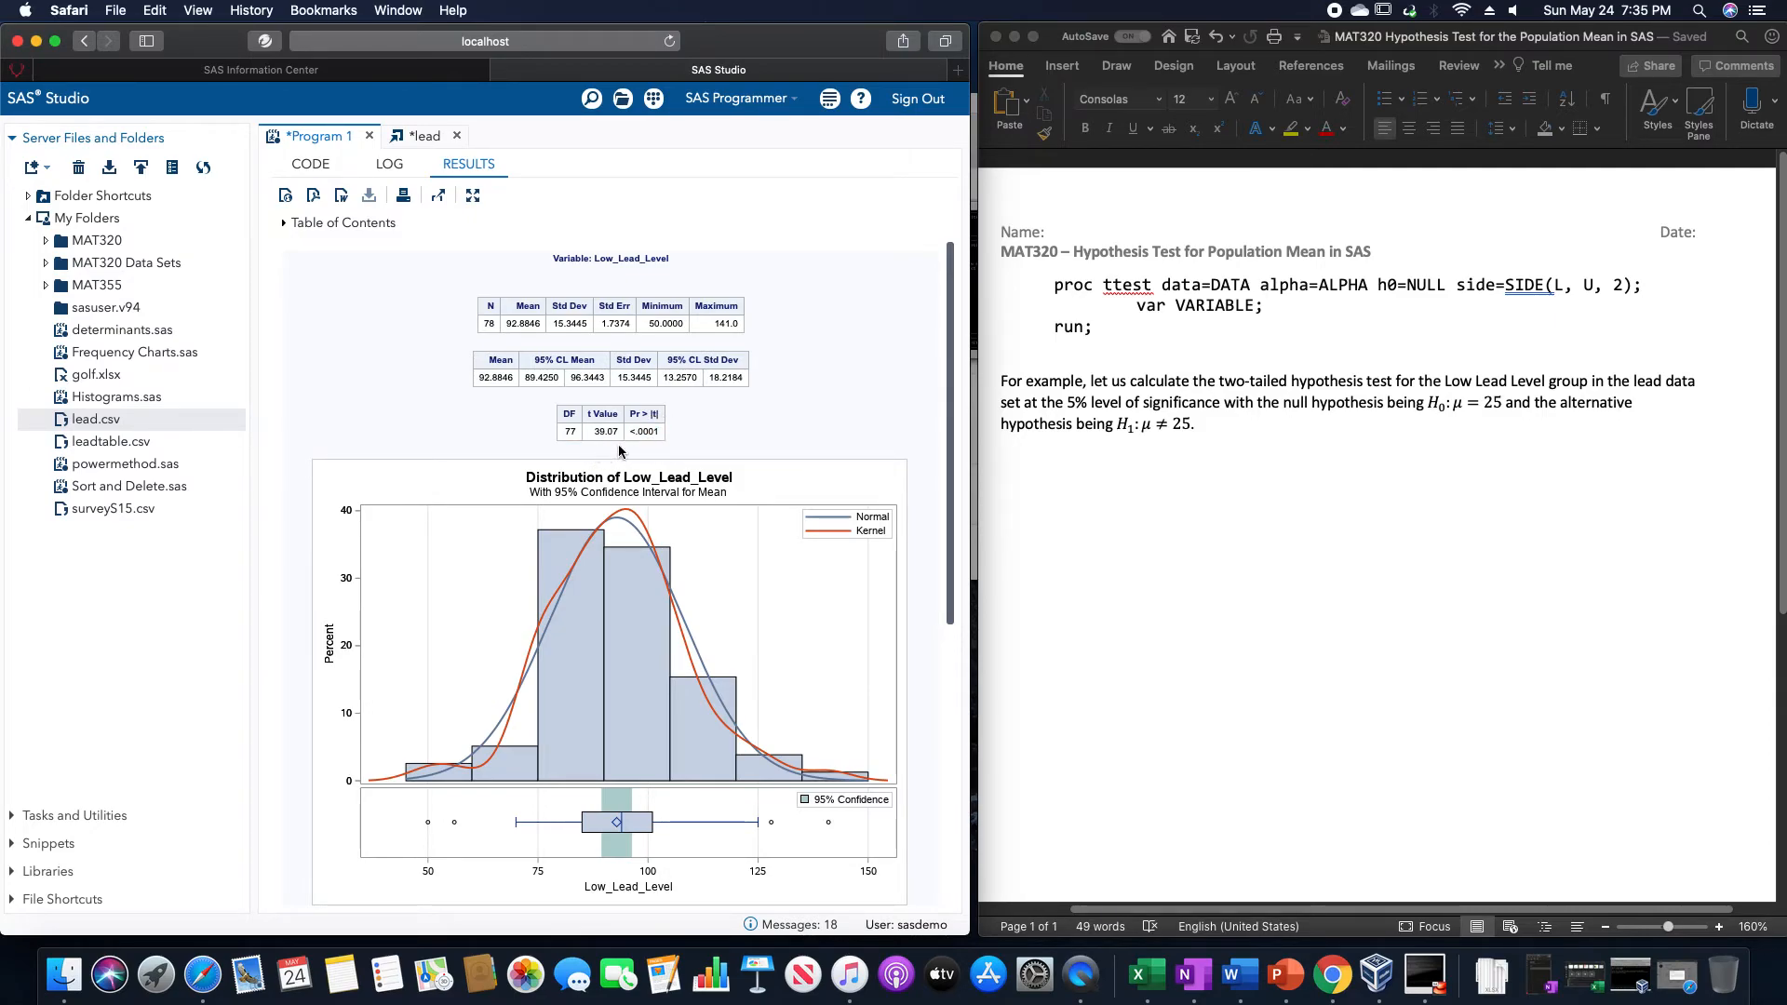
pyautogui.moveTo(830, 354)
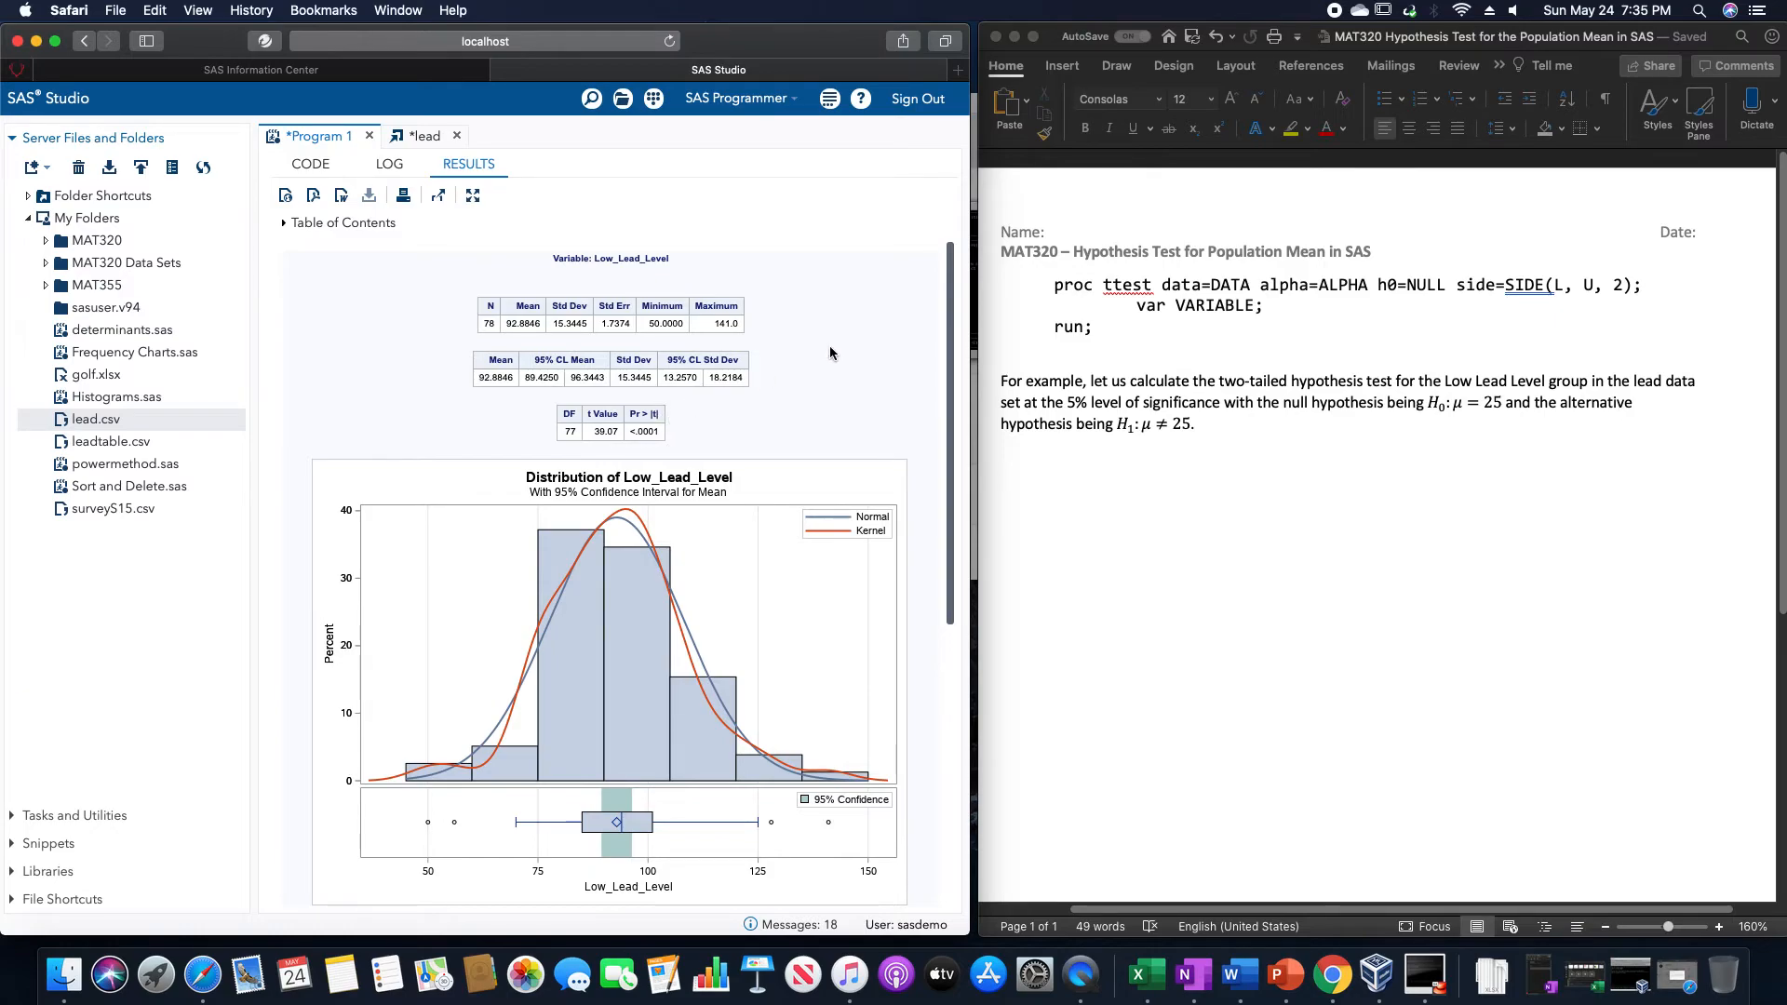
pyautogui.moveTo(657, 444)
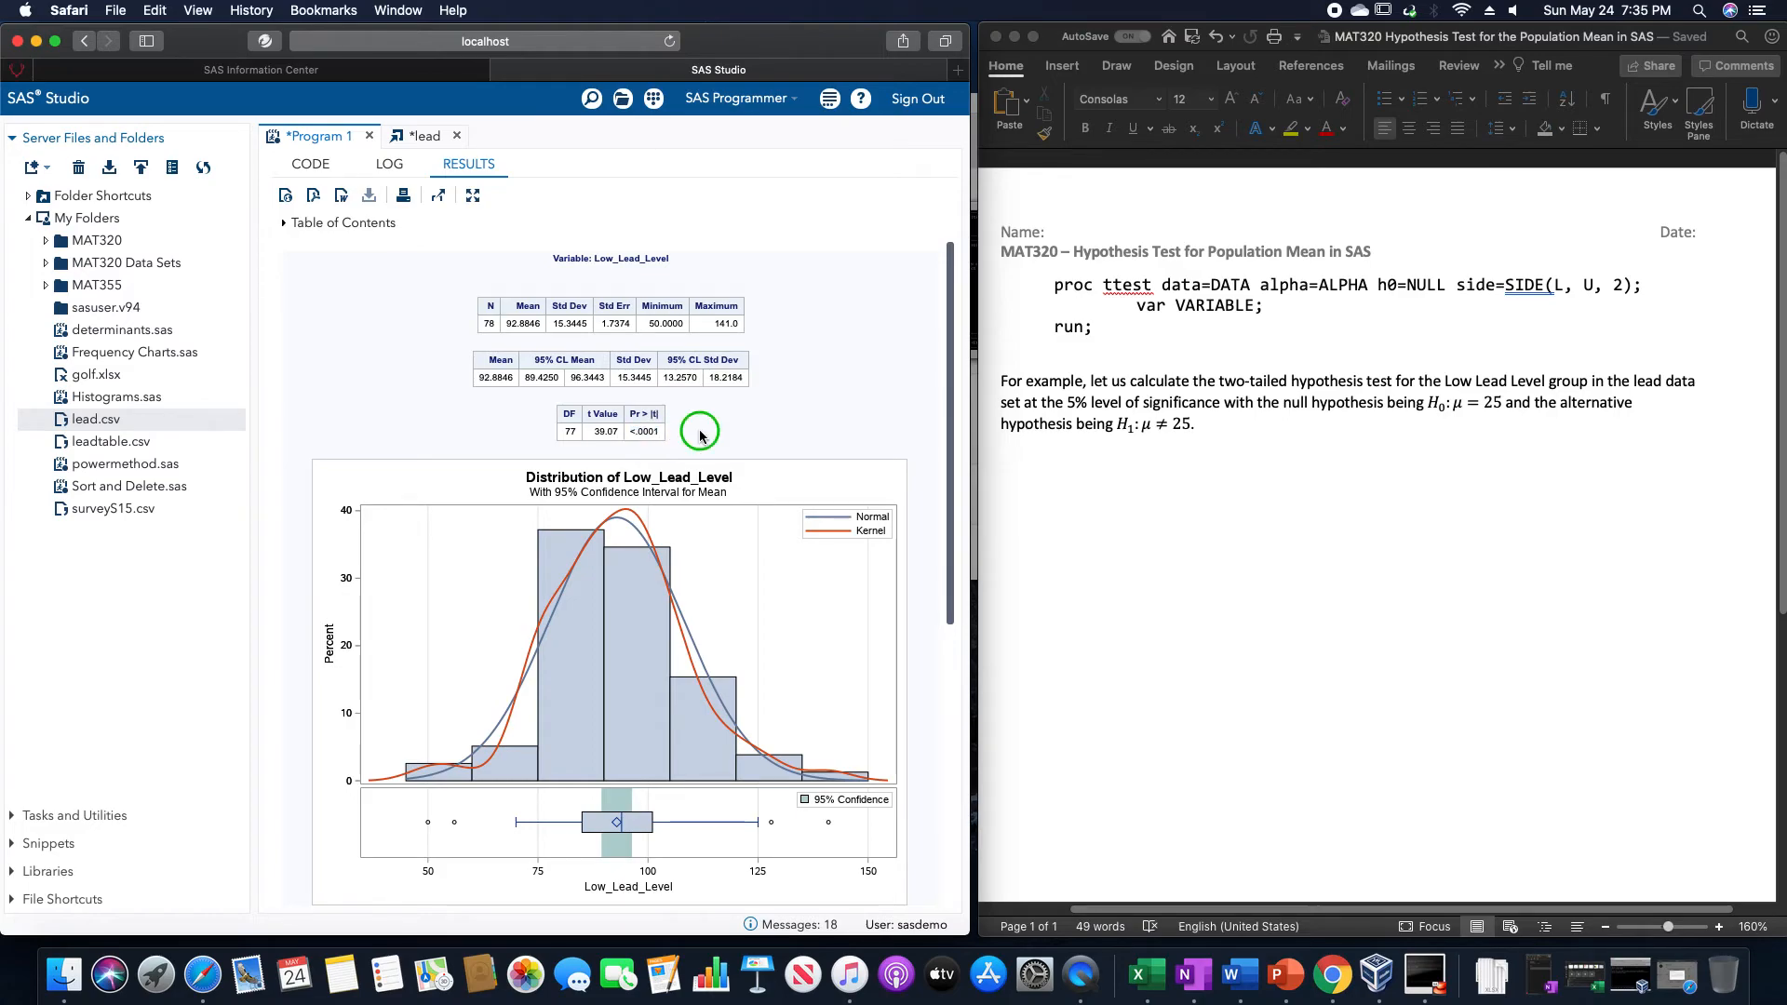
pyautogui.scroll(-3)
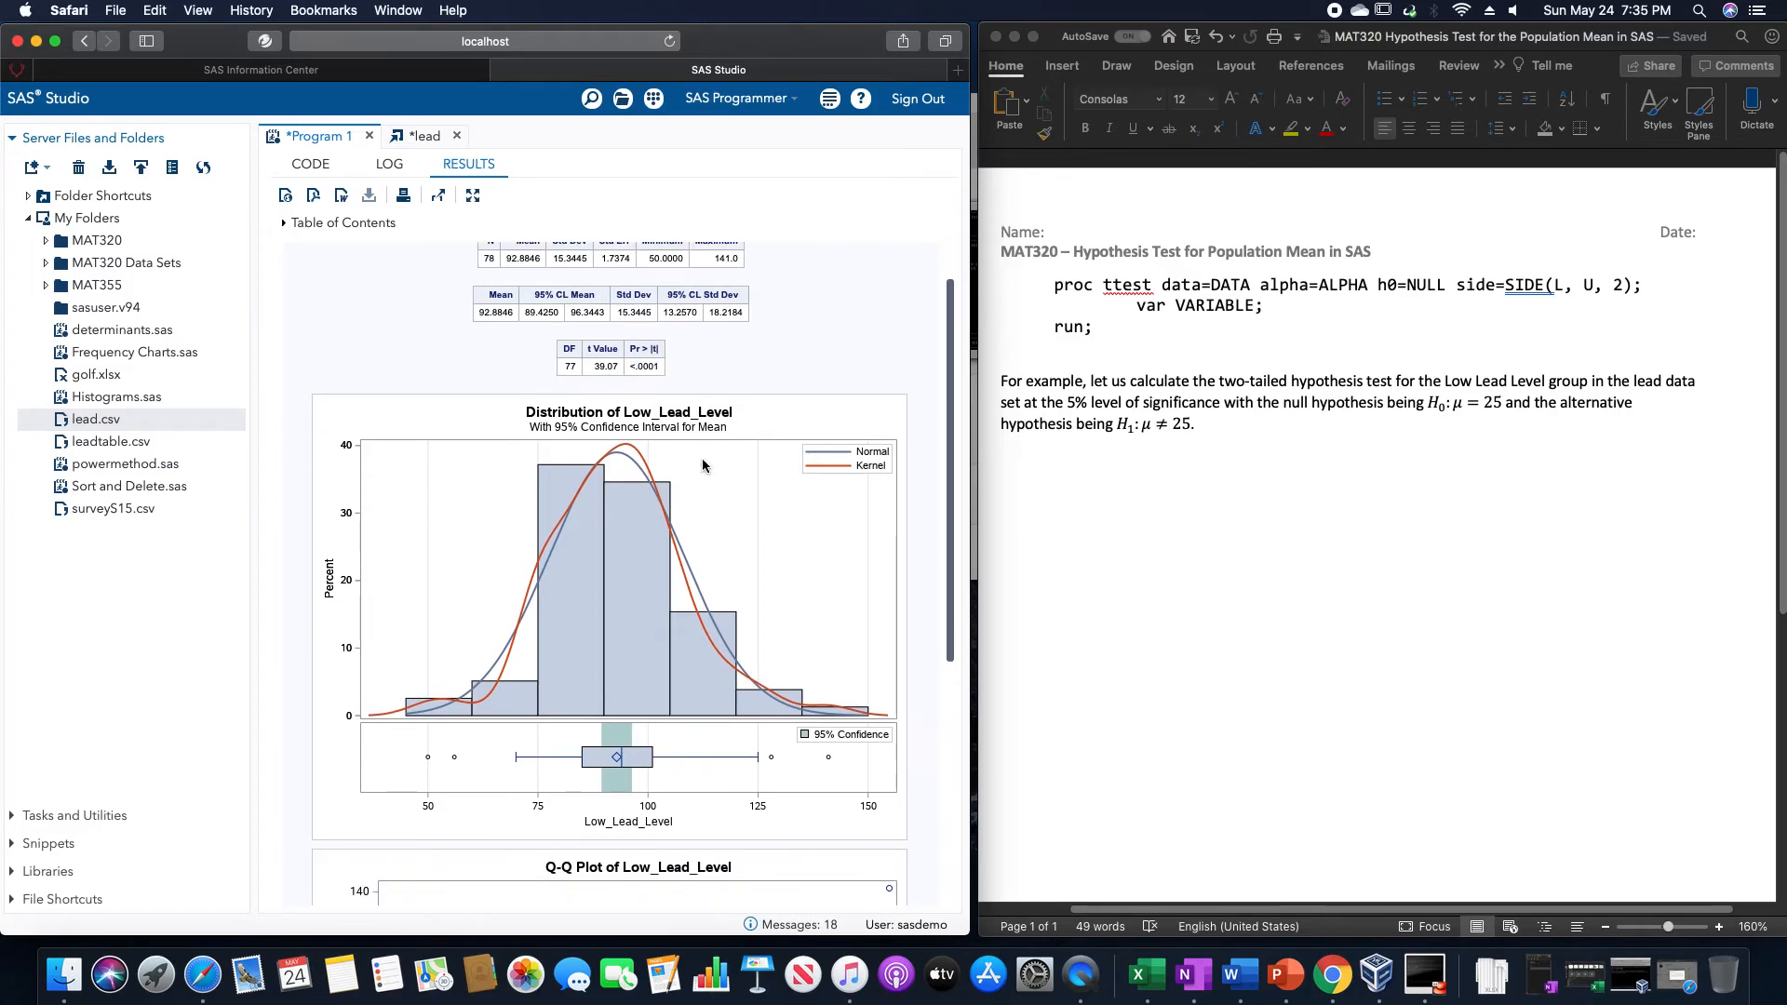
pyautogui.scroll(-3)
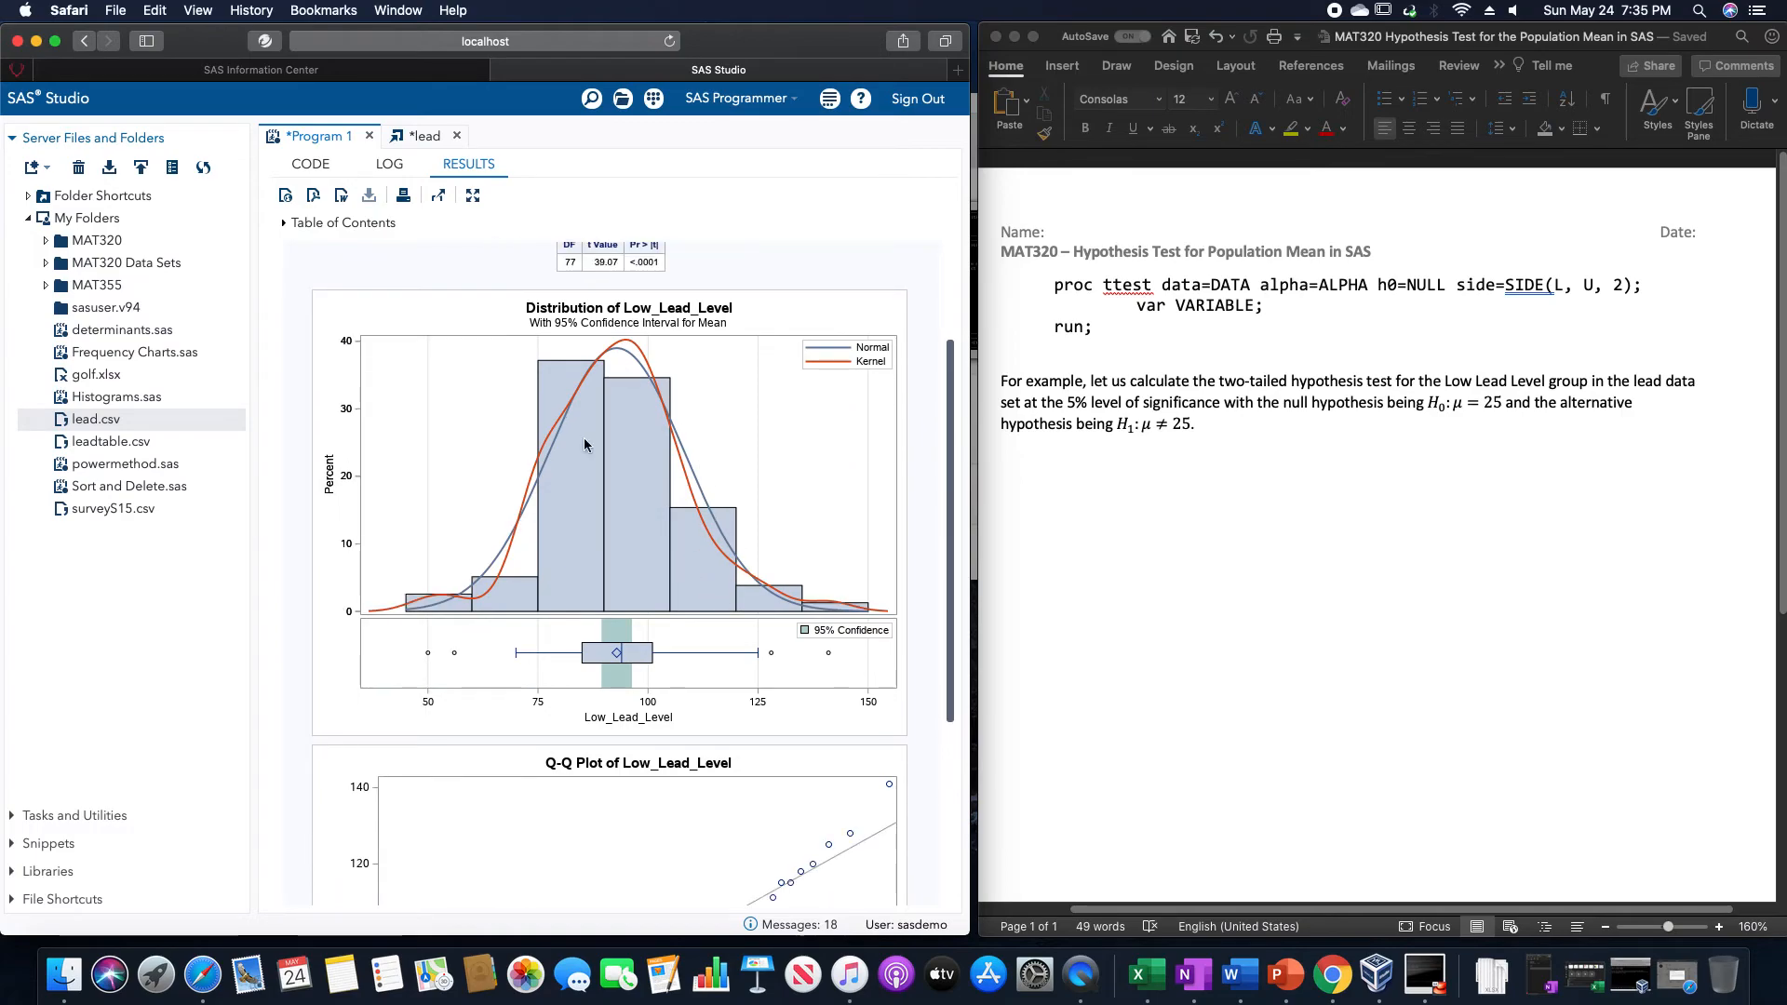
pyautogui.scroll(-3)
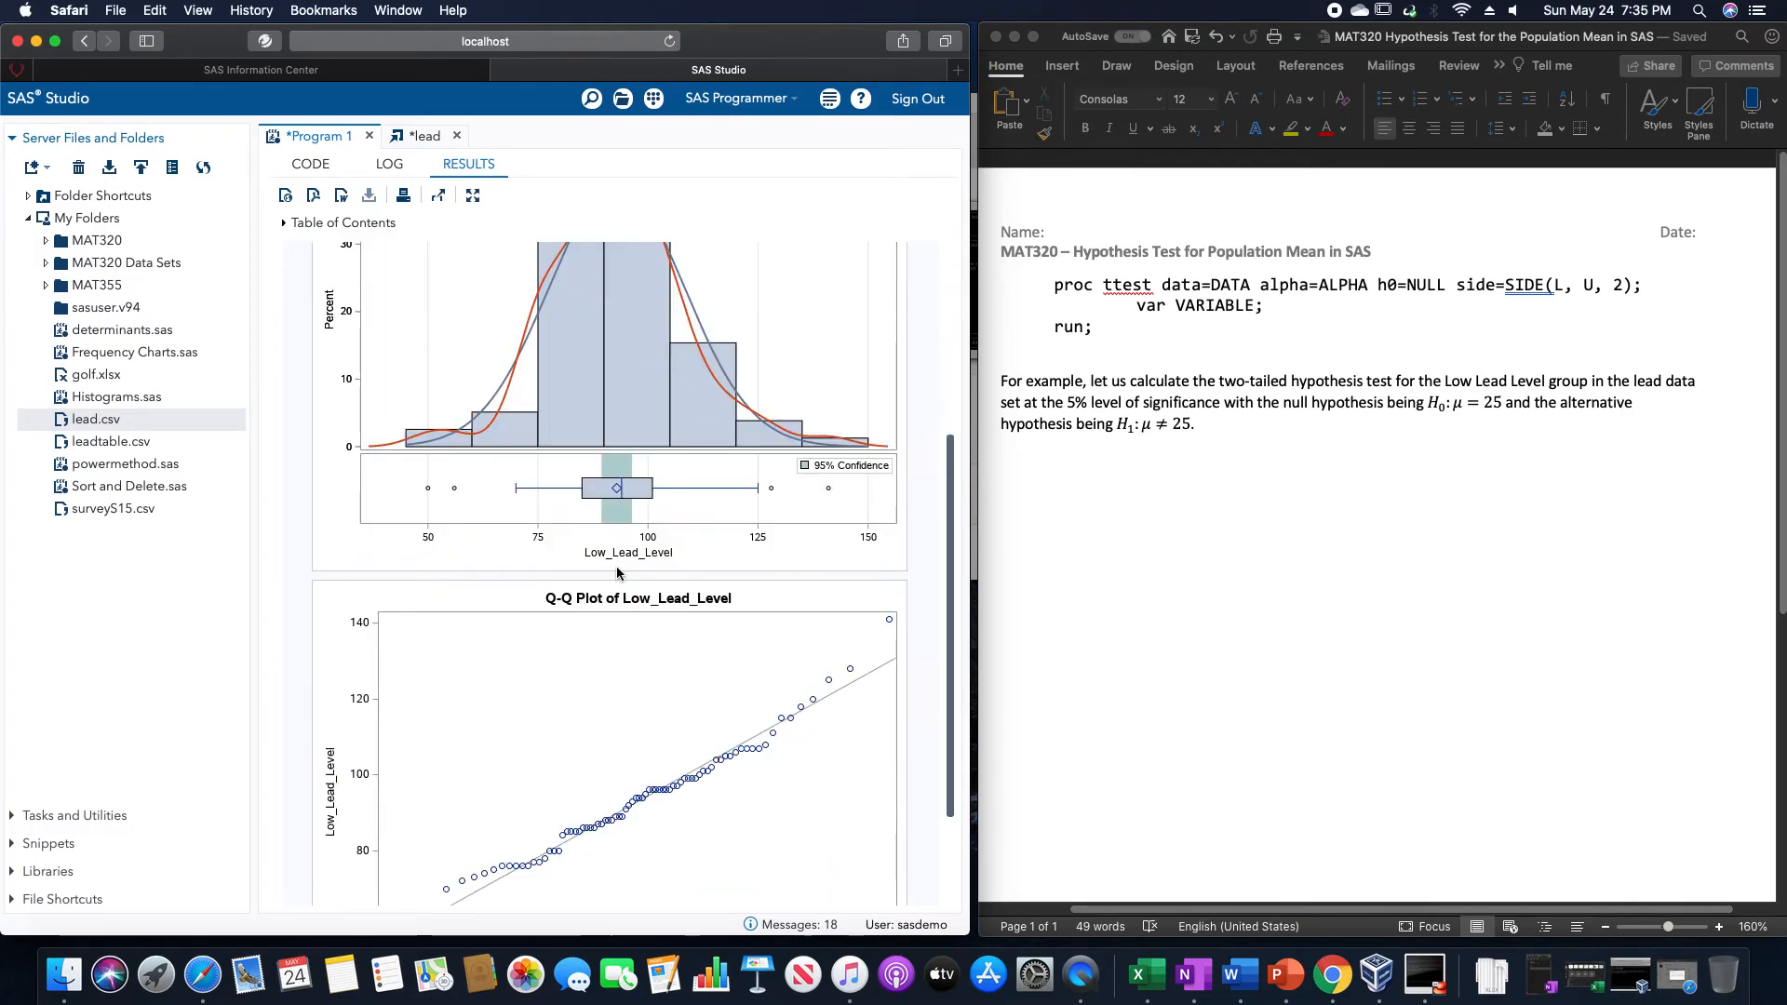
pyautogui.scroll(-3)
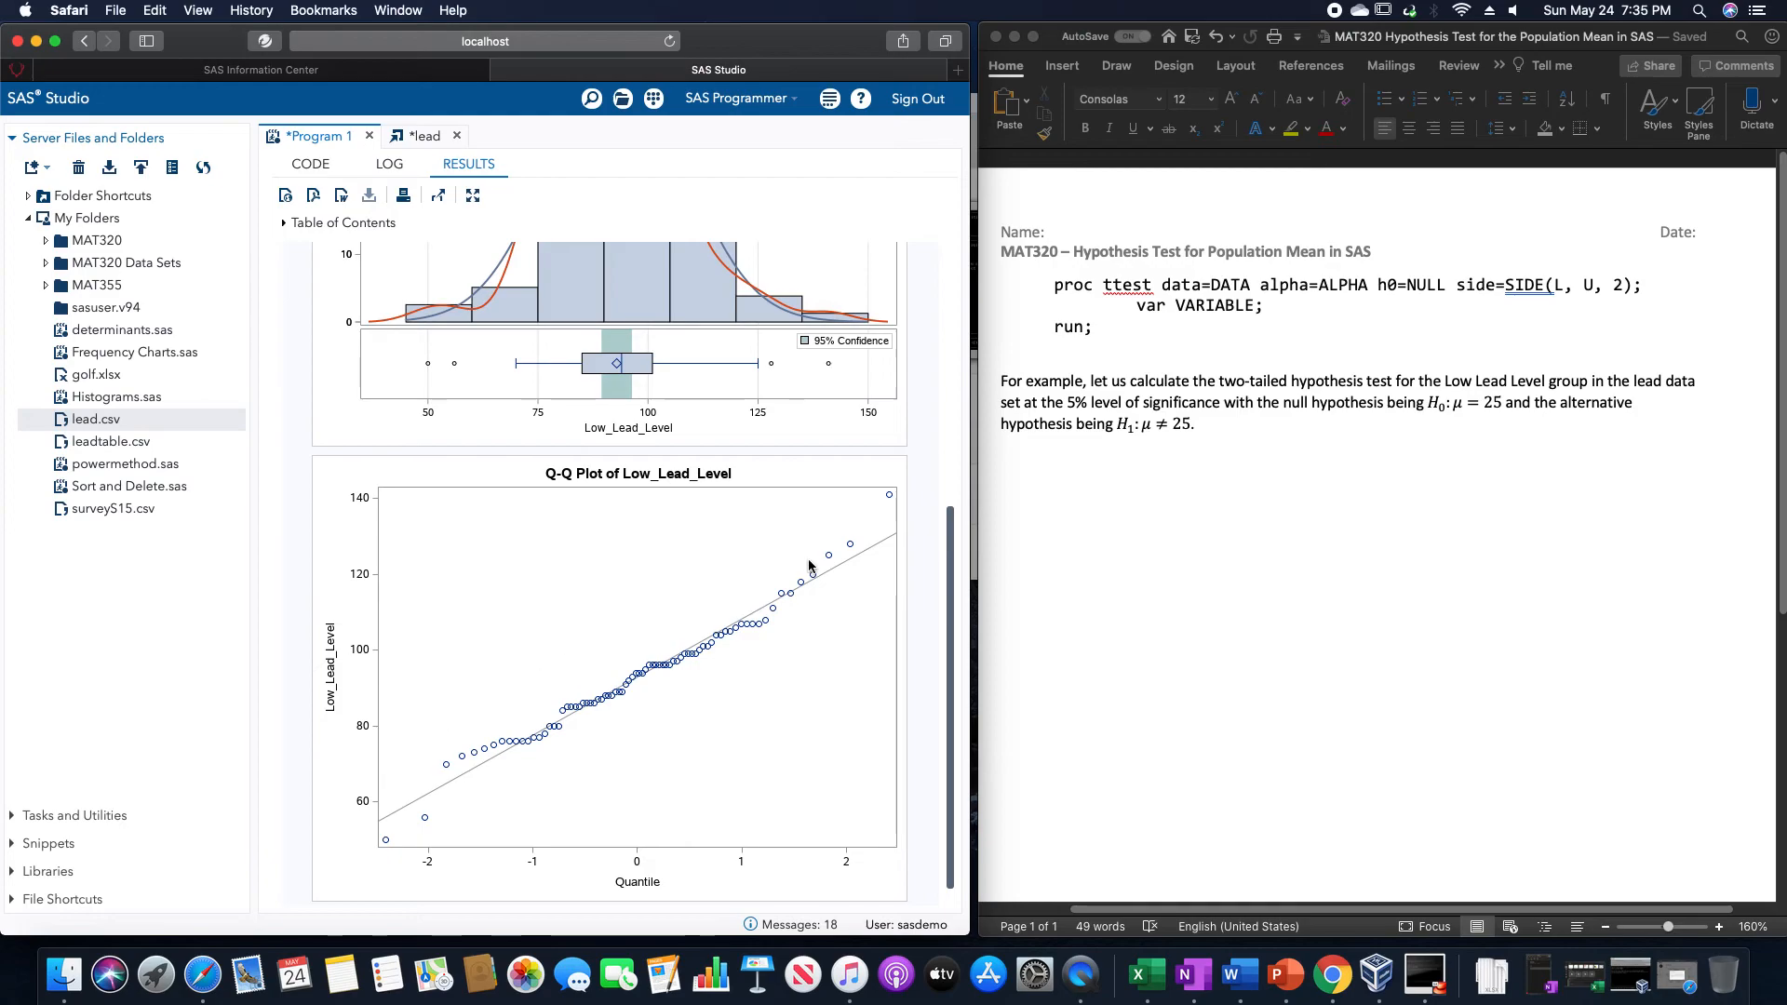
pyautogui.moveTo(616, 752)
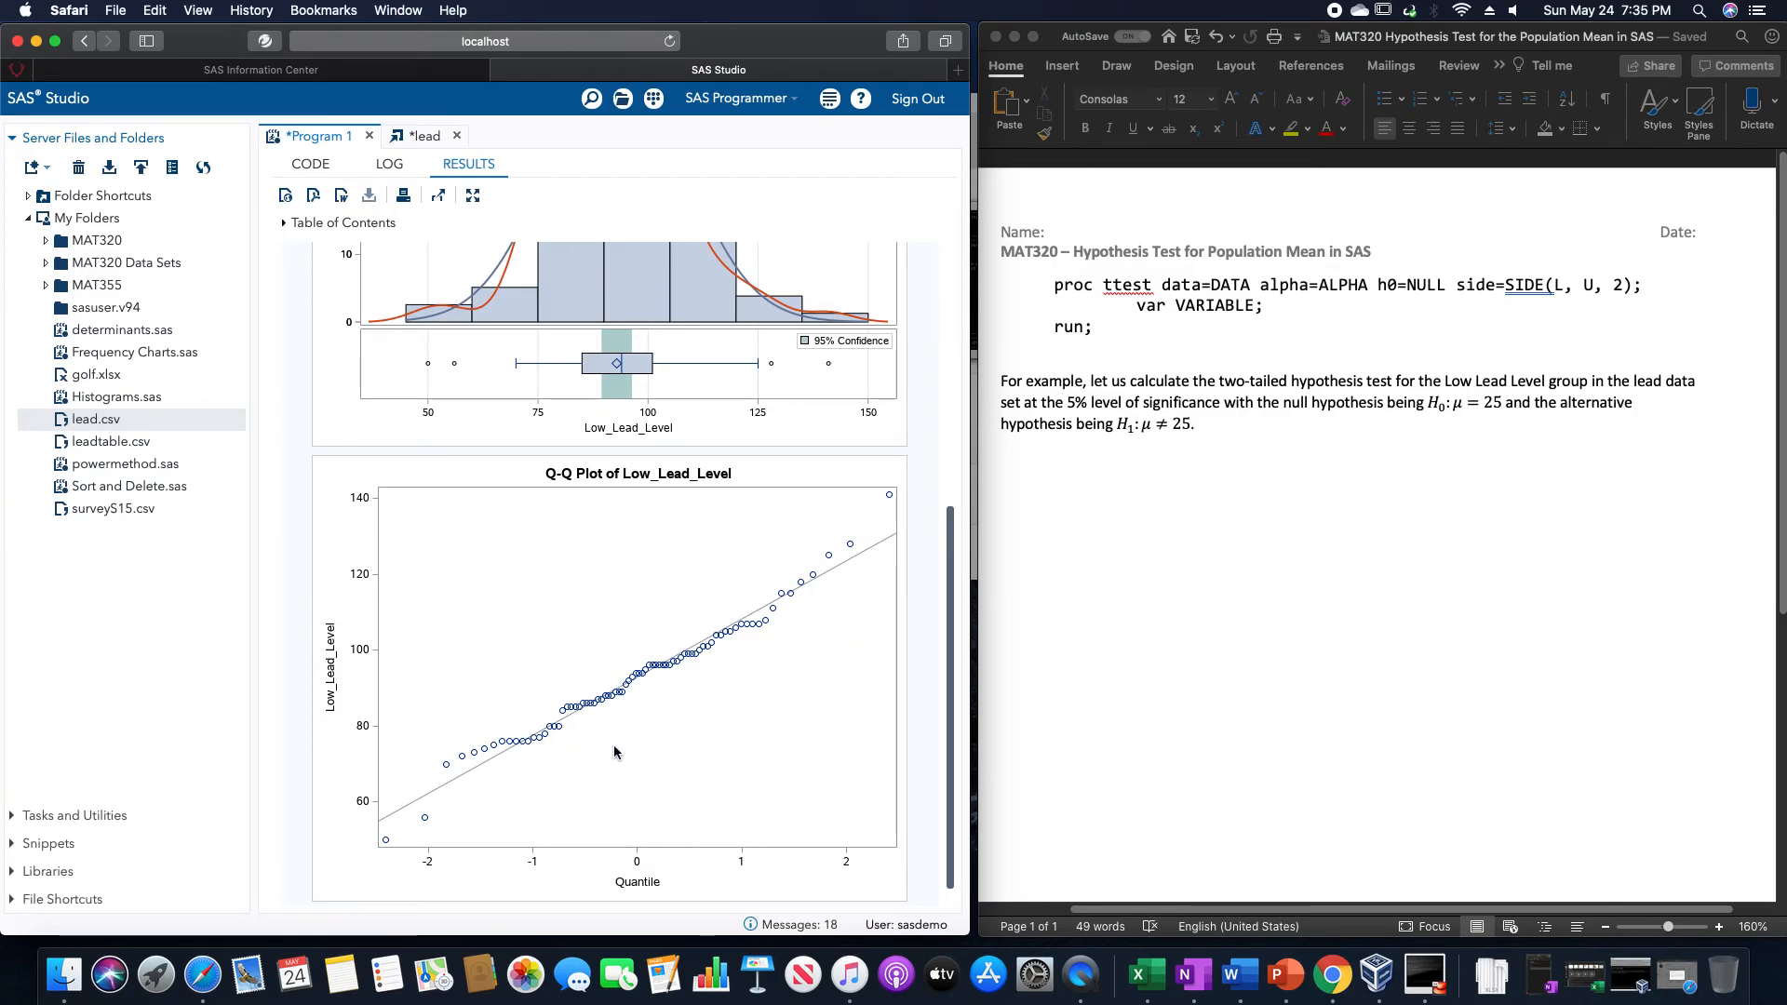
pyautogui.scroll(3)
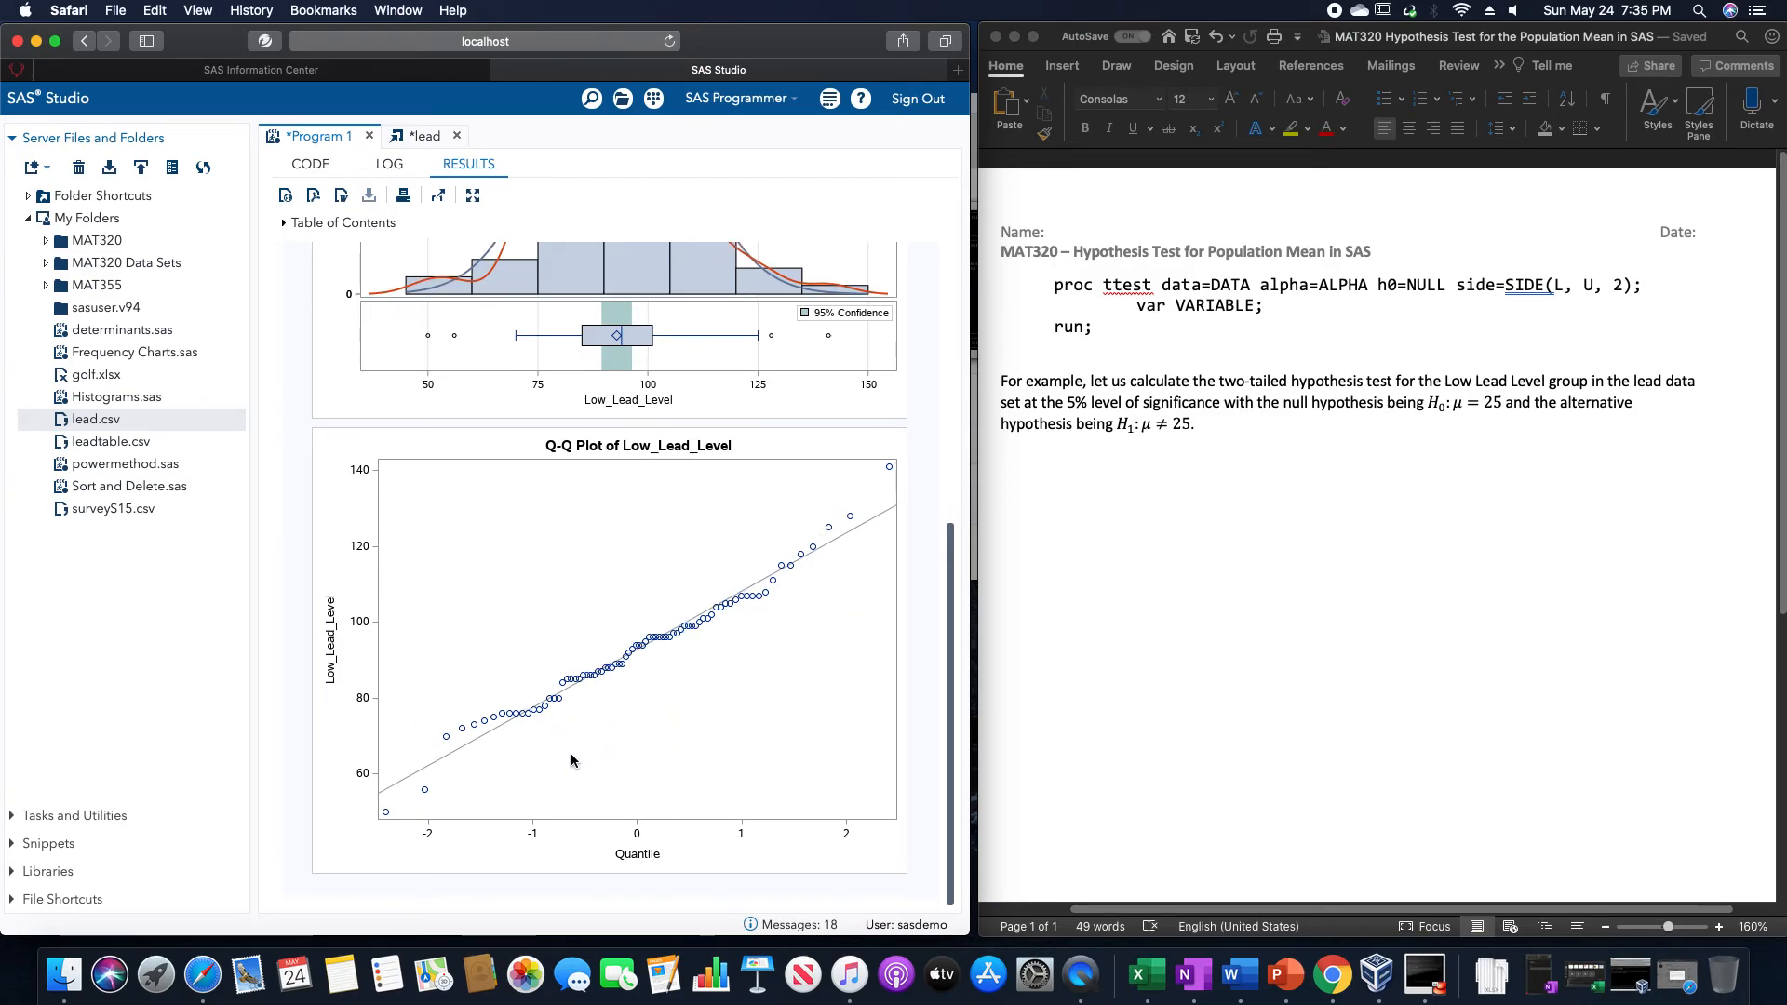
pyautogui.moveTo(702, 592)
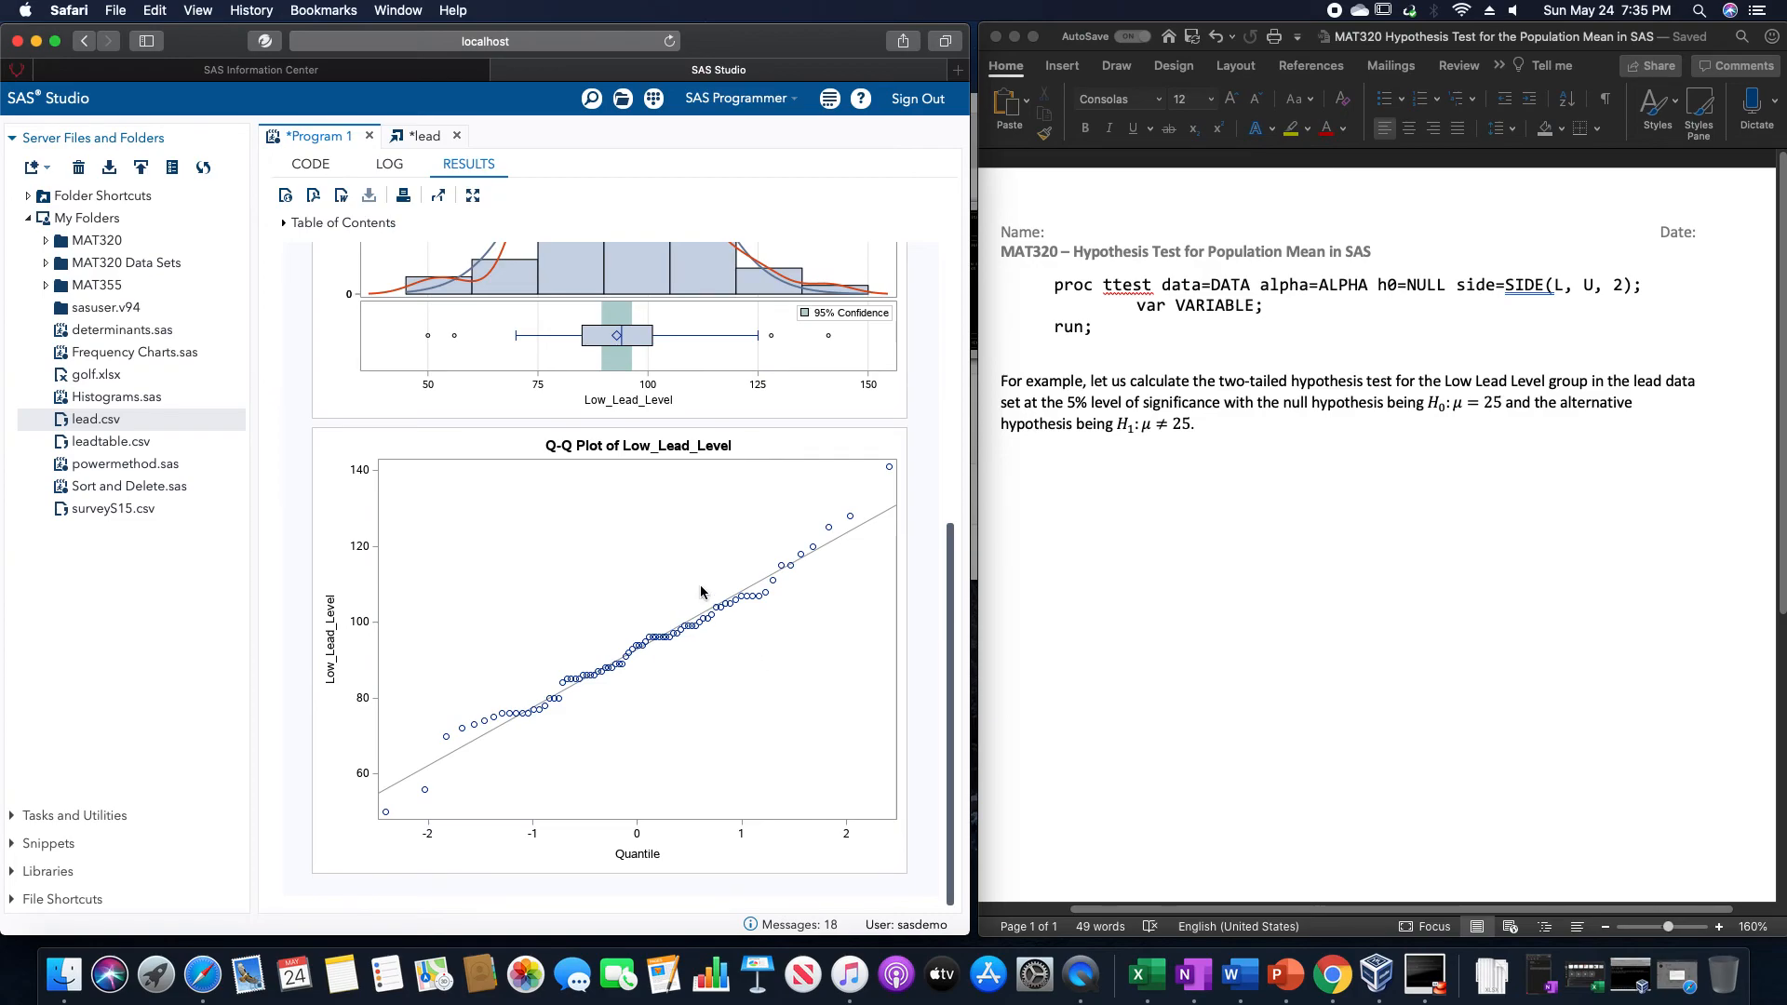
pyautogui.moveTo(1003, 572)
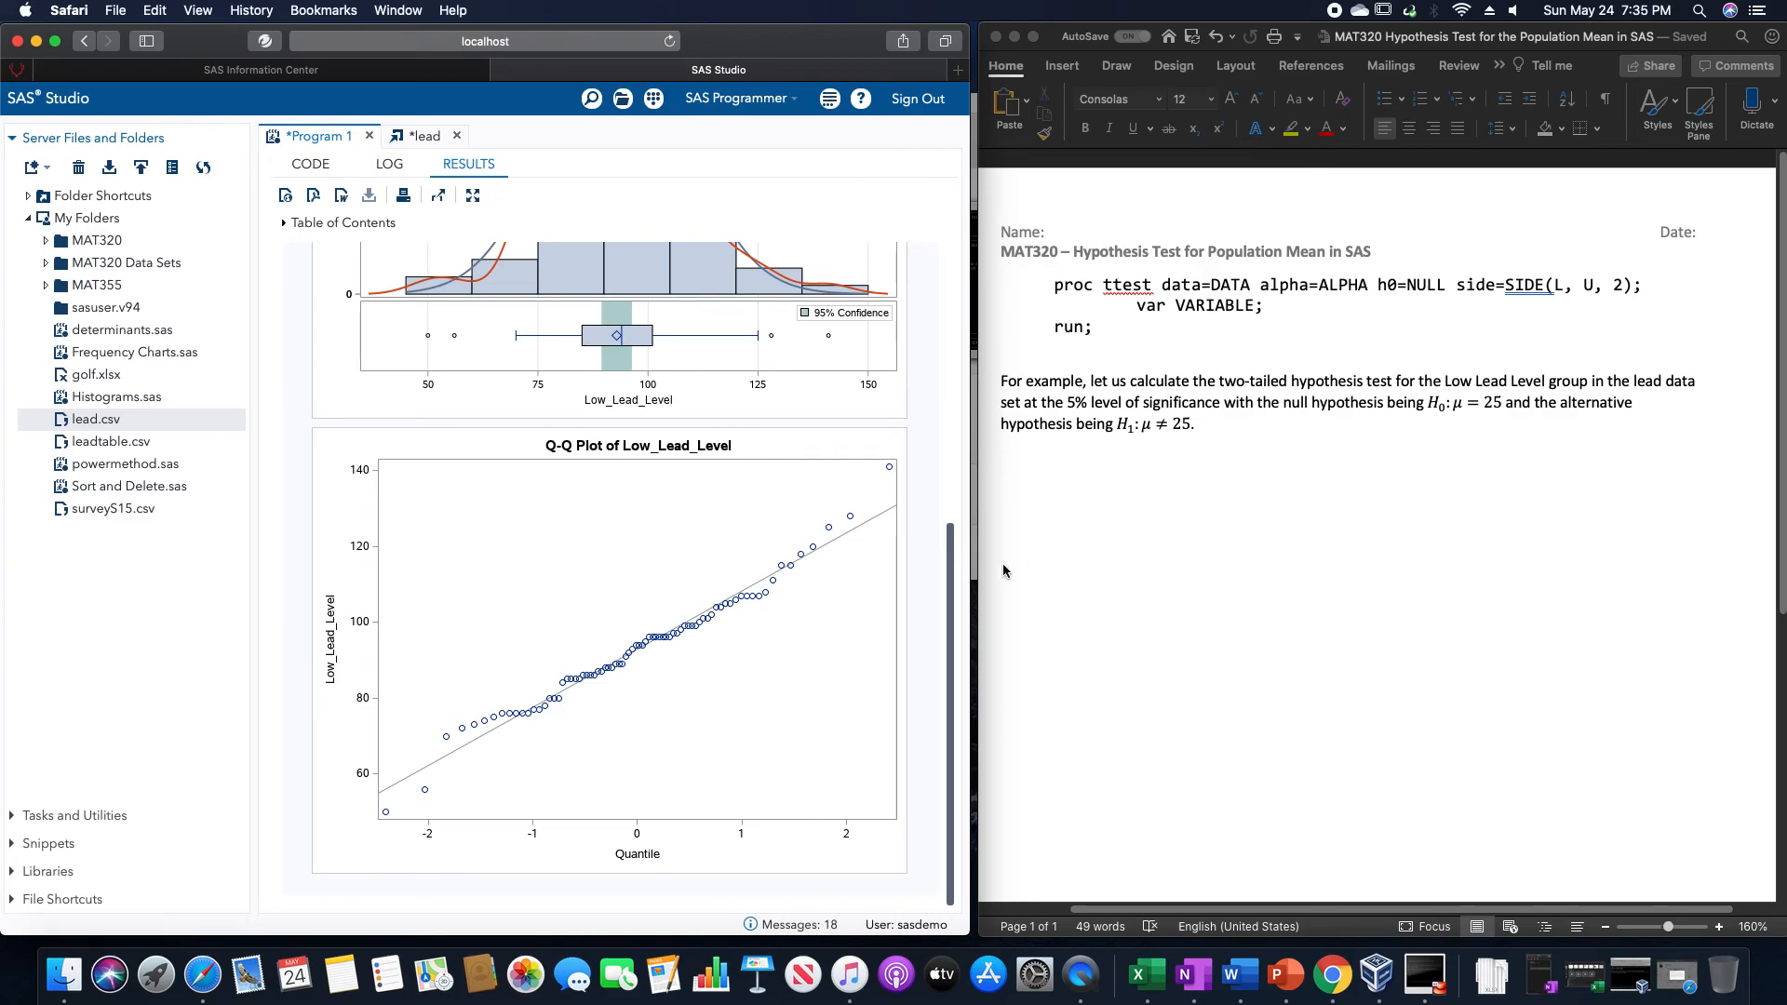
pyautogui.scroll(3)
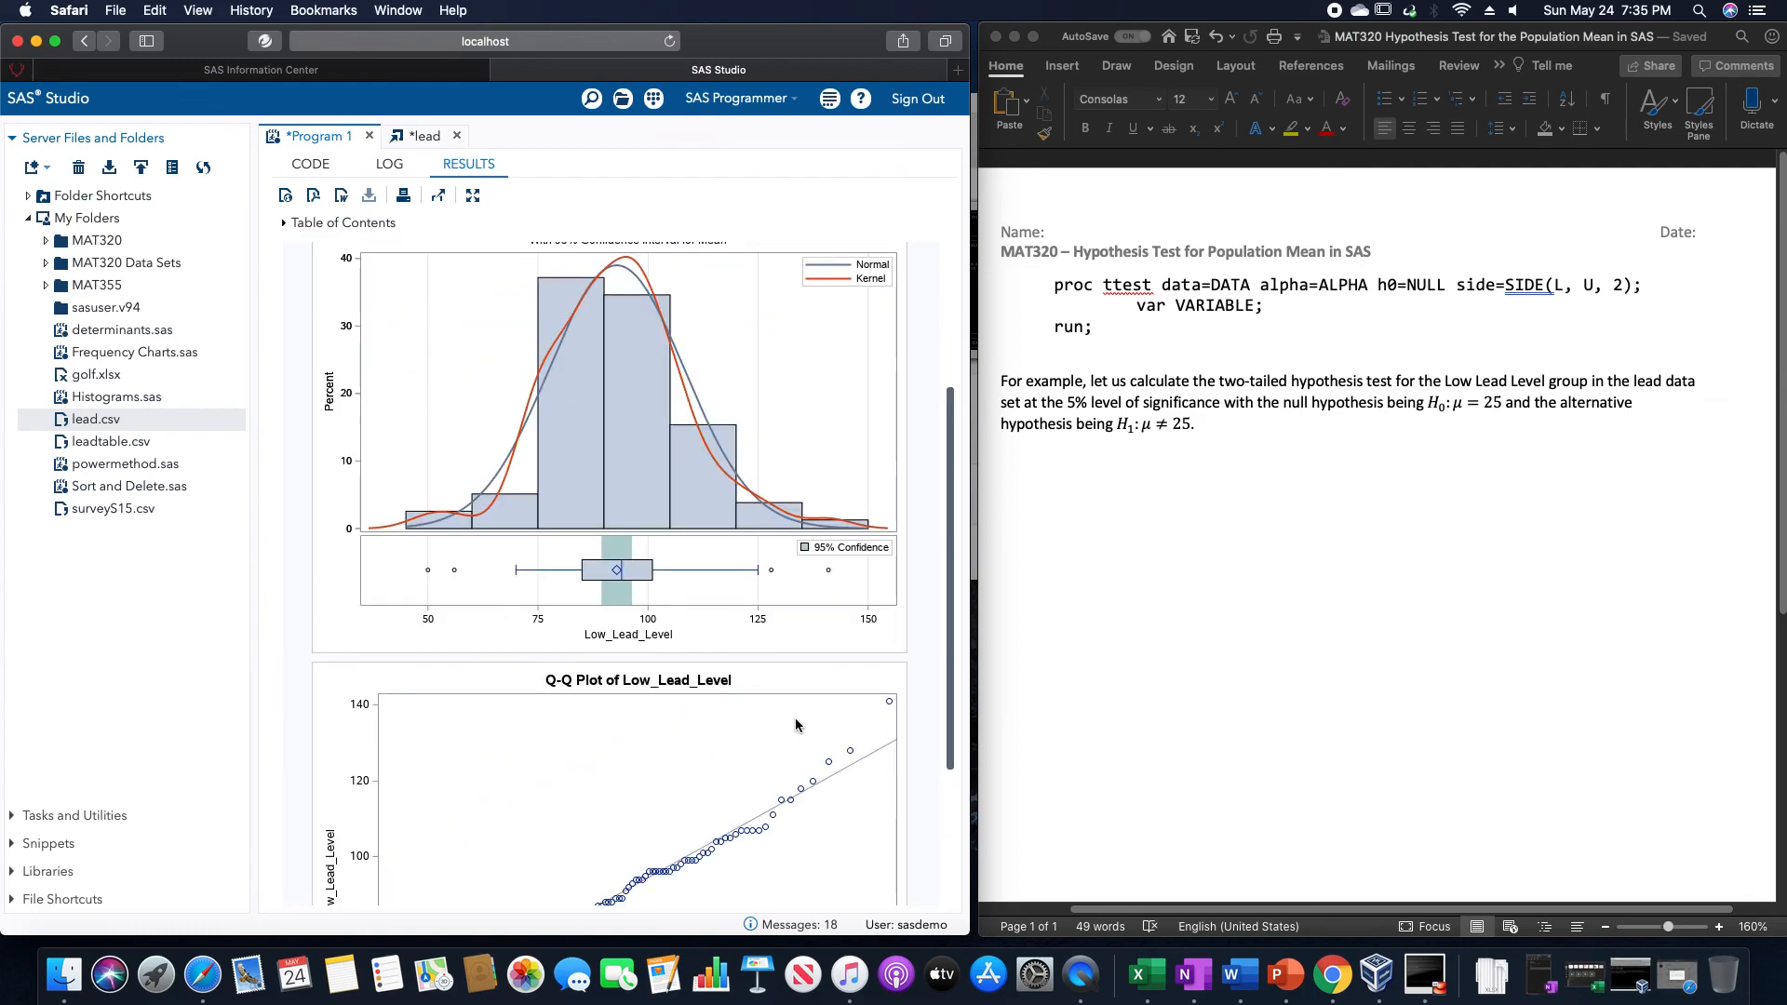
pyautogui.scroll(3)
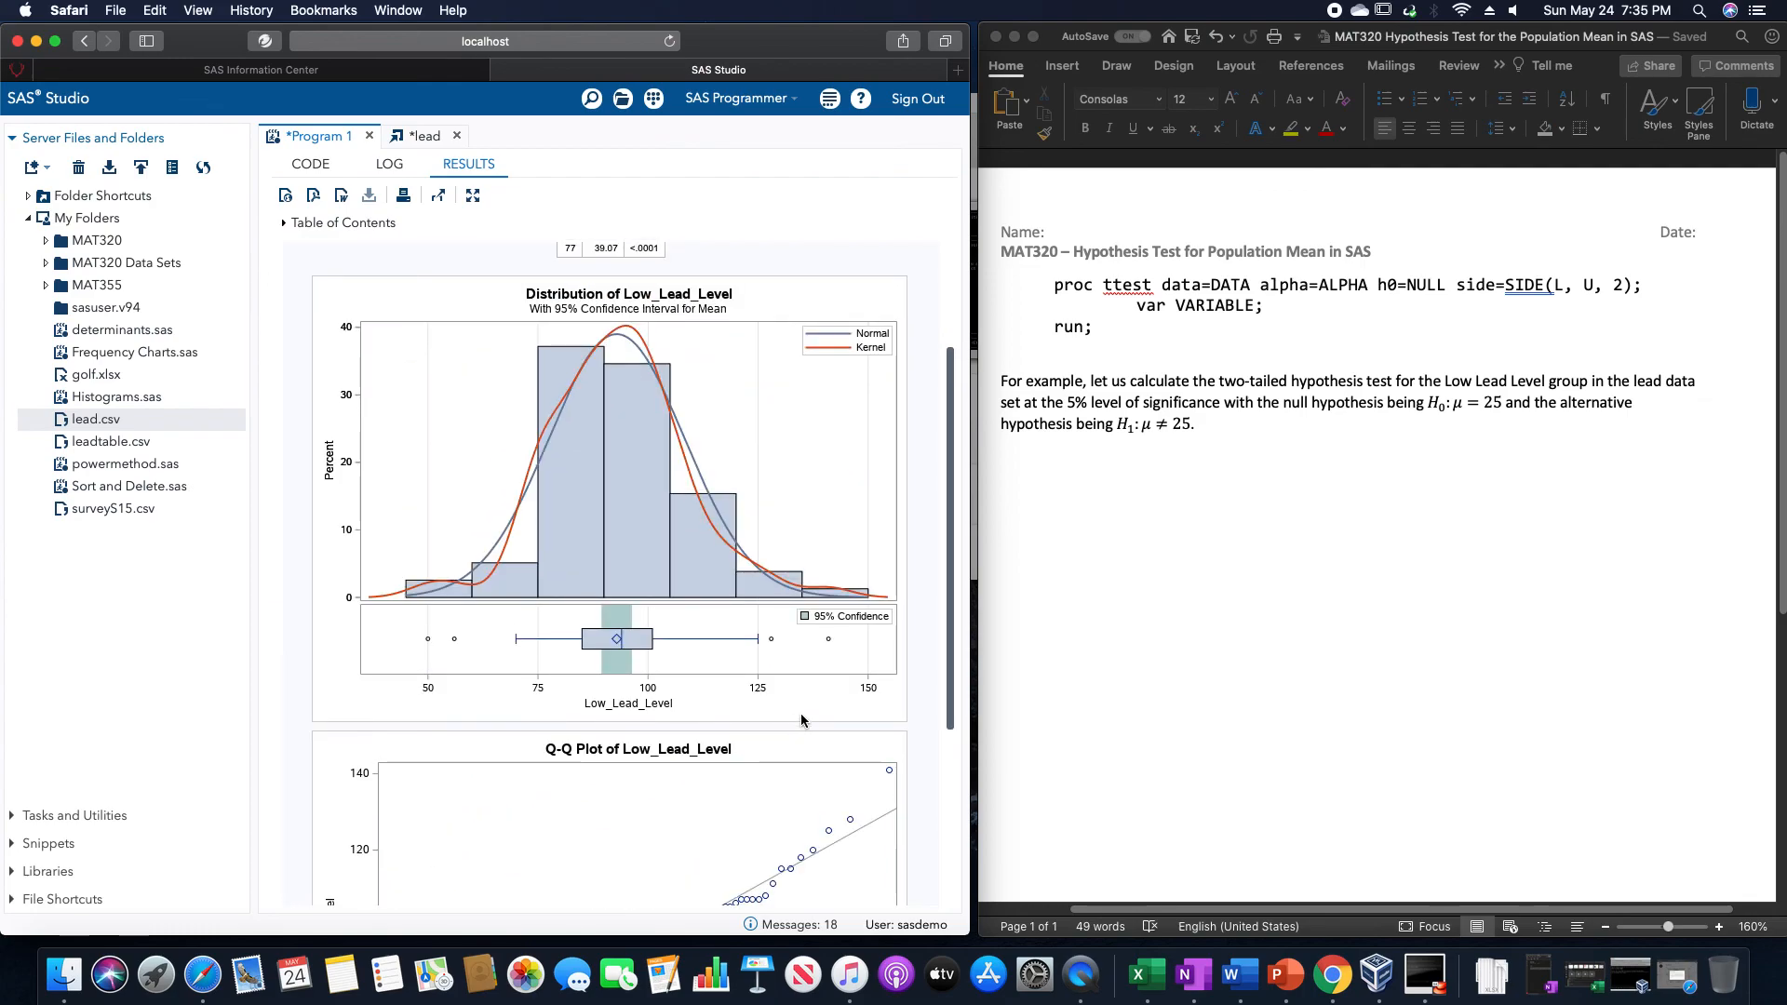
pyautogui.moveTo(869, 733)
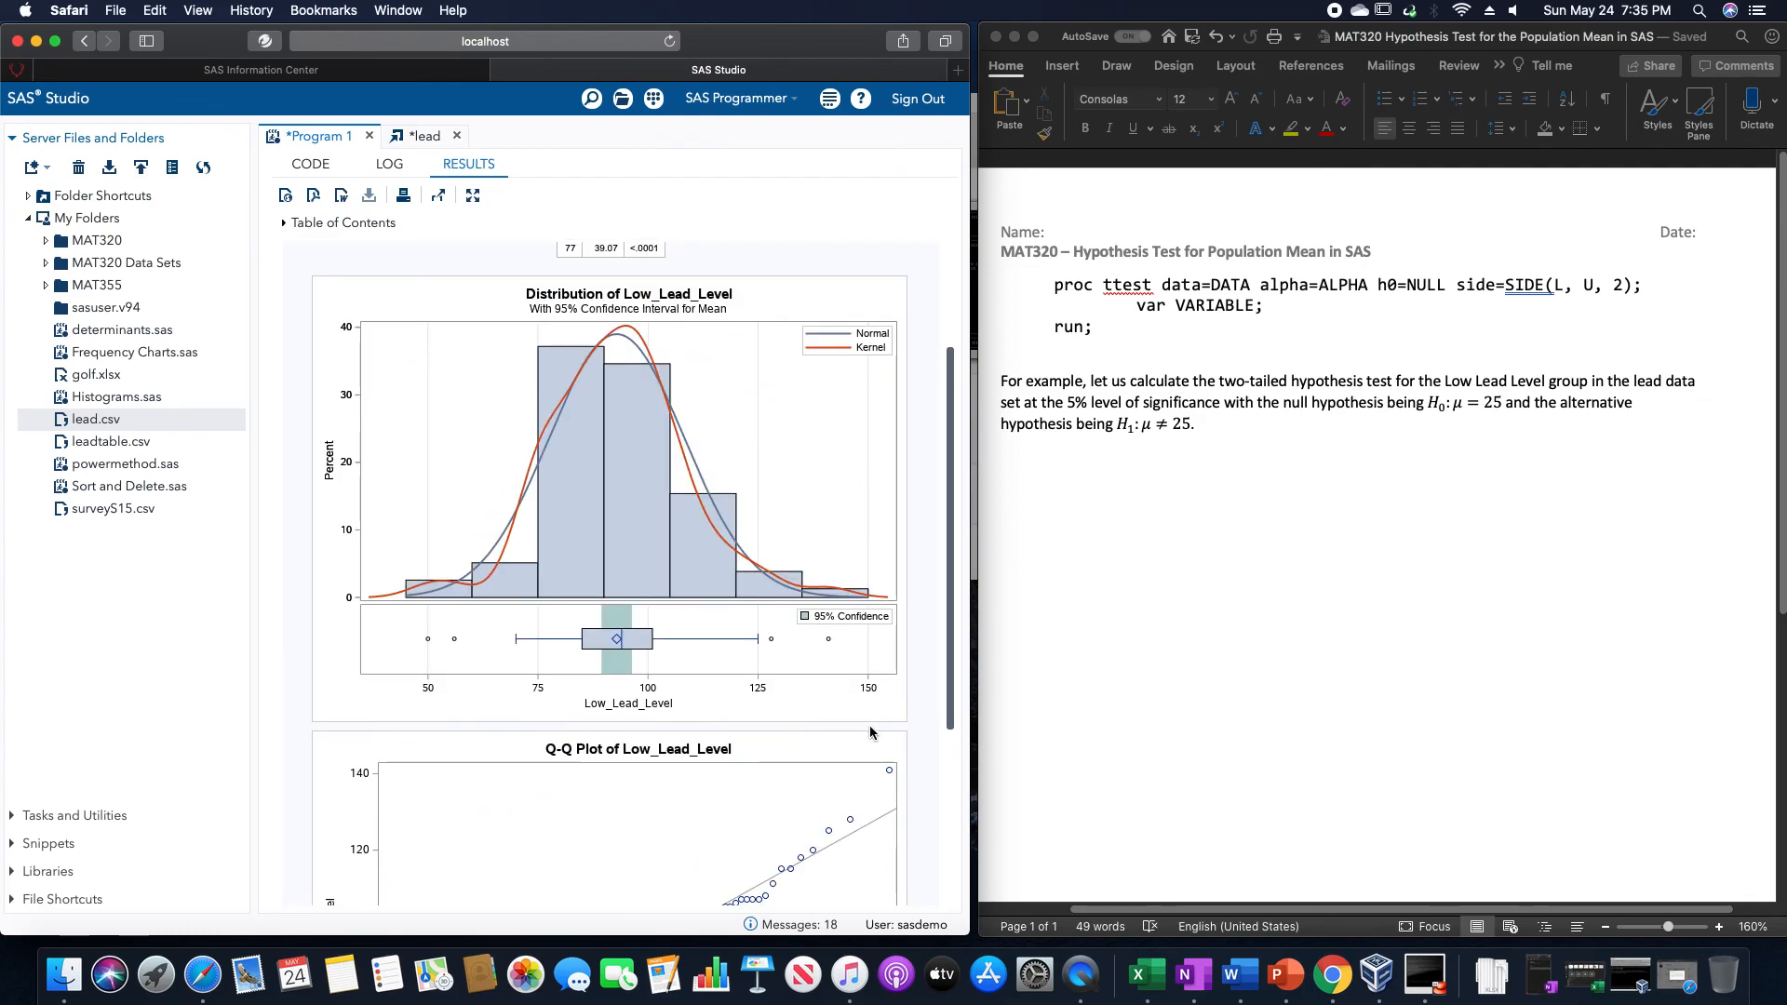